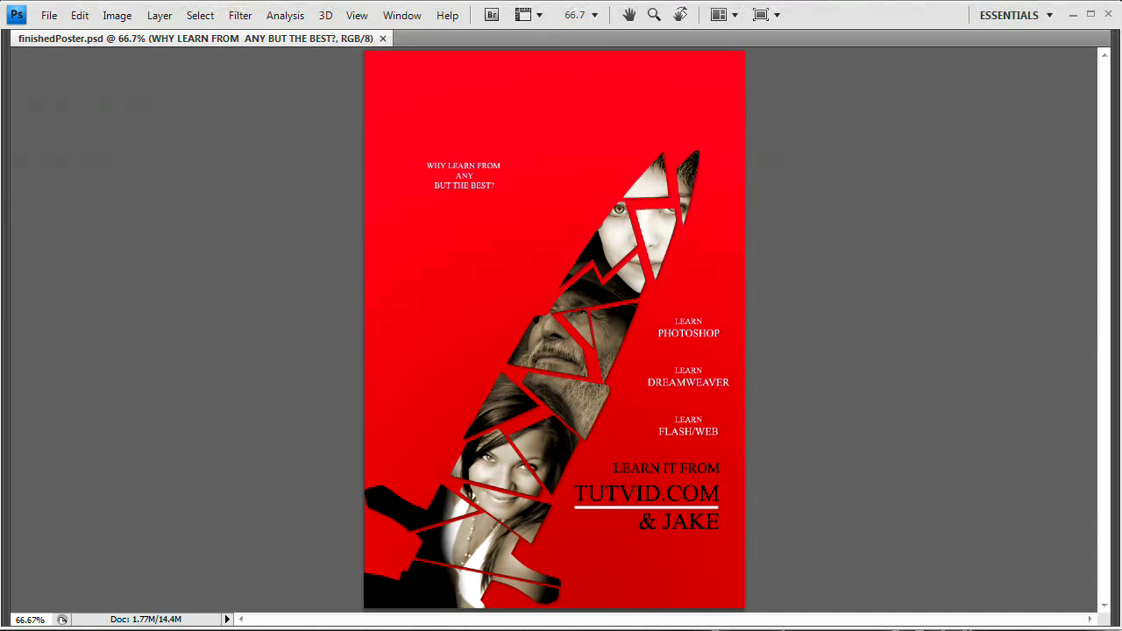
mouse_move(664, 571)
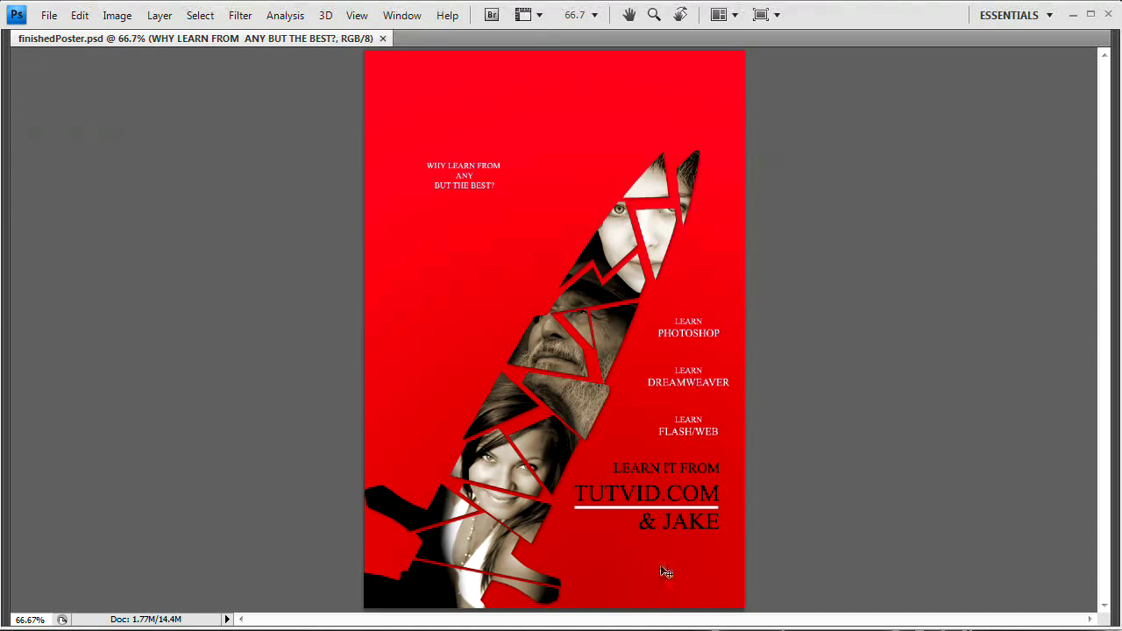
mouse_move(642, 219)
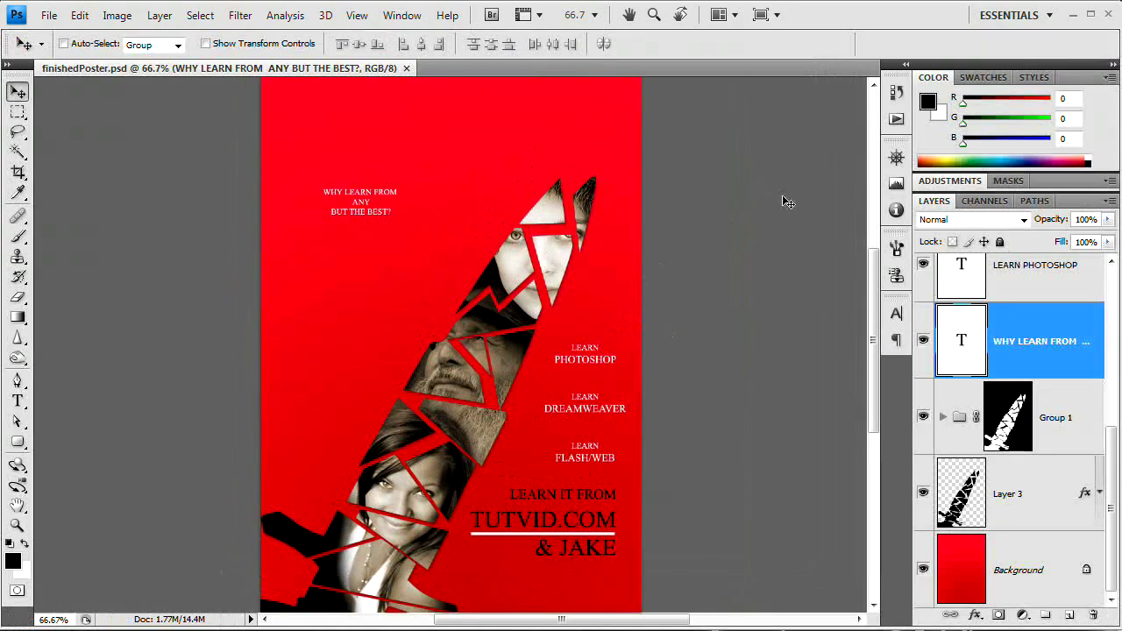
mouse_move(373, 182)
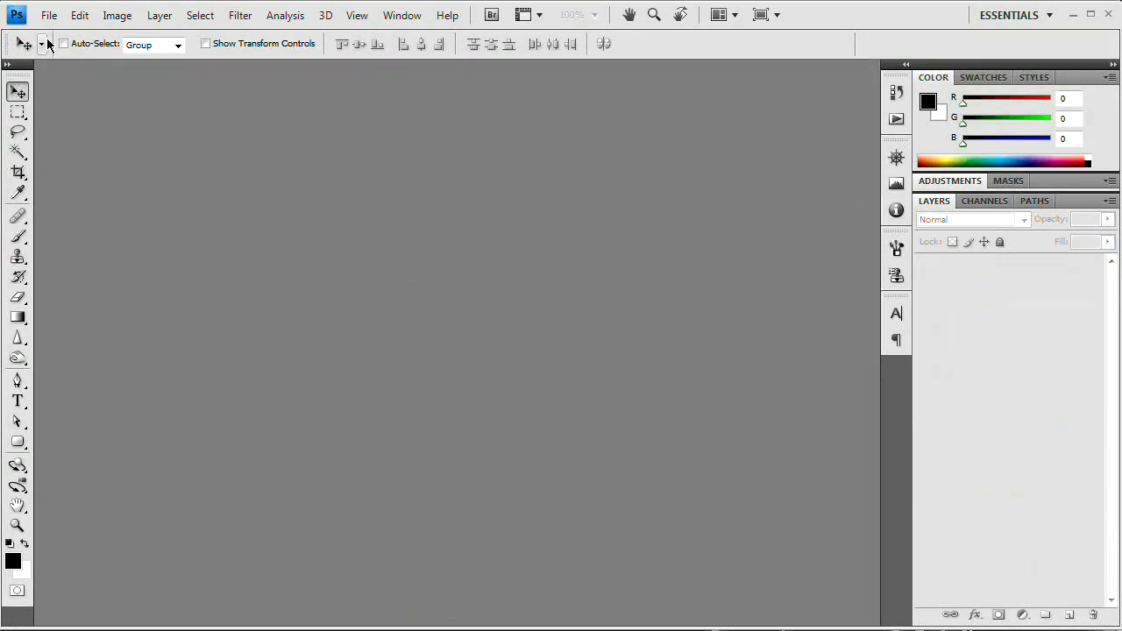
Step: Create a new blank document 650 pixels wide by 950 pixels high
left_click(51, 14)
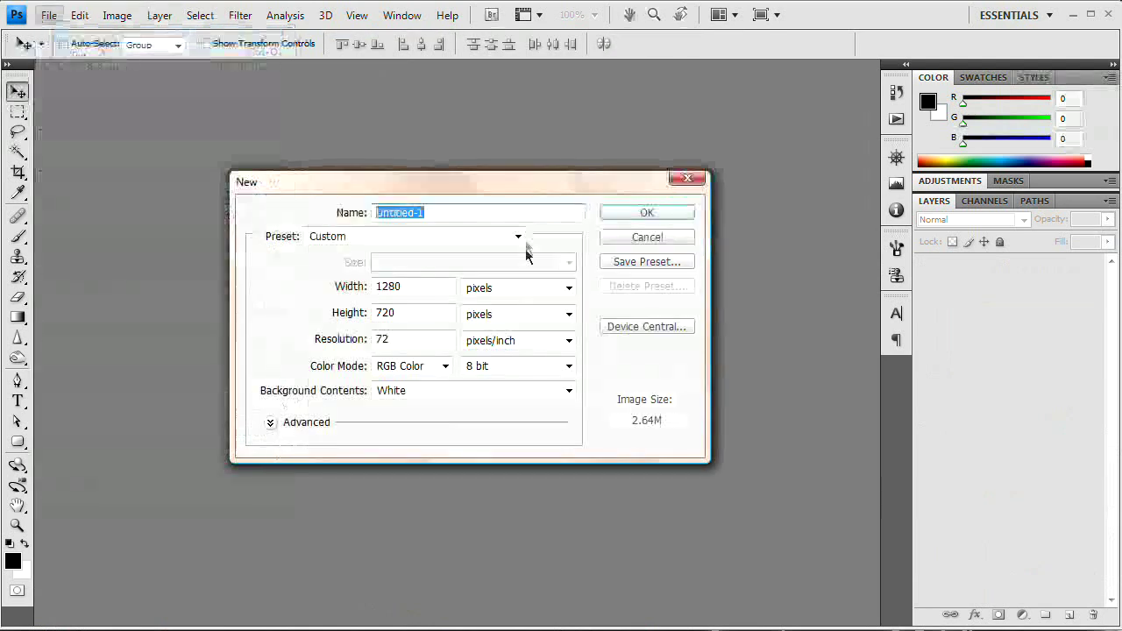
left_click(412, 287)
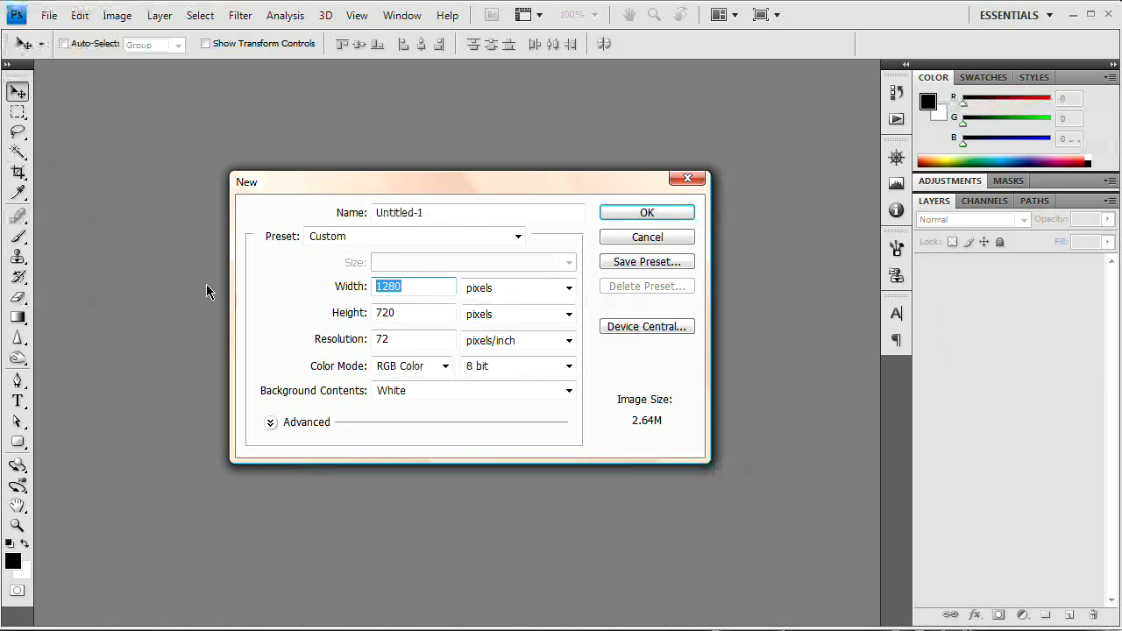
type("650")
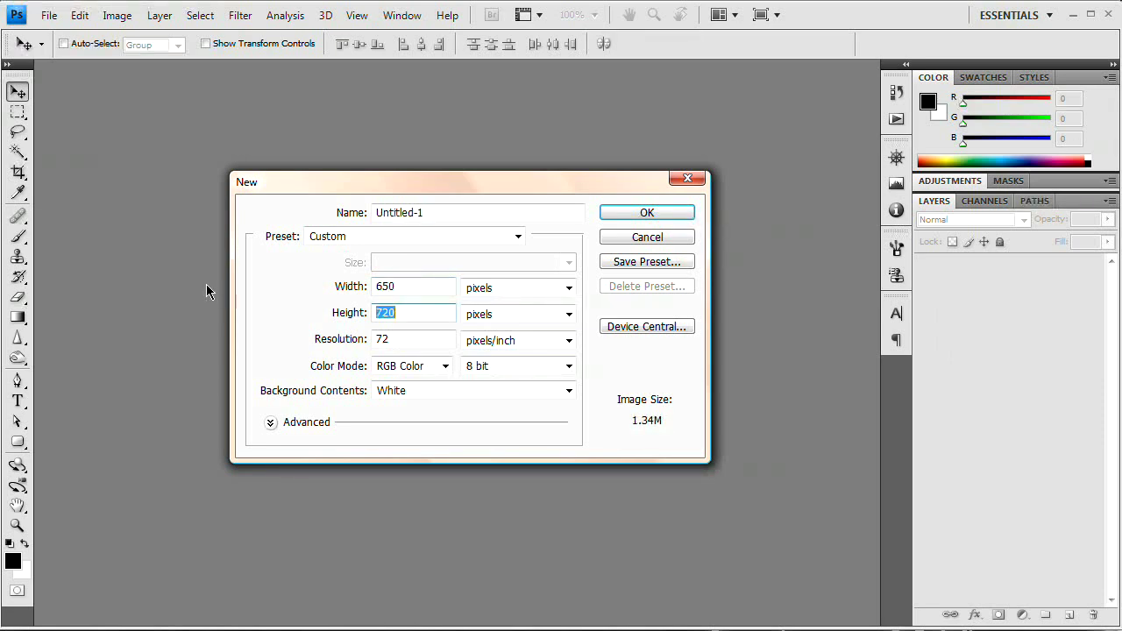
type("950")
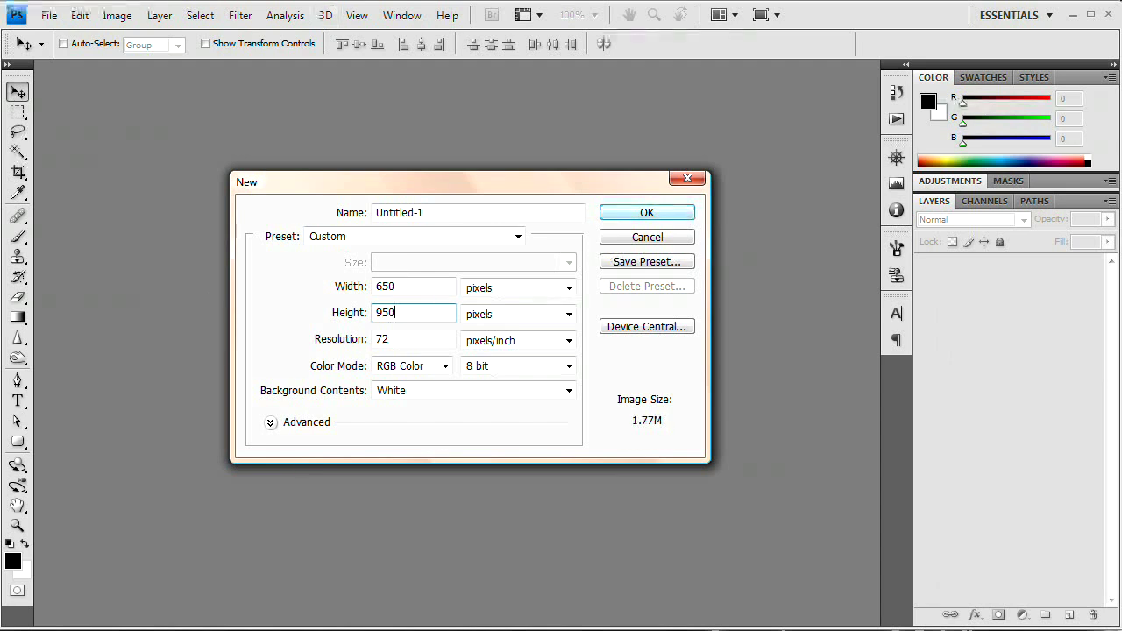
left_click(645, 212)
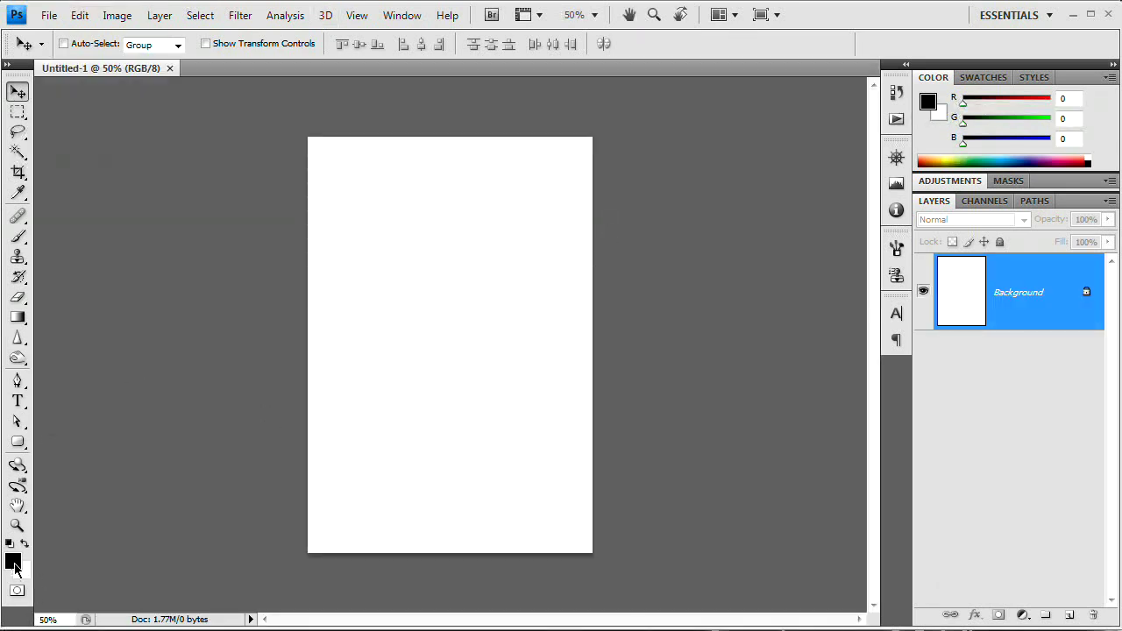
Step: Fill the background with a custom bright red via Edit > Fill > Color
left_click(74, 14)
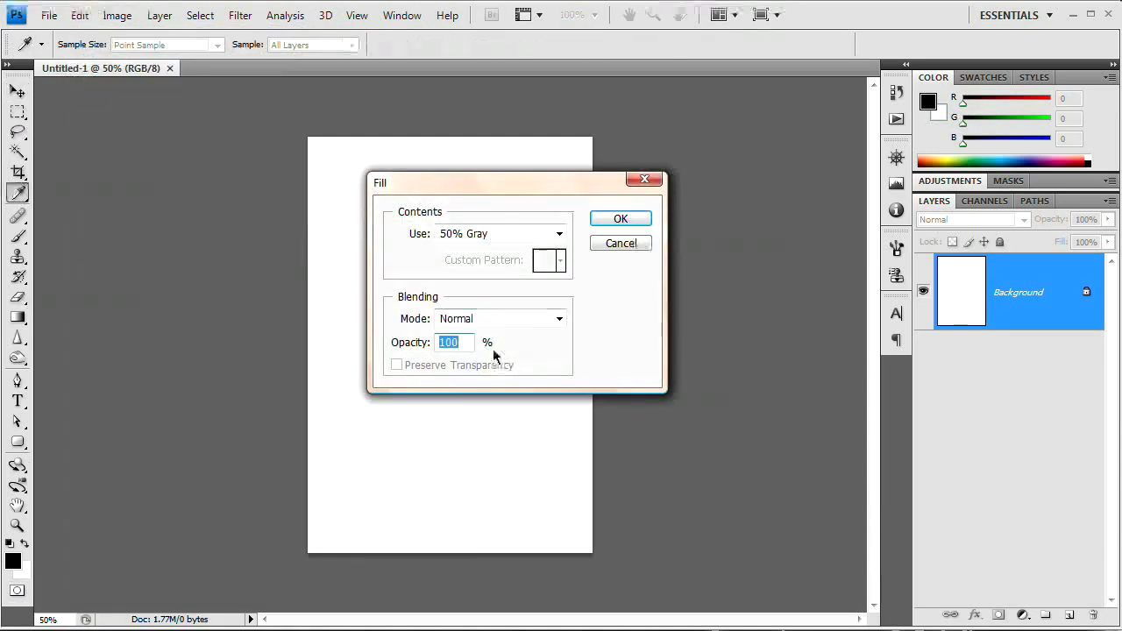
left_click(558, 233)
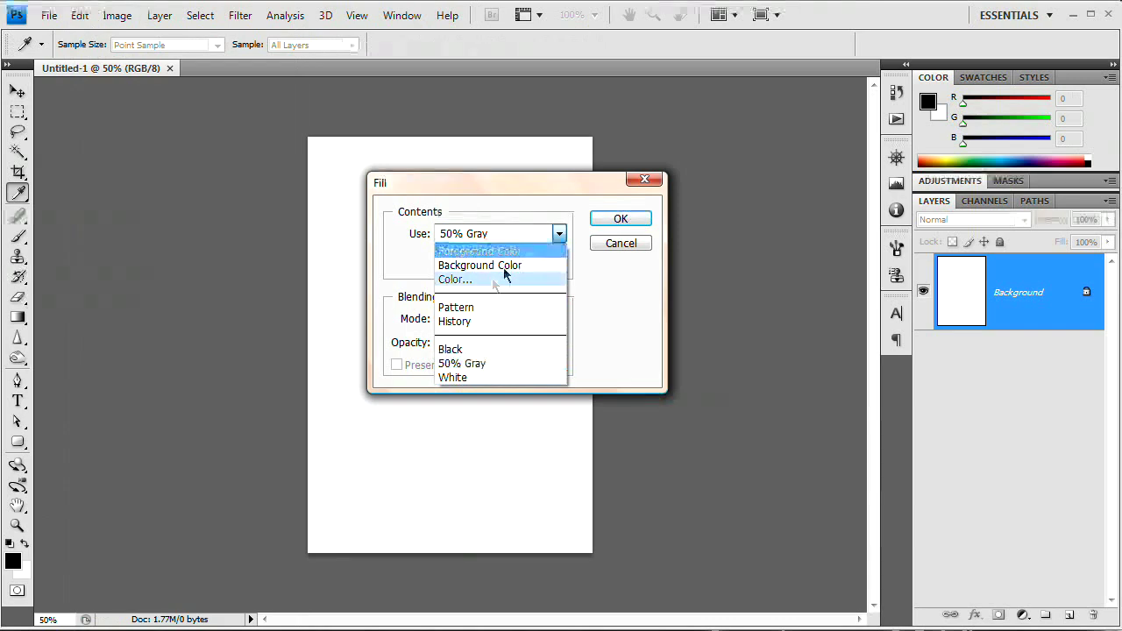
left_click(454, 279)
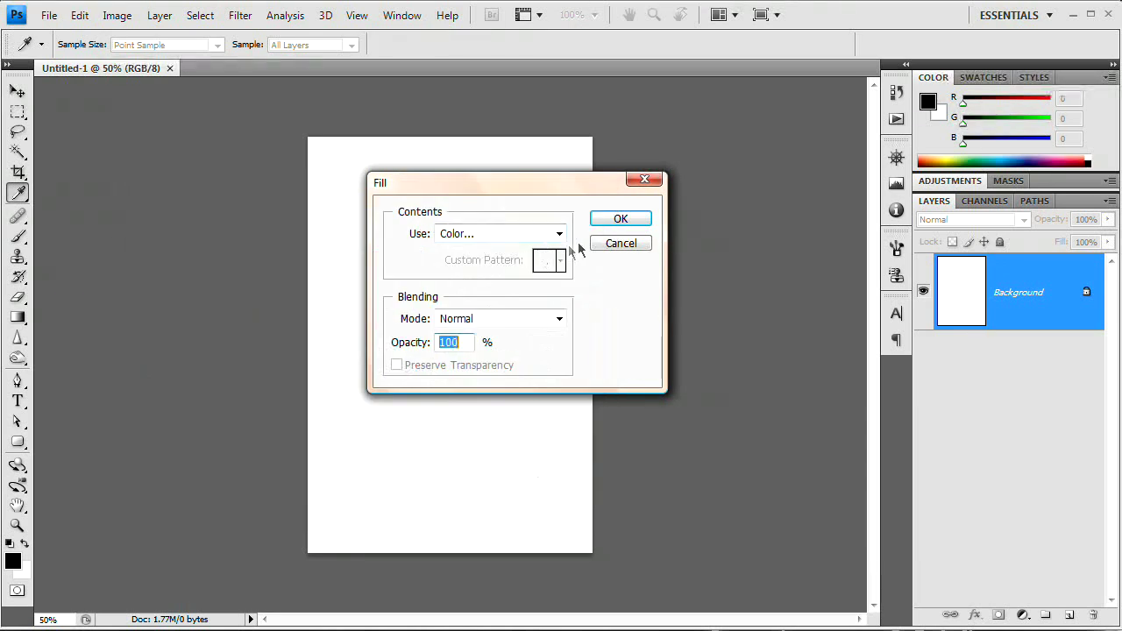
left_click(621, 217)
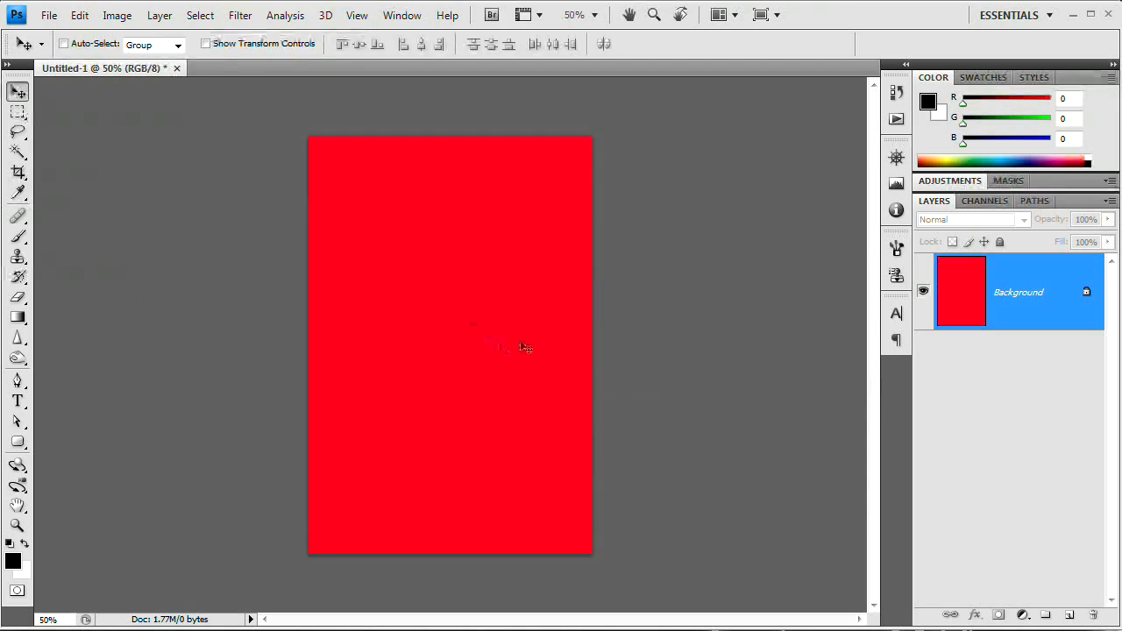
mouse_move(326, 322)
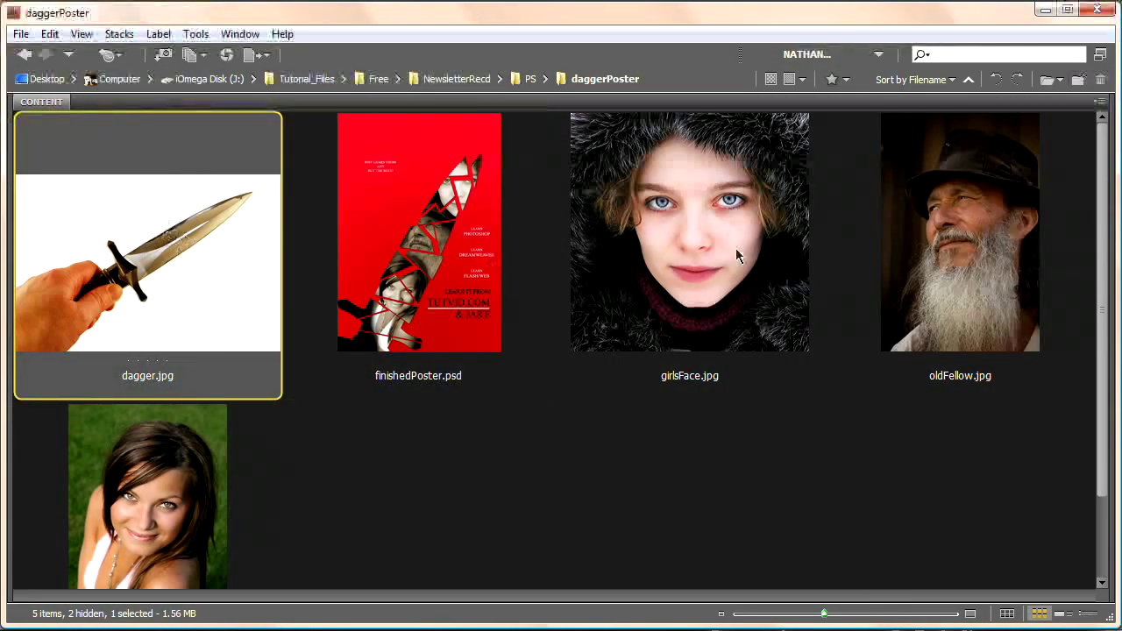
mouse_move(231, 354)
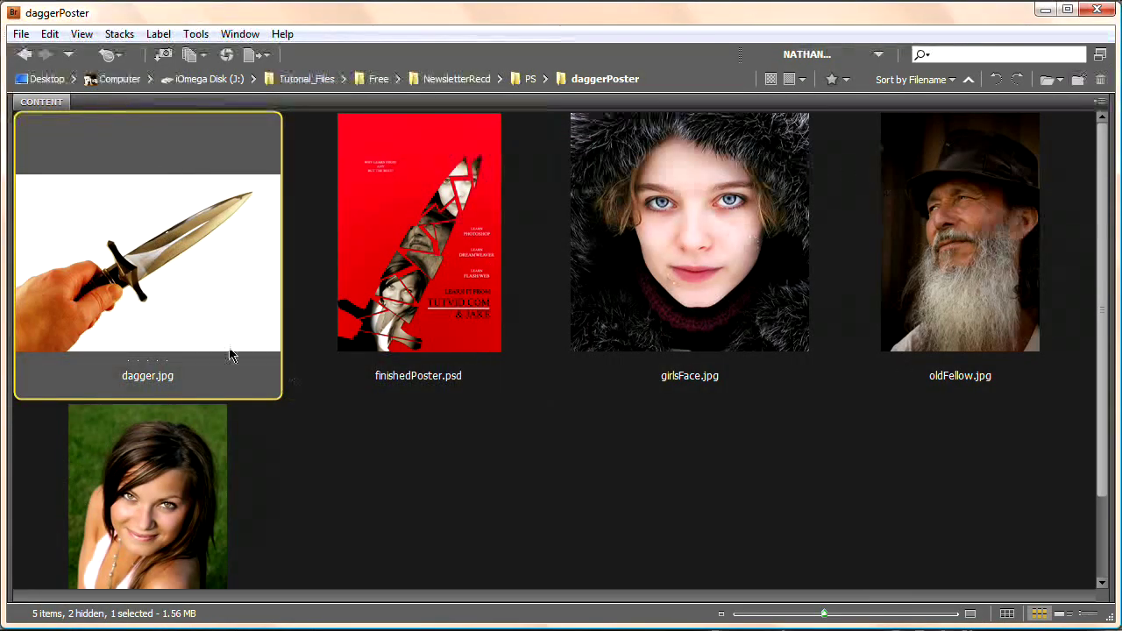
mouse_move(371, 315)
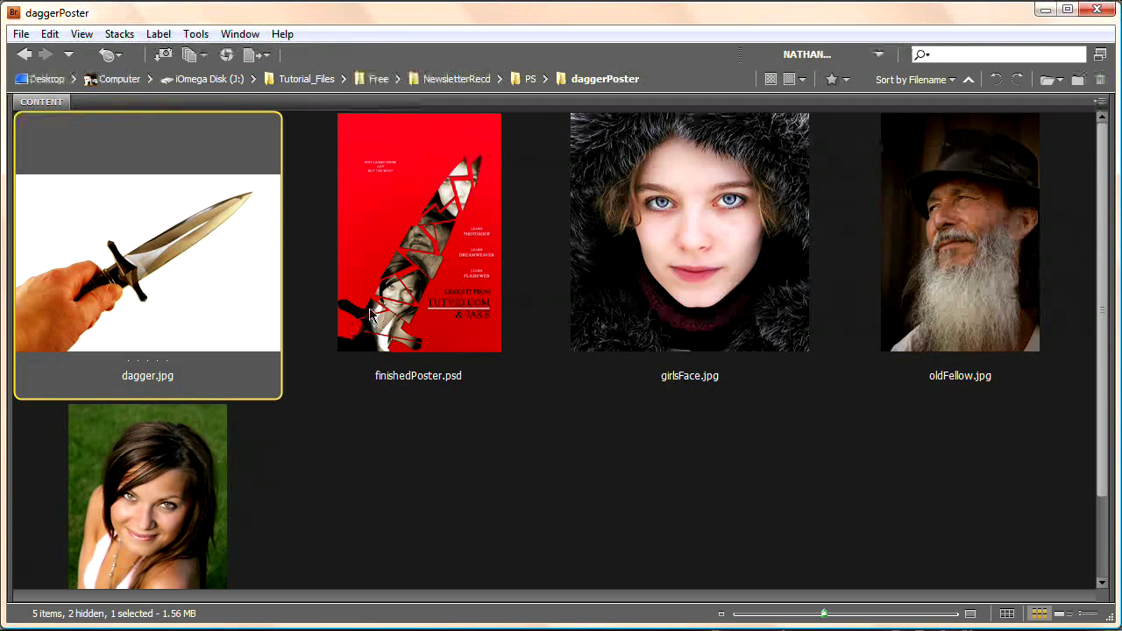
mouse_move(452, 330)
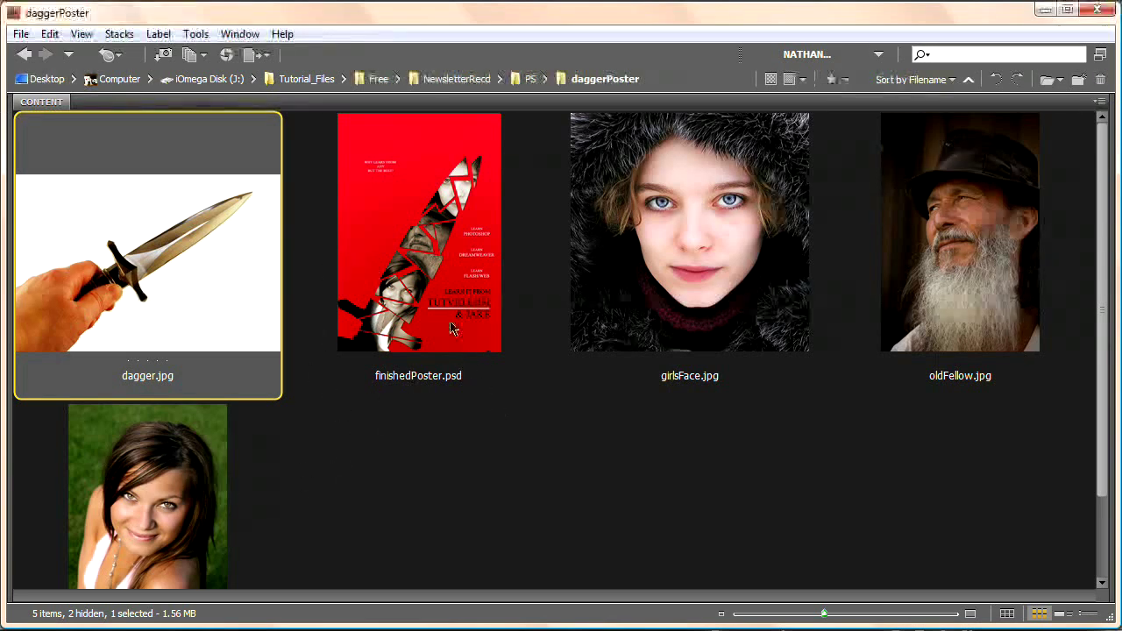
mouse_move(358, 370)
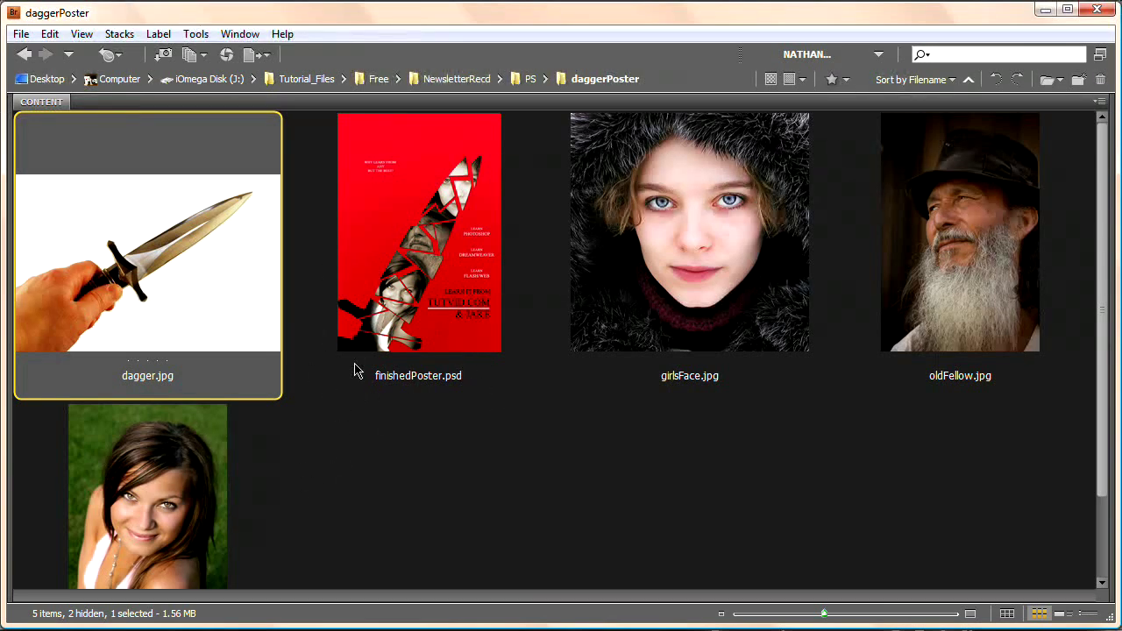
mouse_move(343, 397)
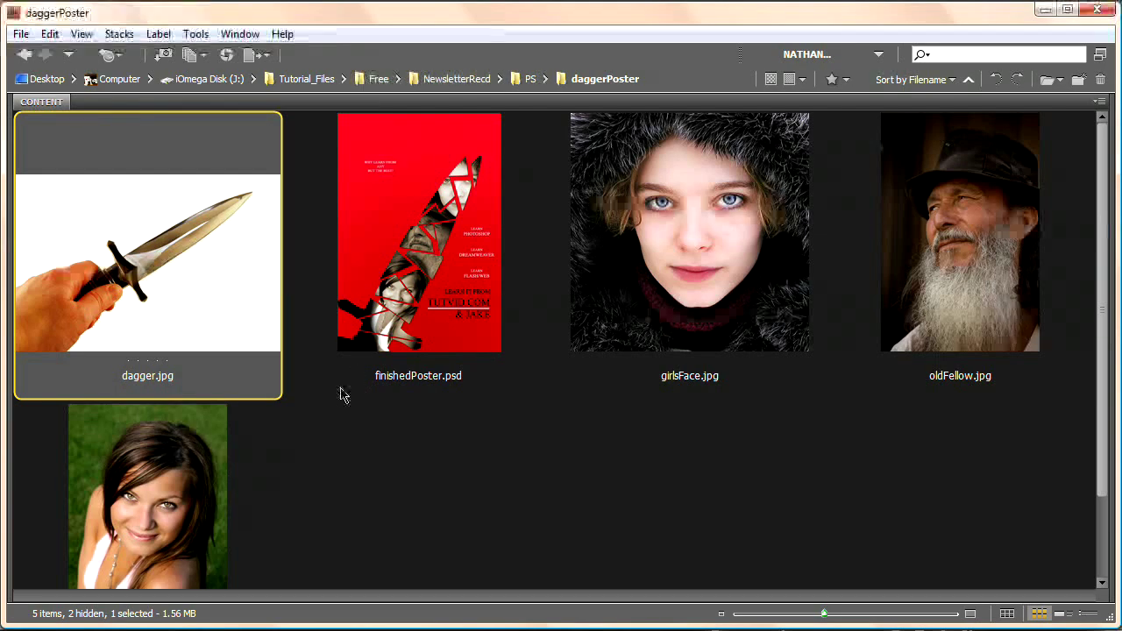
mouse_move(193, 406)
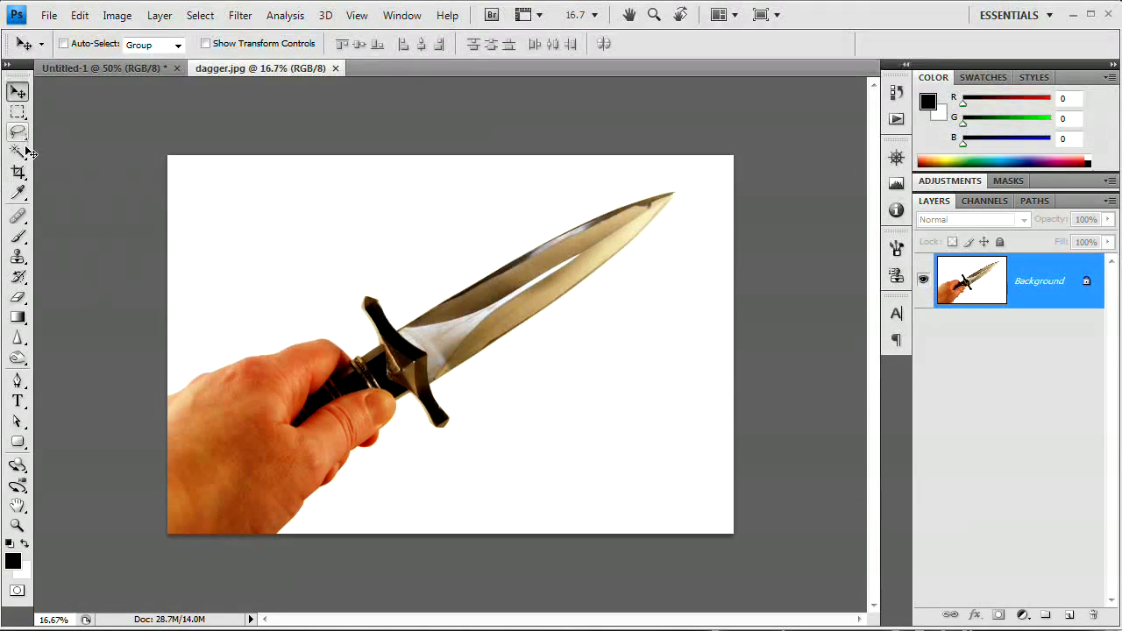
Step: Magic Wand the white background of dagger.jpg to isolate the hand and dagger
left_click(17, 149)
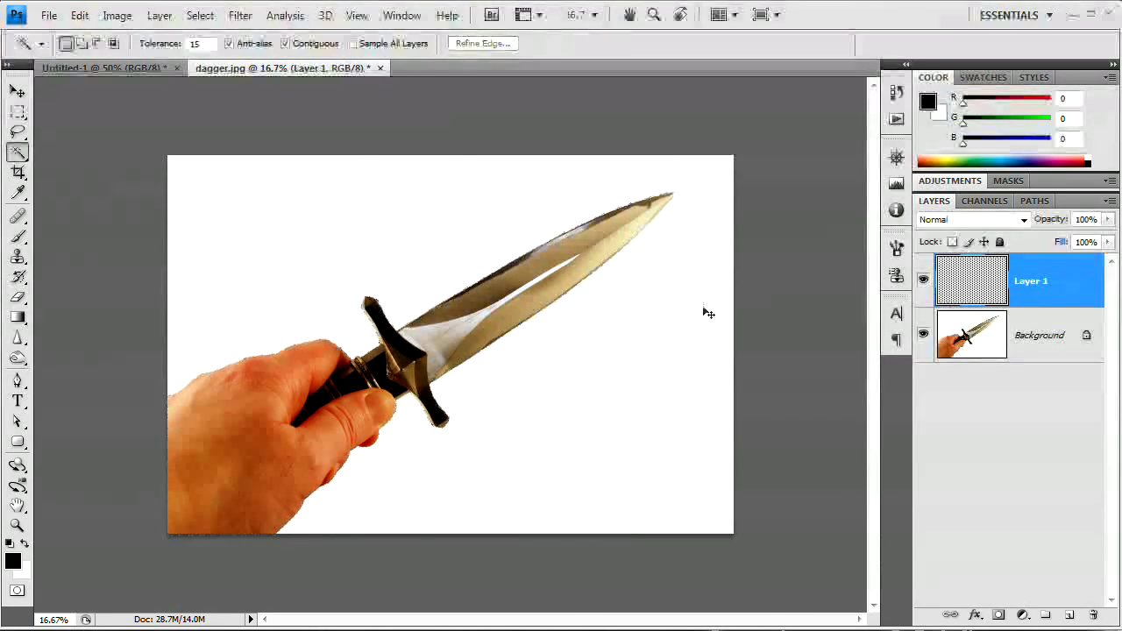
left_click(922, 333)
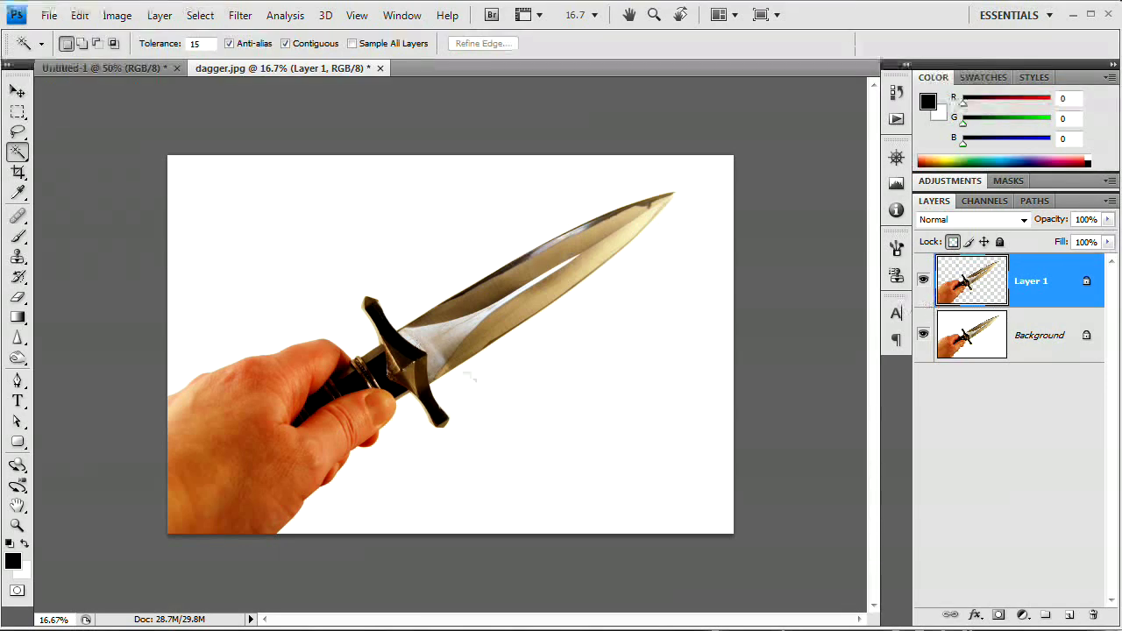
Step: Fill the hand and dagger copy with black preserving transparency, hiding the original photo
left_click(80, 14)
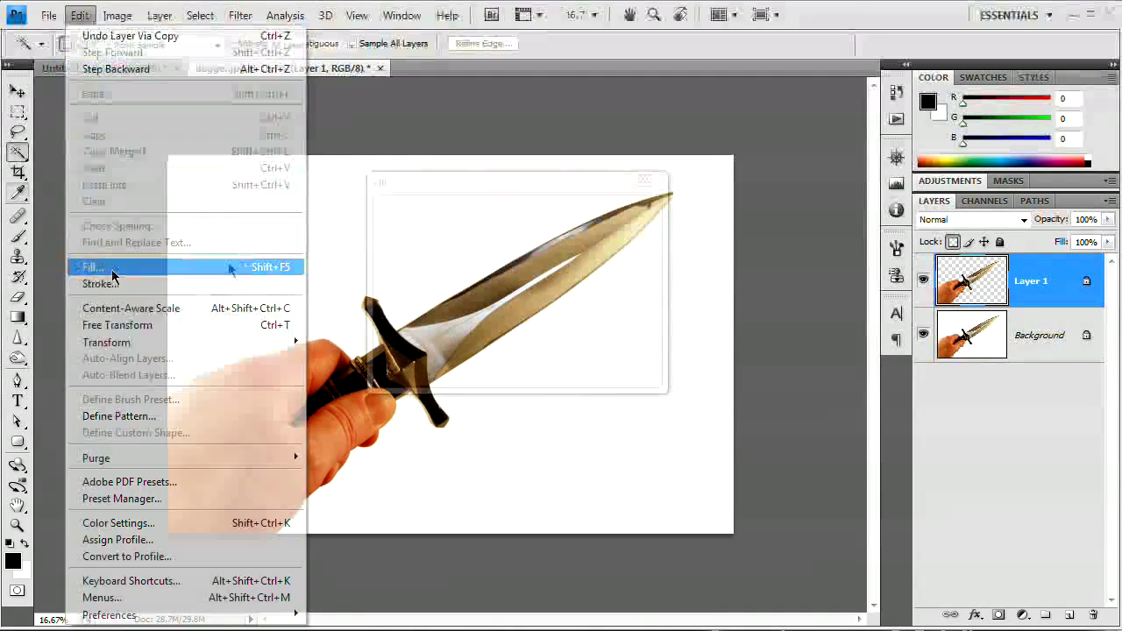
left_click(92, 266)
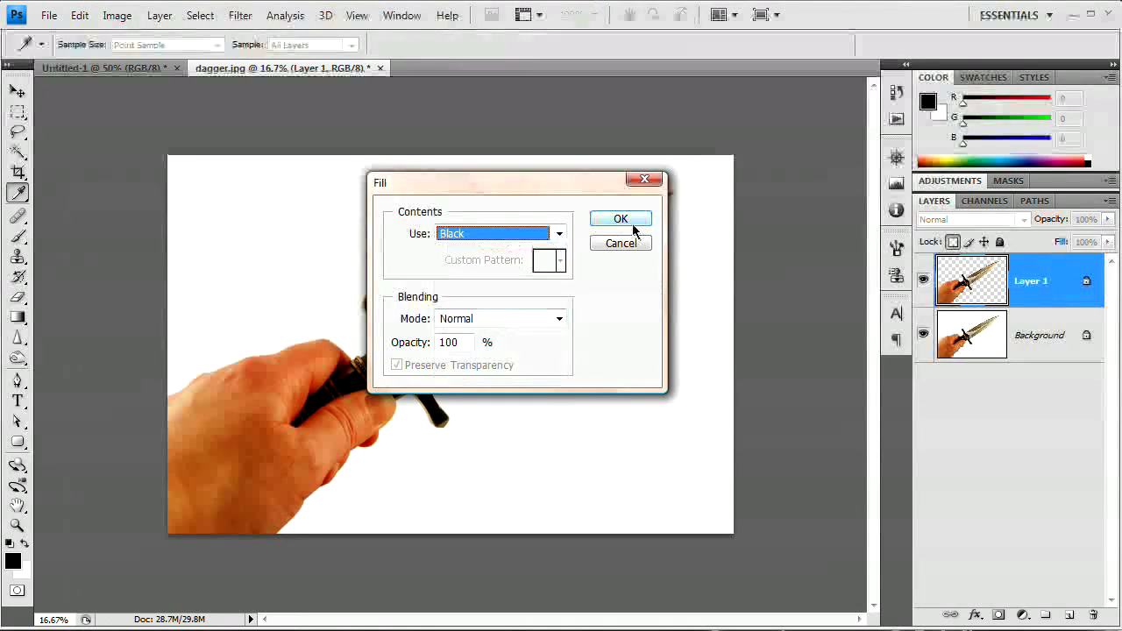
left_click(620, 218)
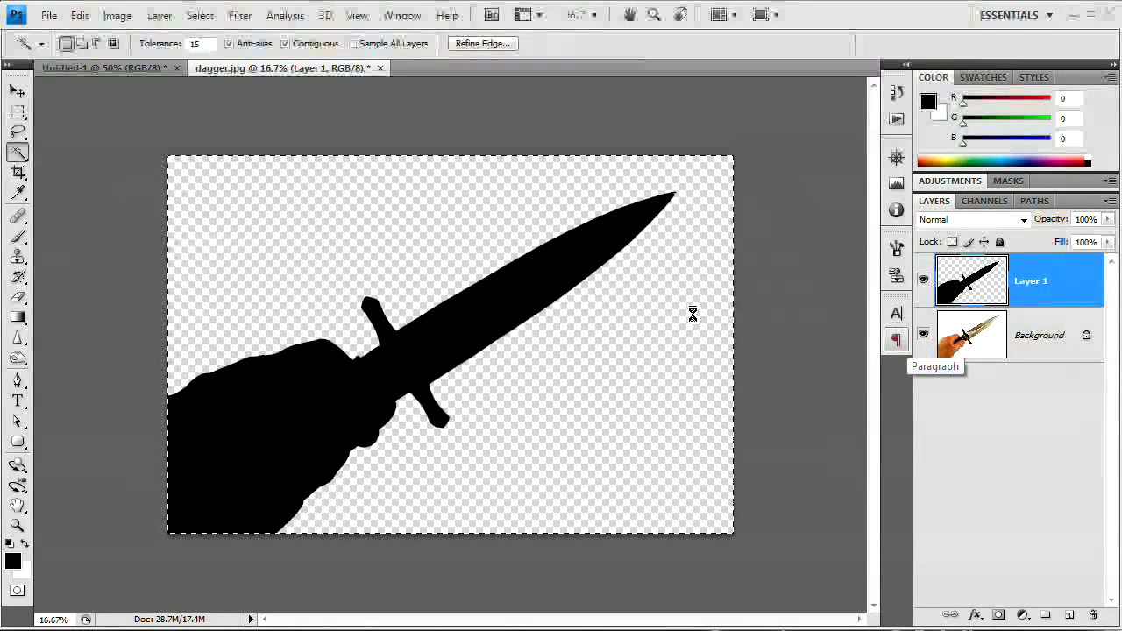
left_click(105, 67)
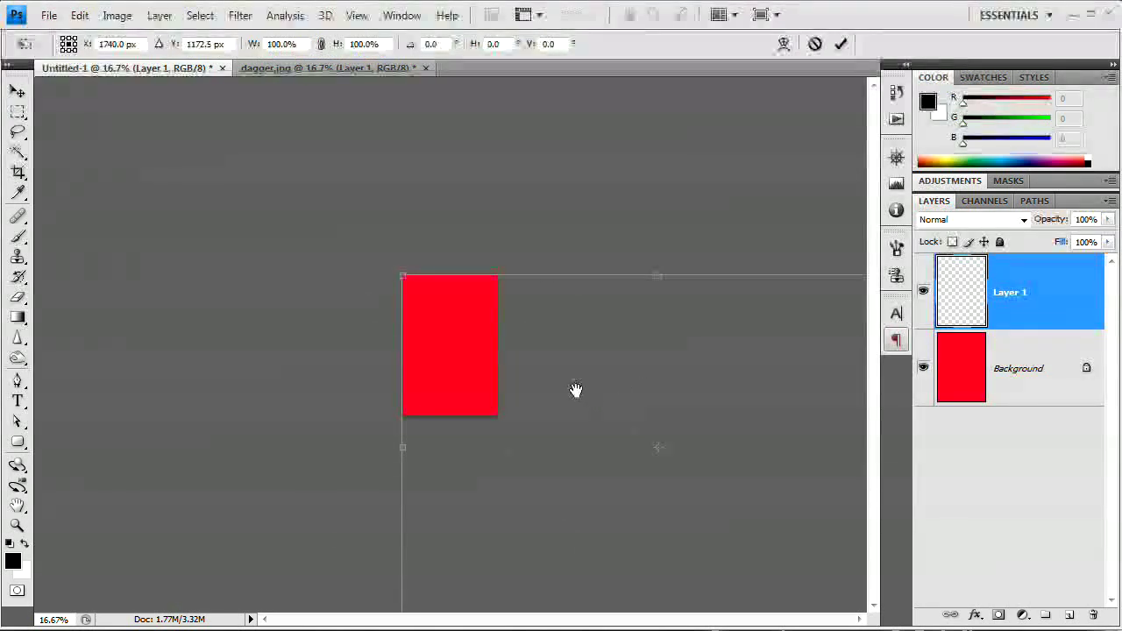
mouse_move(394, 270)
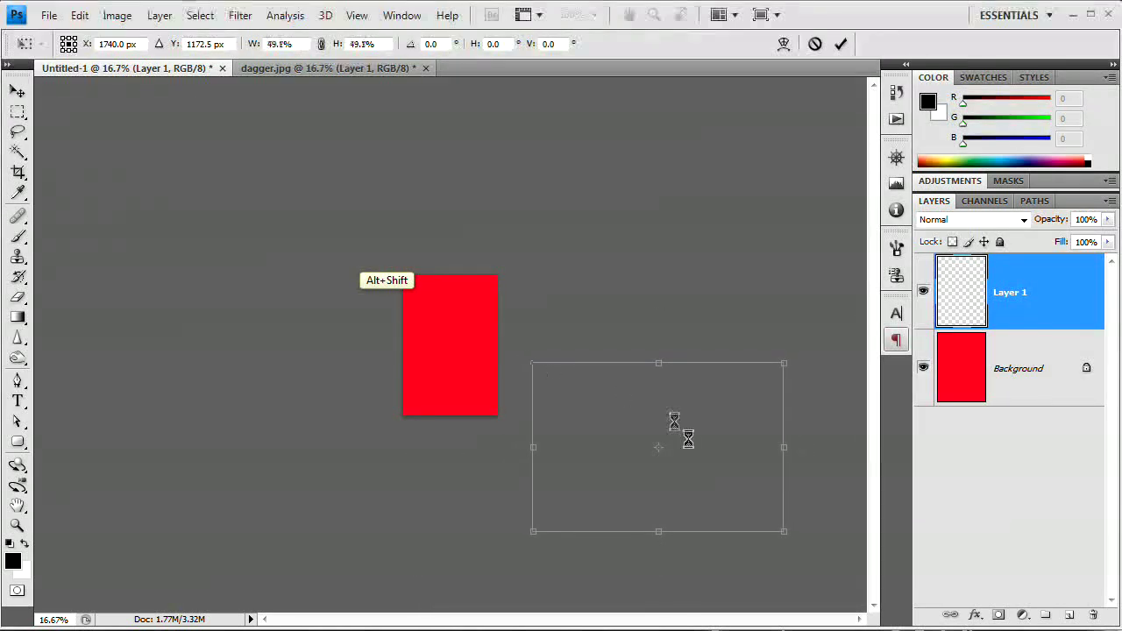
Step: Scale the black dagger silhouette down with Free Transform to fit the red page
left_click_drag(659, 447, 452, 344)
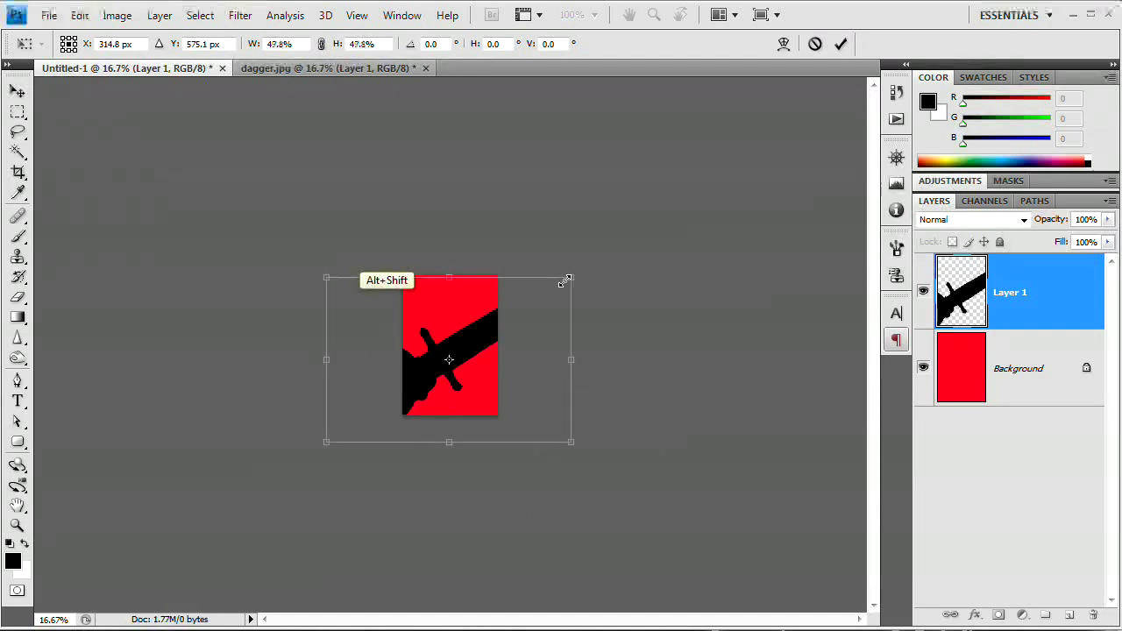
left_click_drag(571, 280, 540, 298)
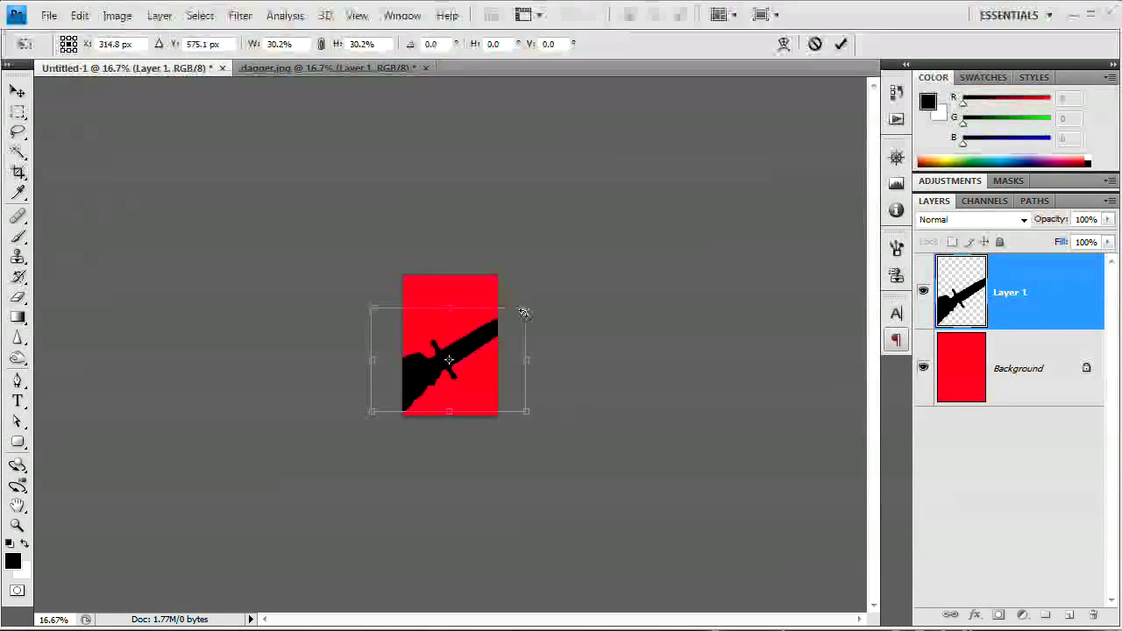
left_click_drag(526, 312, 535, 296)
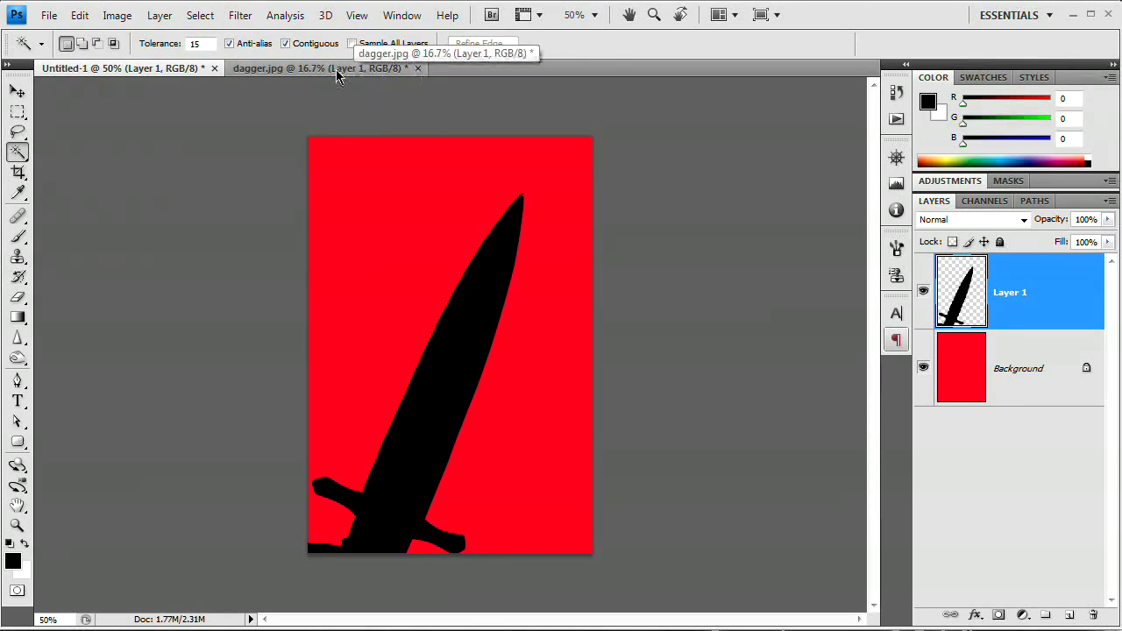
Step: Close dagger.jpg without saving its changes
left_click(417, 67)
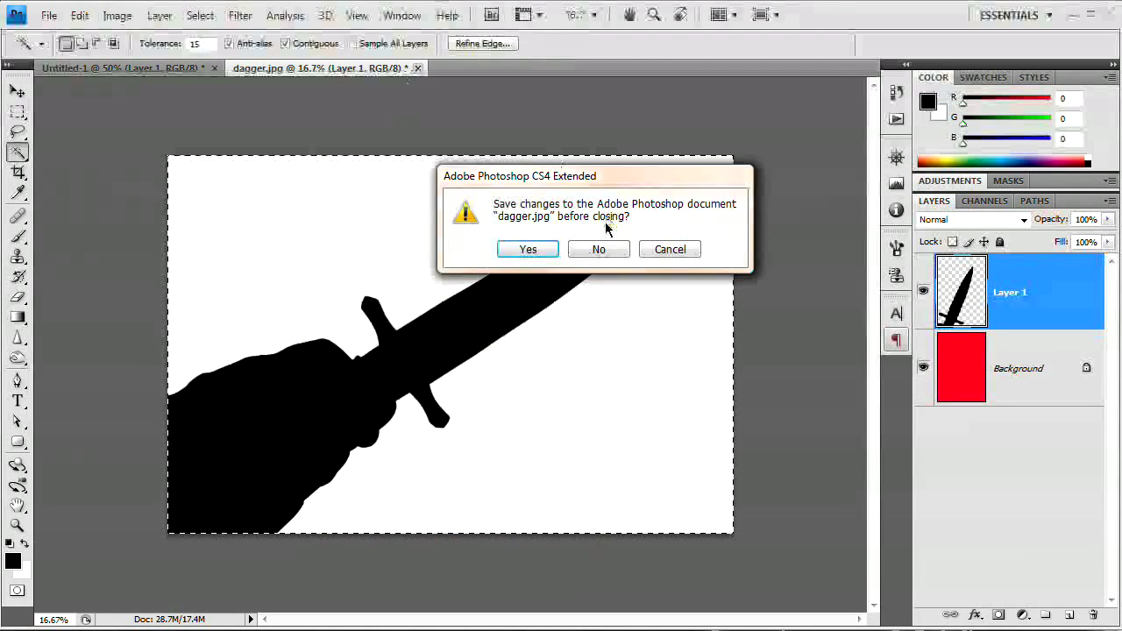
left_click(597, 249)
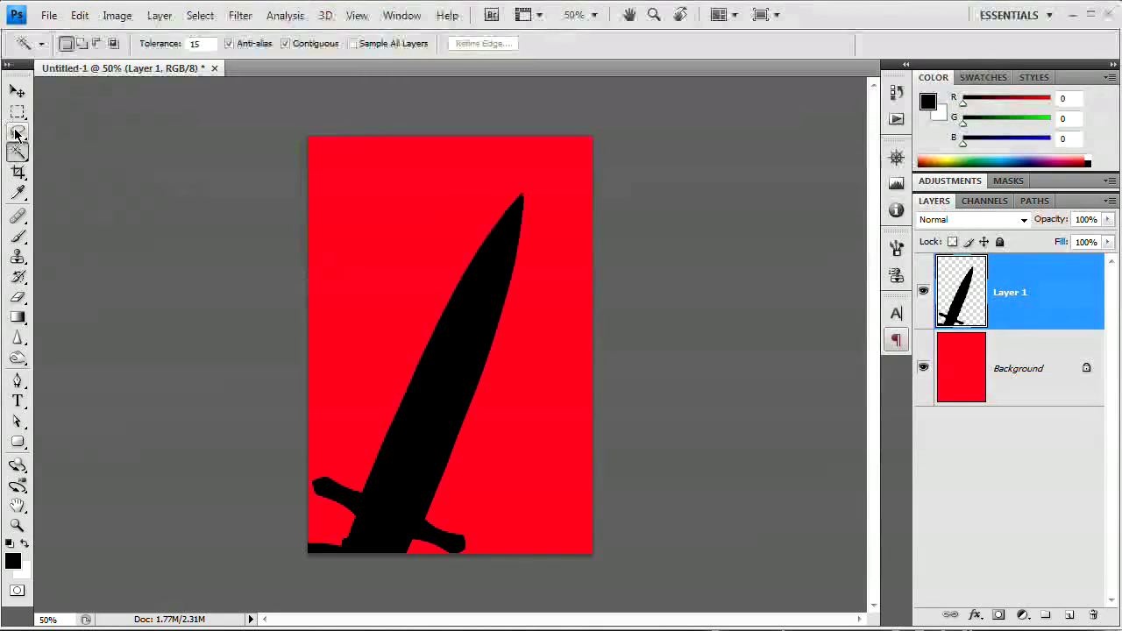
Step: Polygonal-lasso a slice across the blade tip and shift it apart with the Move Tool
left_click(18, 133)
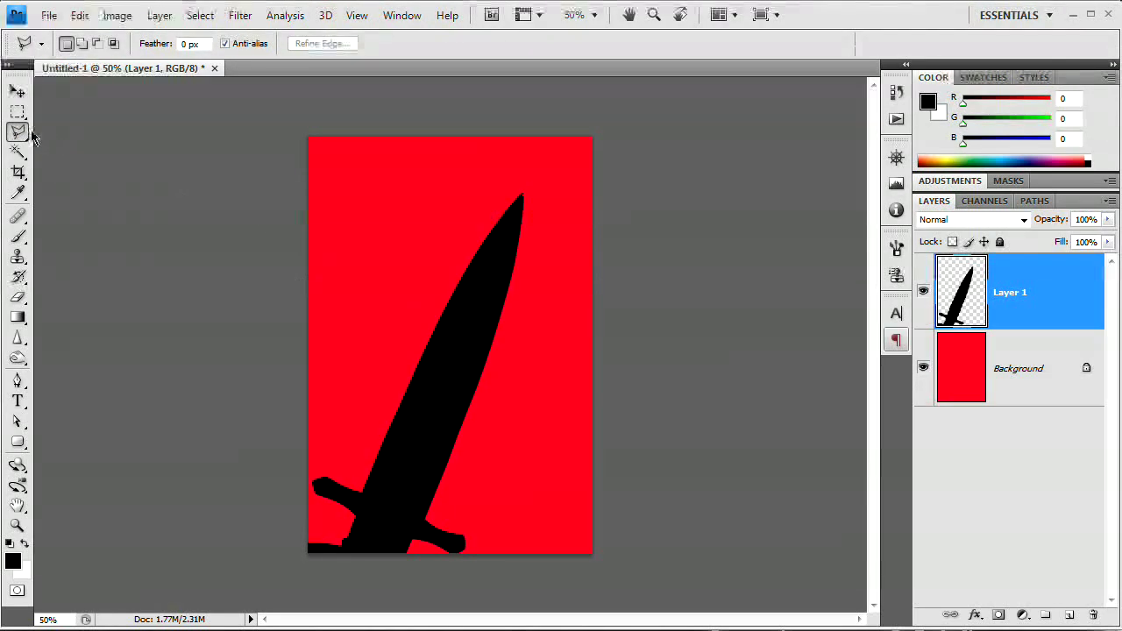
left_click(18, 131)
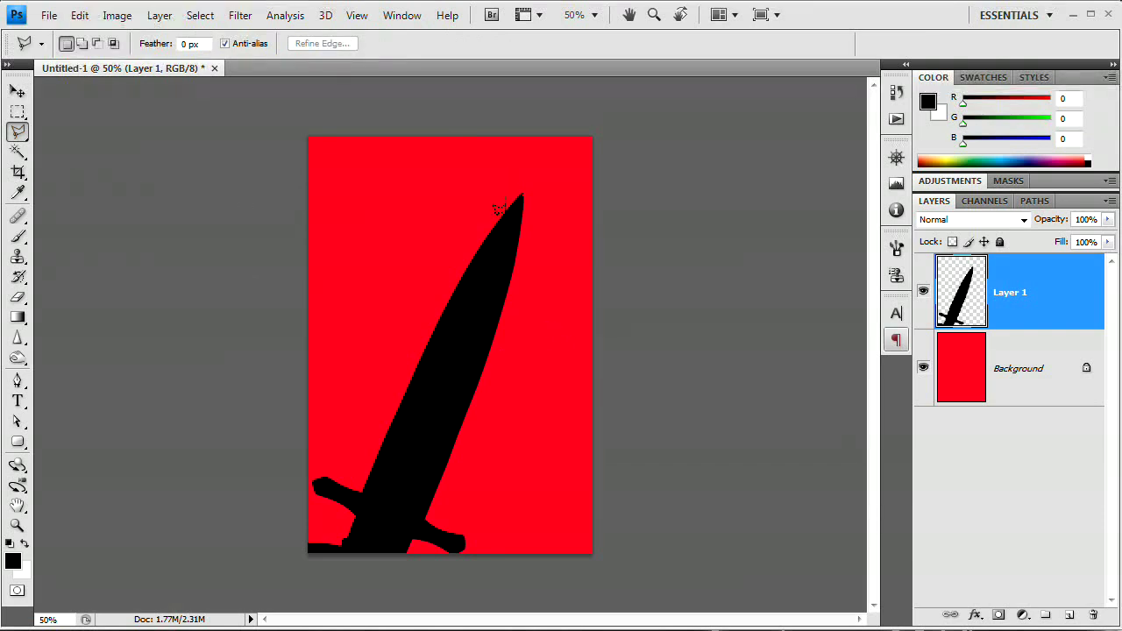
mouse_move(497, 239)
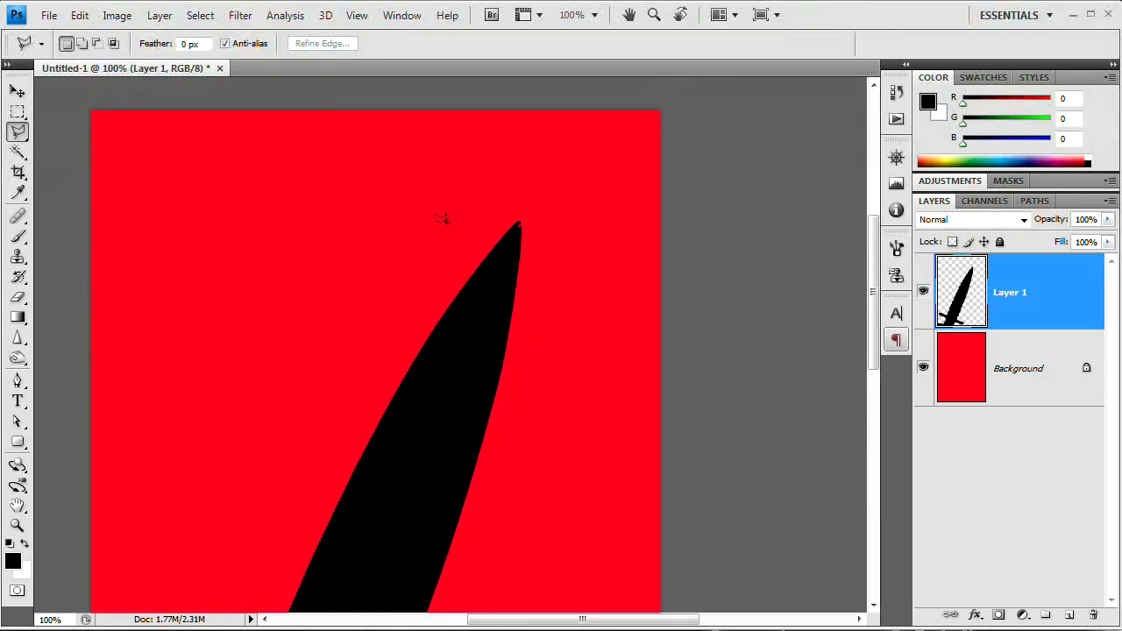
mouse_move(473, 245)
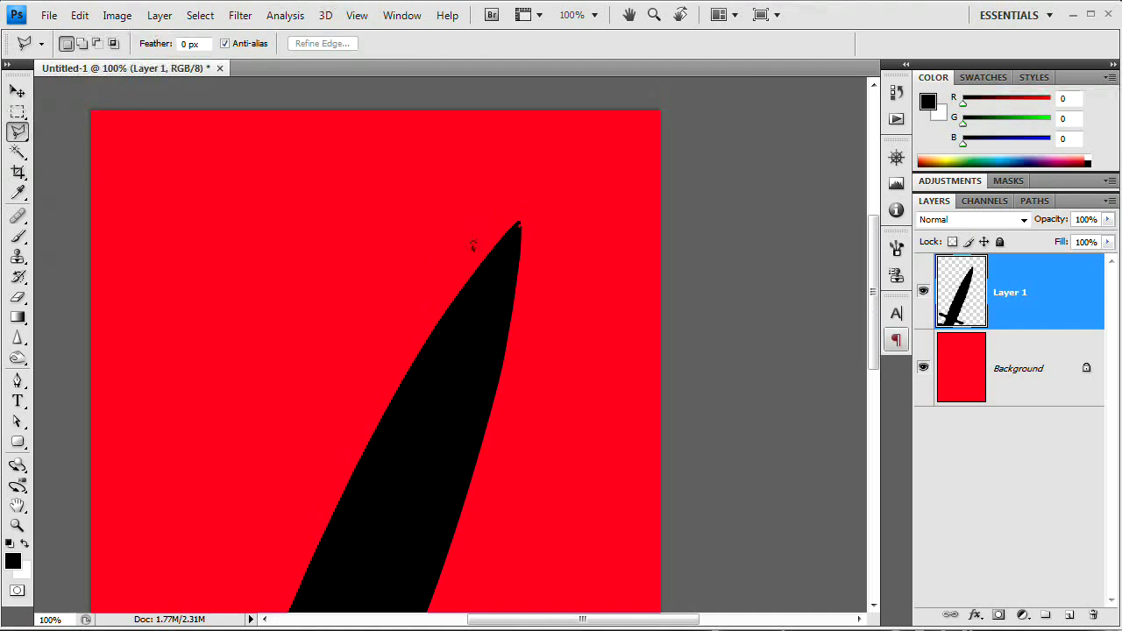
left_click_drag(464, 237, 539, 393)
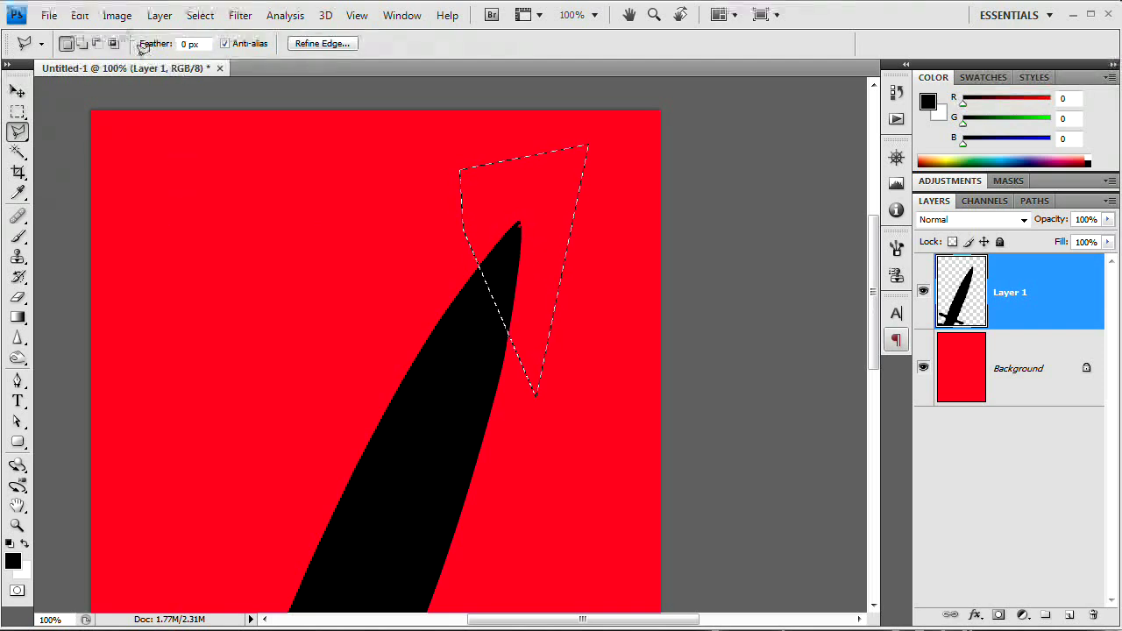
left_click(19, 91)
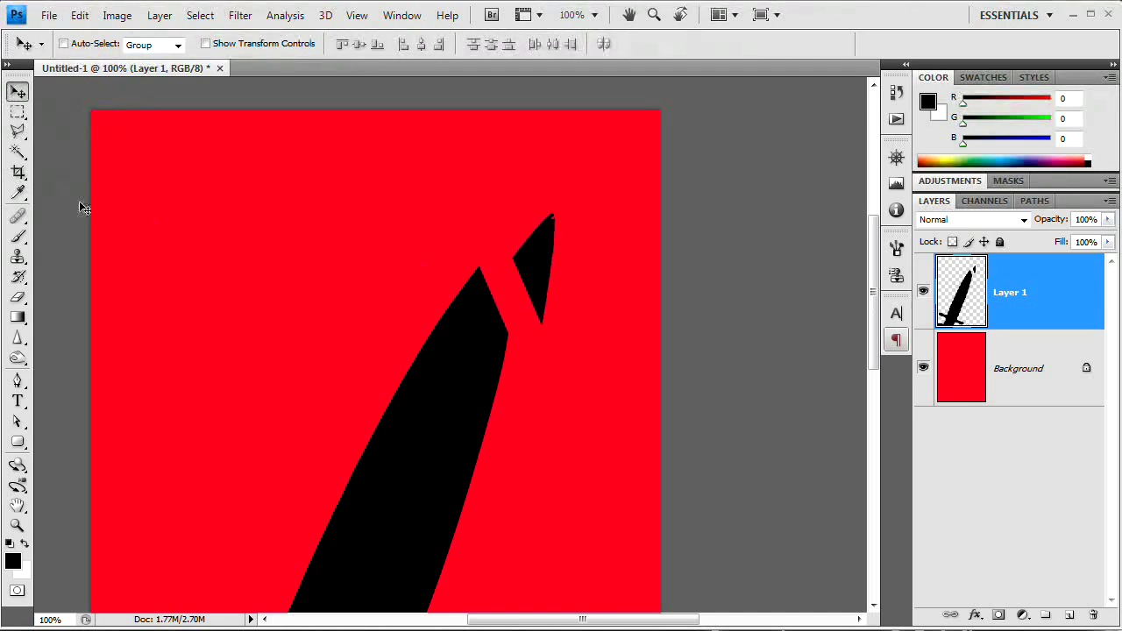
Step: Slice and shift further blade fragments, leaving thin red gaps between the shards
left_click(17, 134)
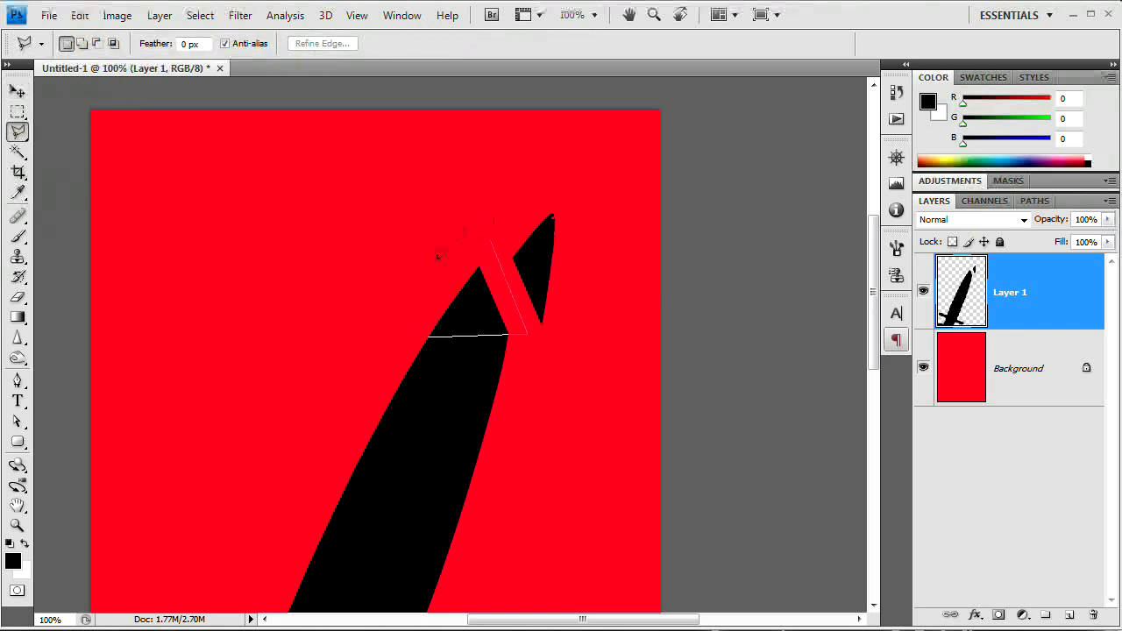
left_click(19, 91)
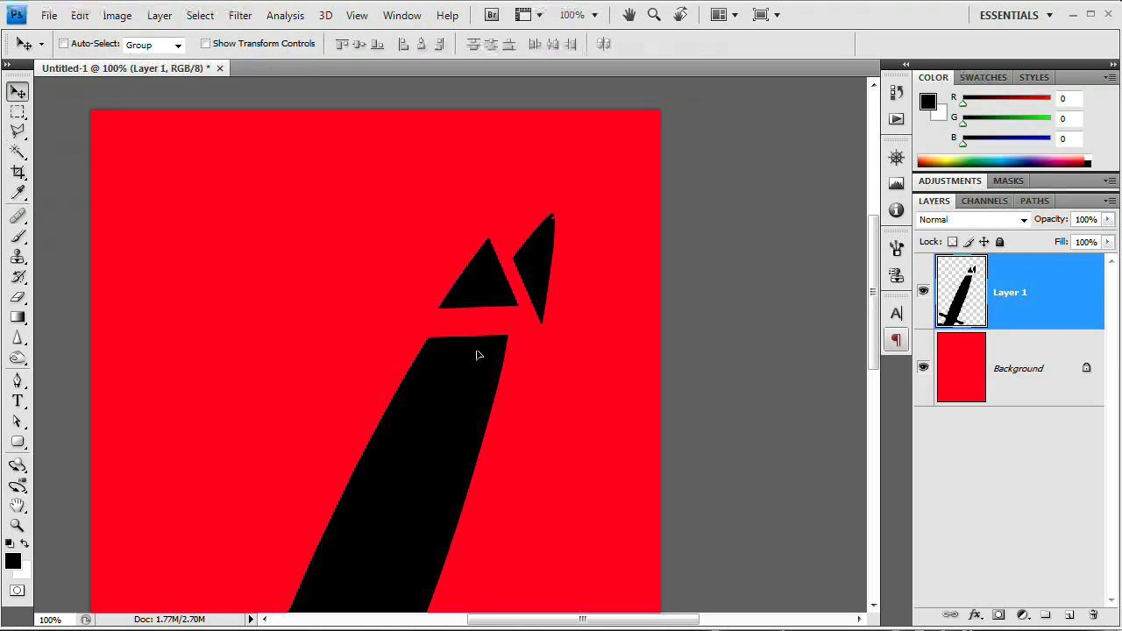
left_click(17, 134)
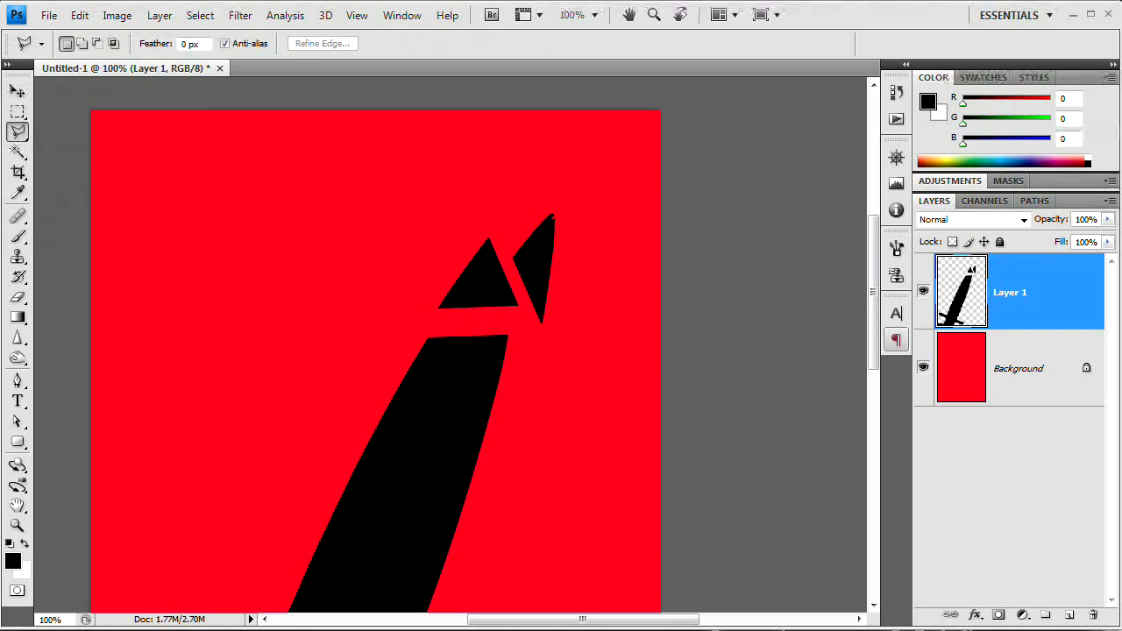
left_click_drag(445, 333, 467, 519)
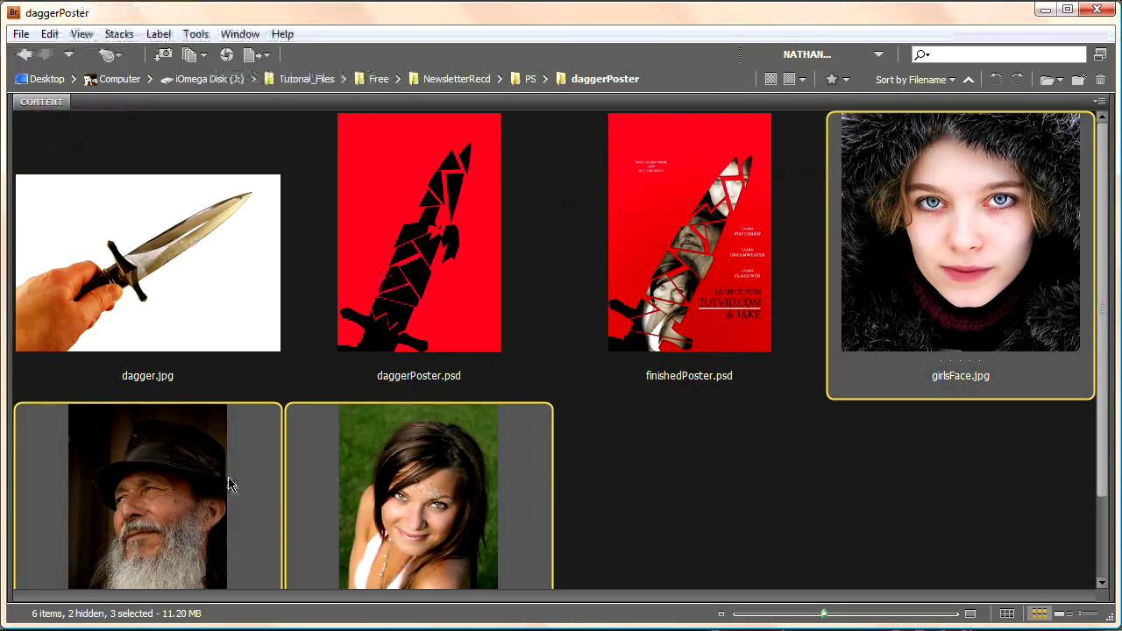
mouse_move(458, 343)
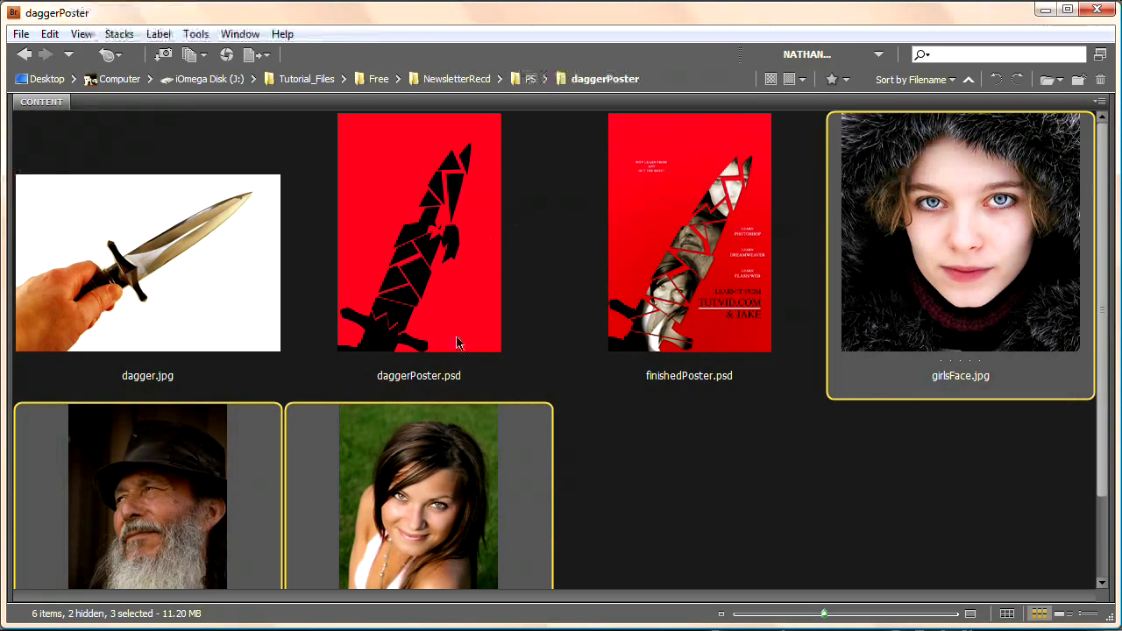
Step: Open the selected girlsFace, oldFellow and womanFace photos from Bridge into Photoshop
scroll("down", 3)
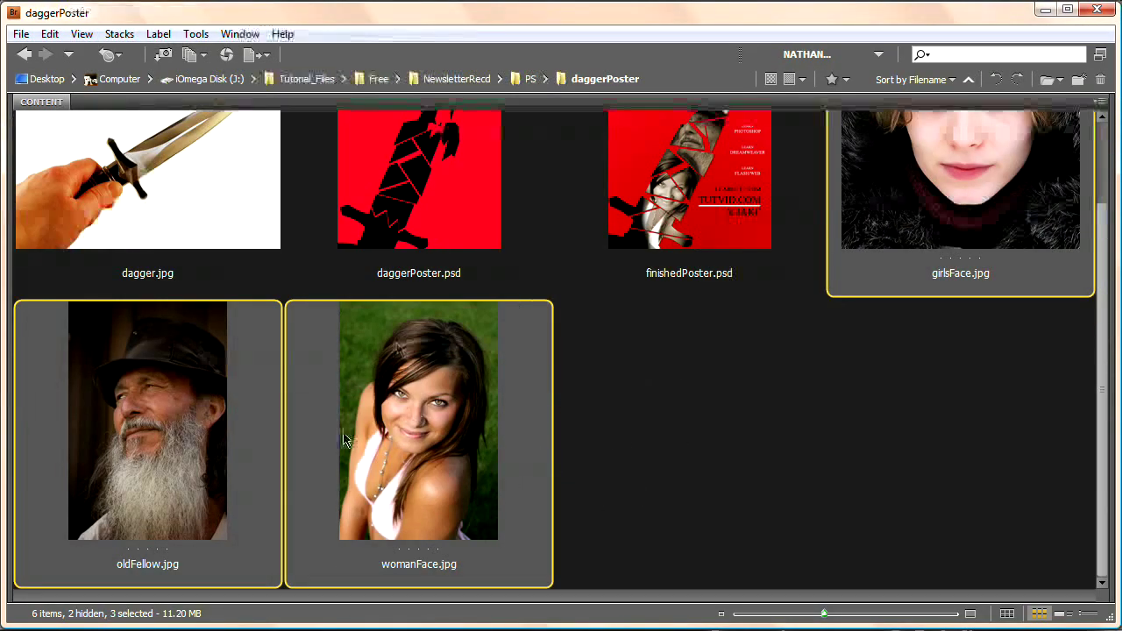
mouse_move(405, 429)
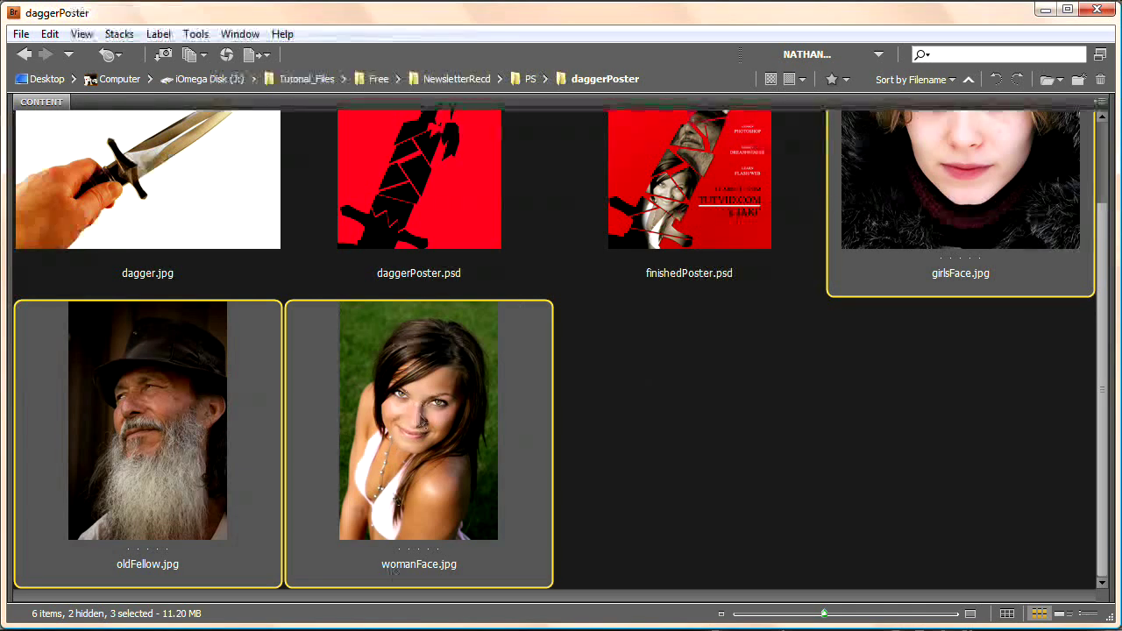
double_click(419, 179)
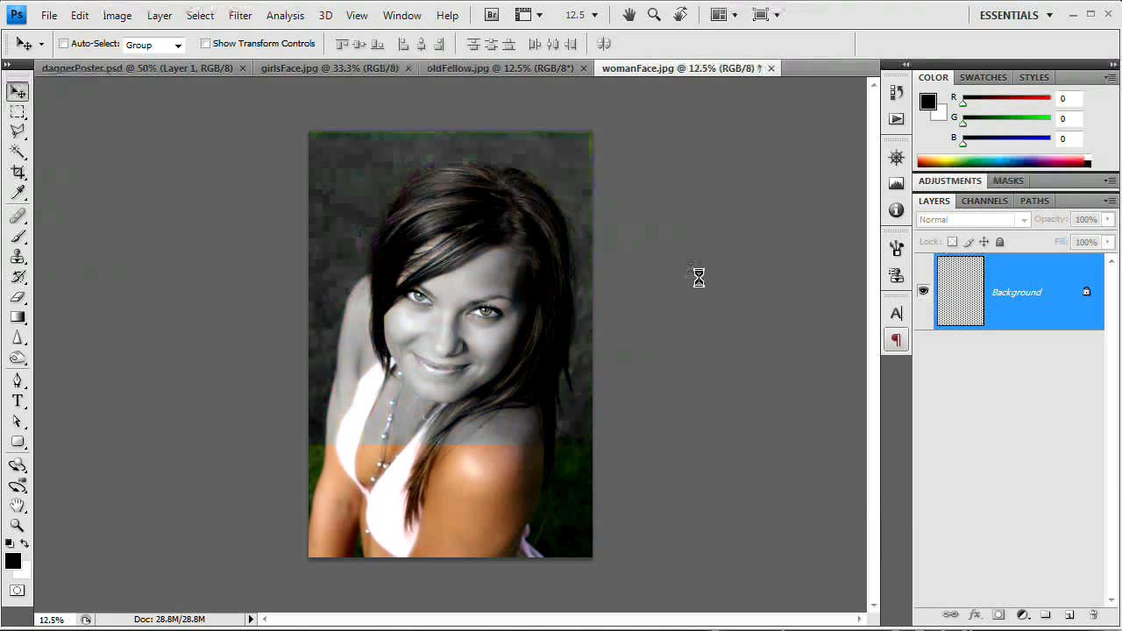
Step: Switch between the face photo tabs to convert each to black and white
left_click(491, 68)
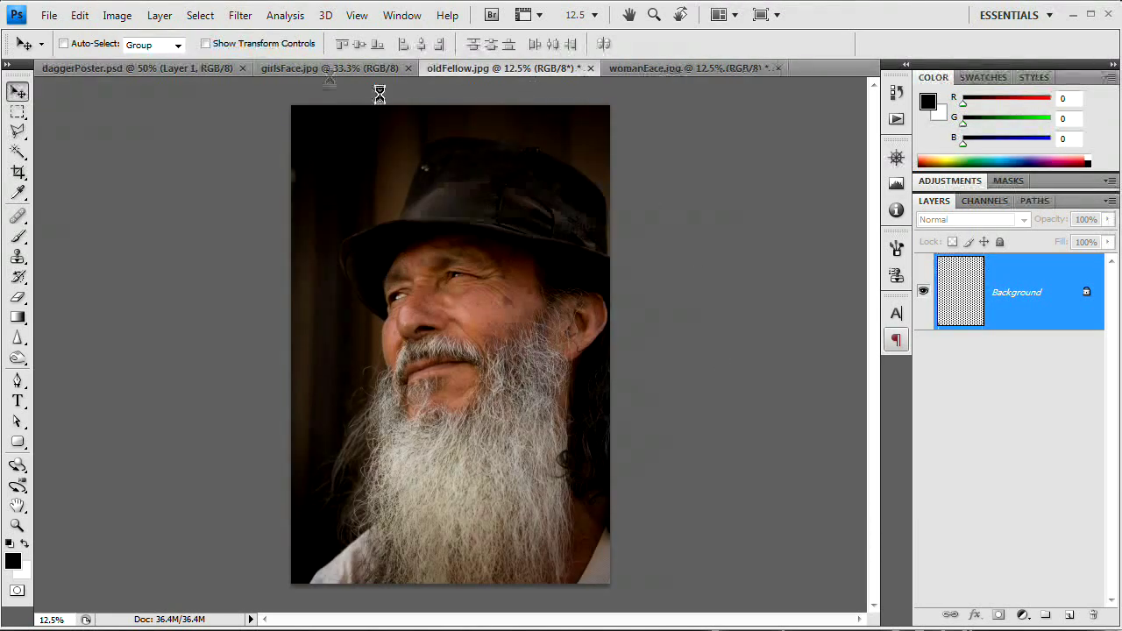
left_click(314, 69)
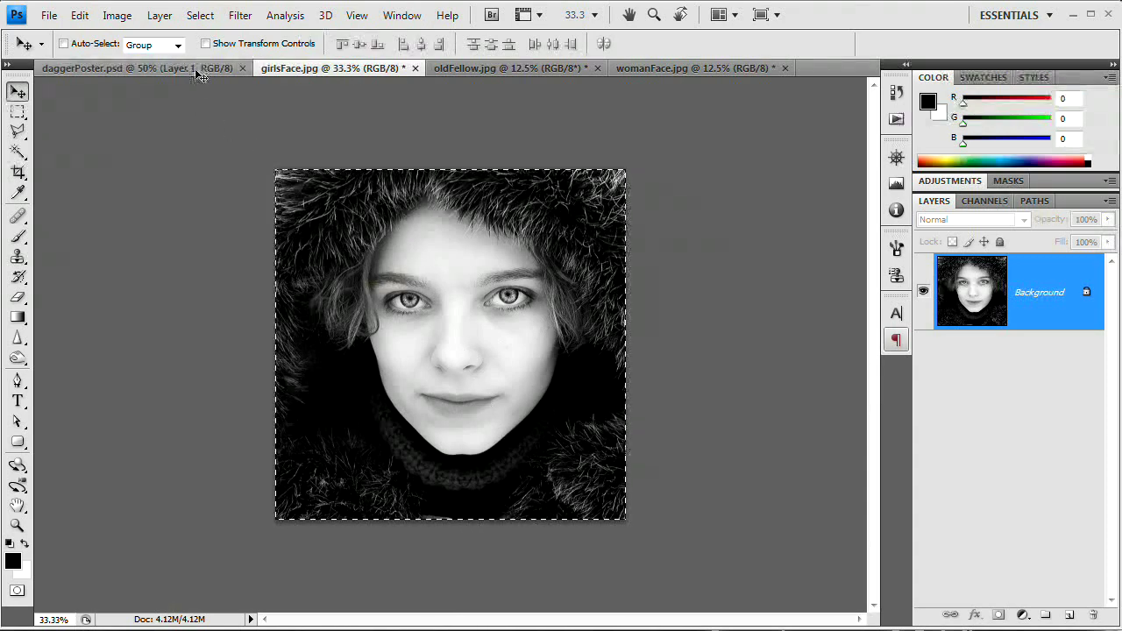
Step: Paste the girl's face onto the poster, position it over the blade top, and close girlsFace unsaved
left_click(132, 66)
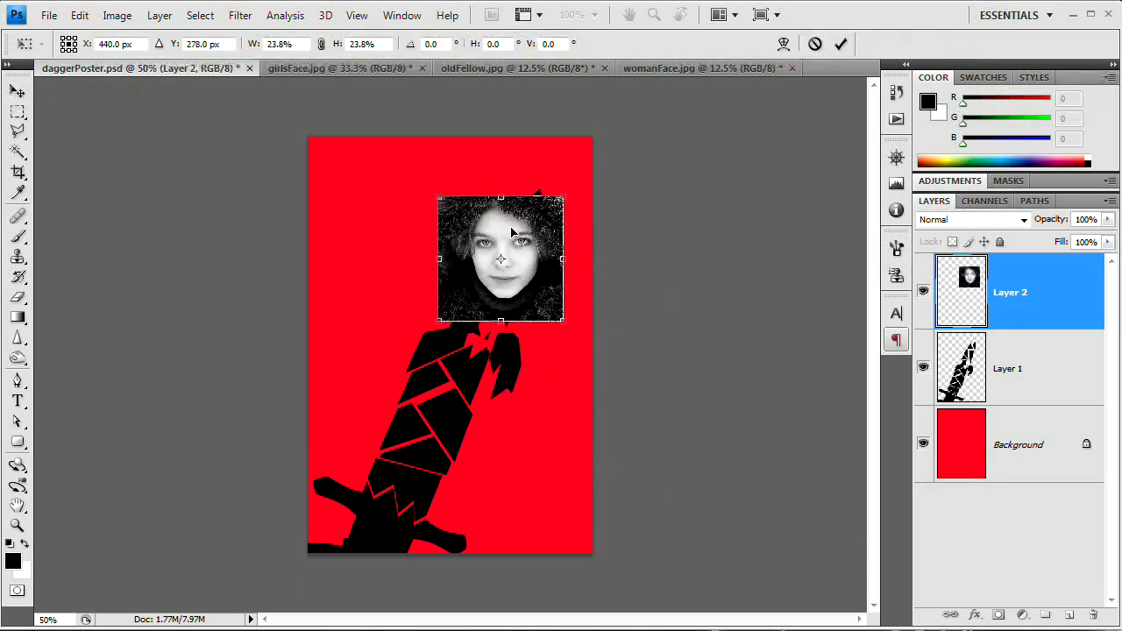
left_click_drag(501, 257, 512, 266)
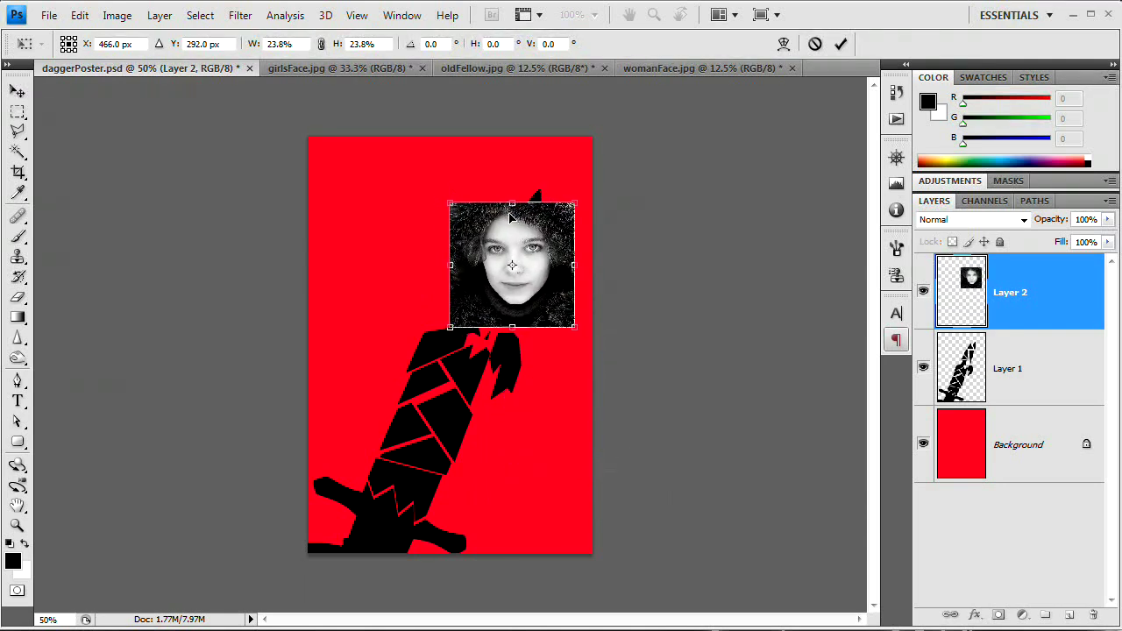
left_click_drag(512, 263, 503, 262)
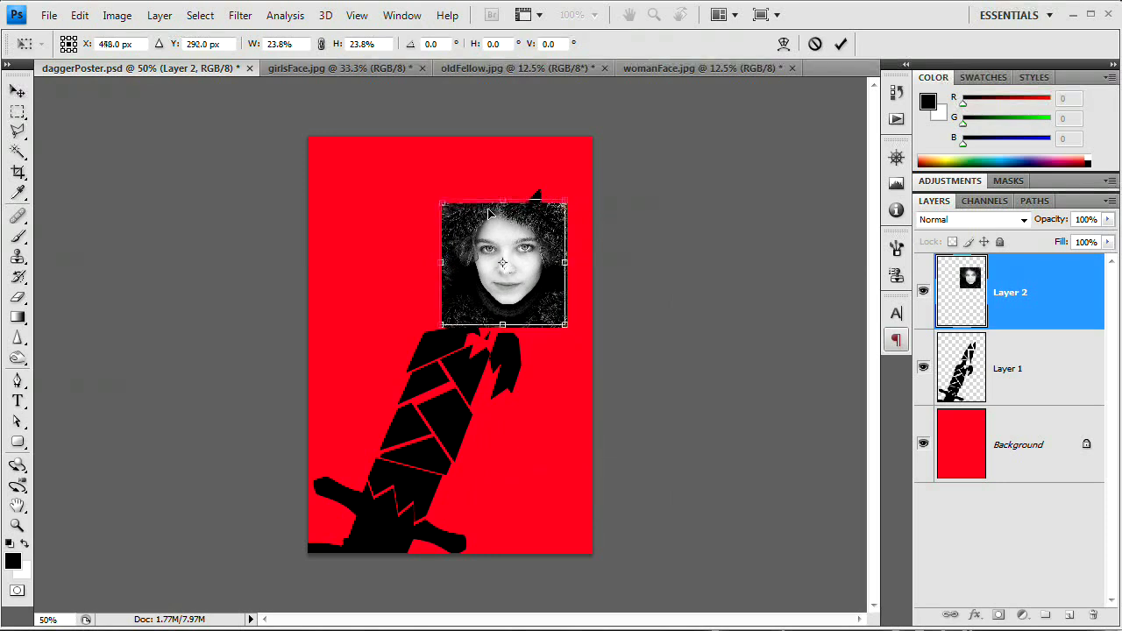
left_click_drag(501, 263, 498, 260)
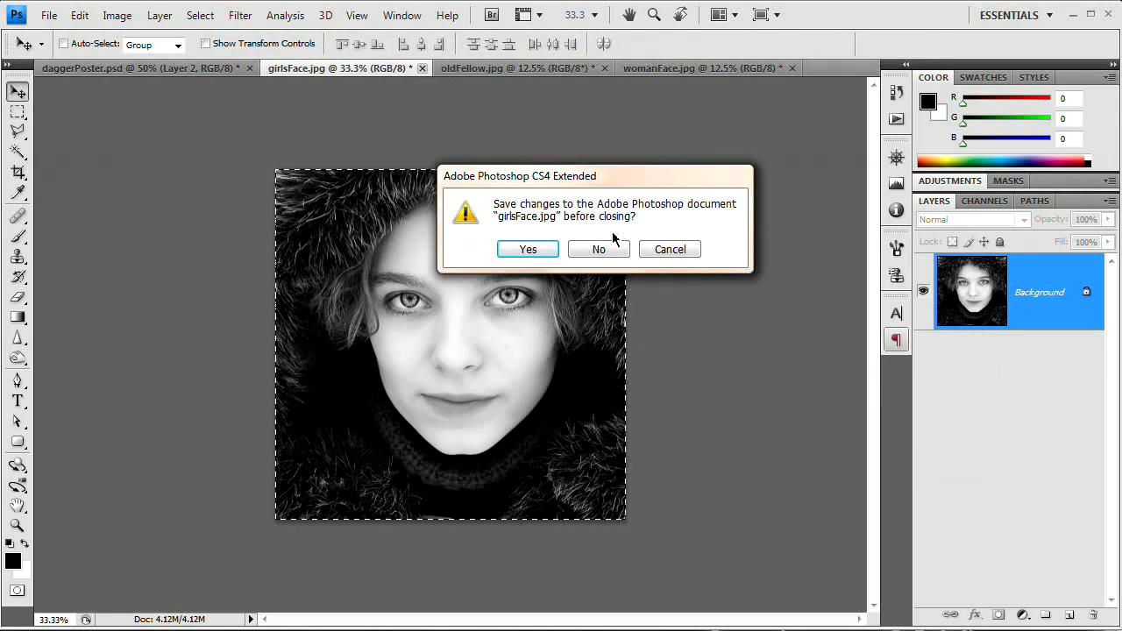
left_click(598, 249)
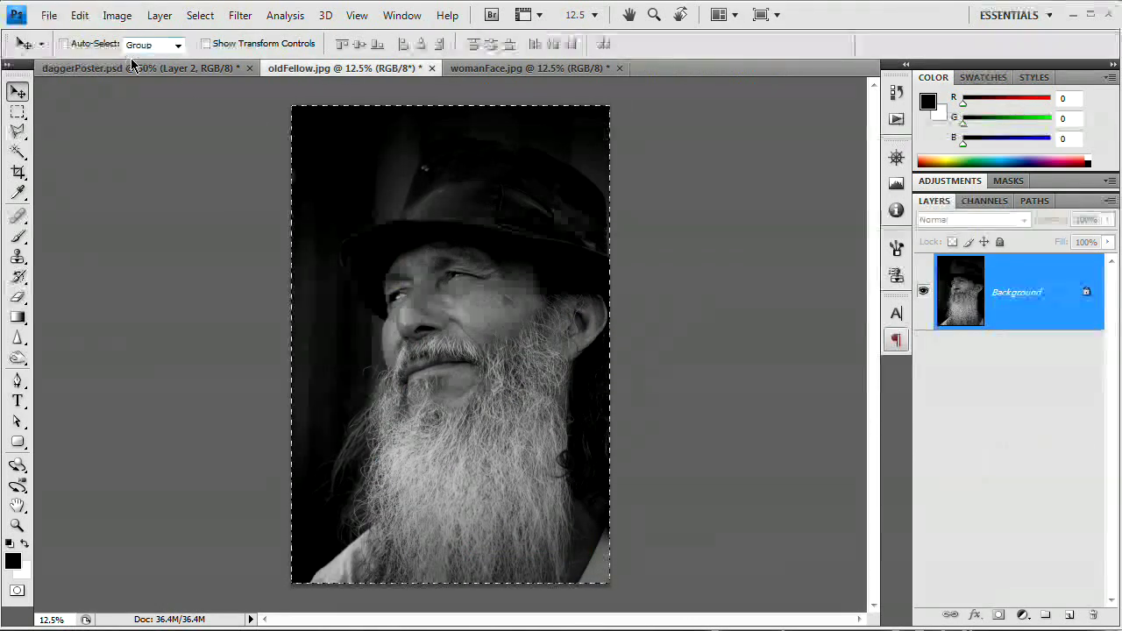
Step: Paste the old man's face into the poster, scale it below the girl's face, and close oldFellow.jpg without saving
left_click(106, 67)
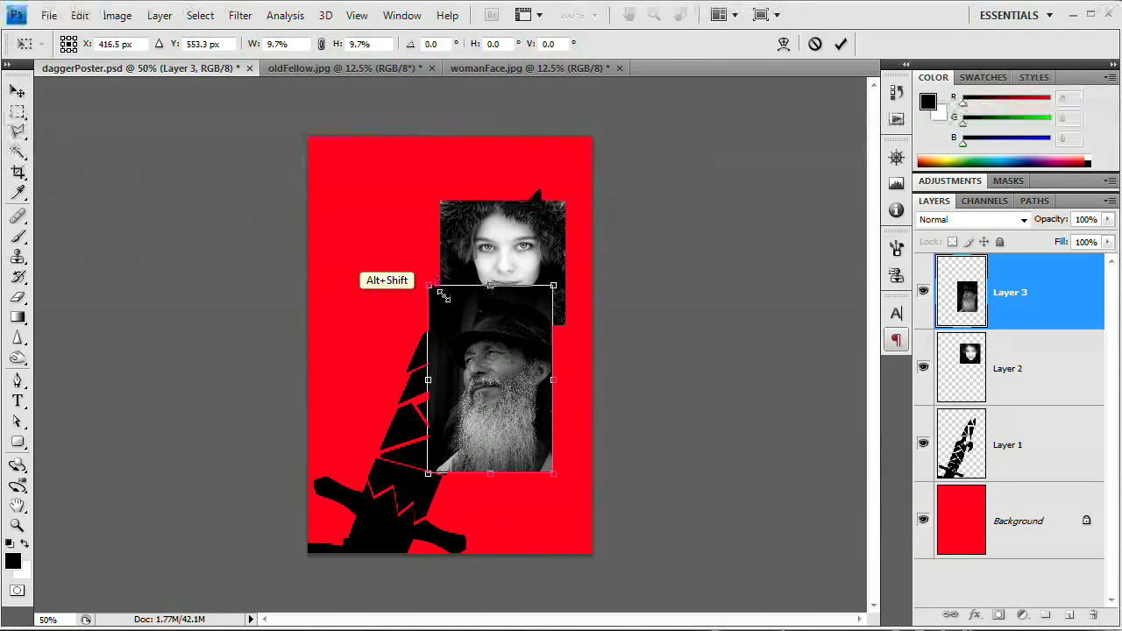
left_click_drag(489, 379, 448, 356)
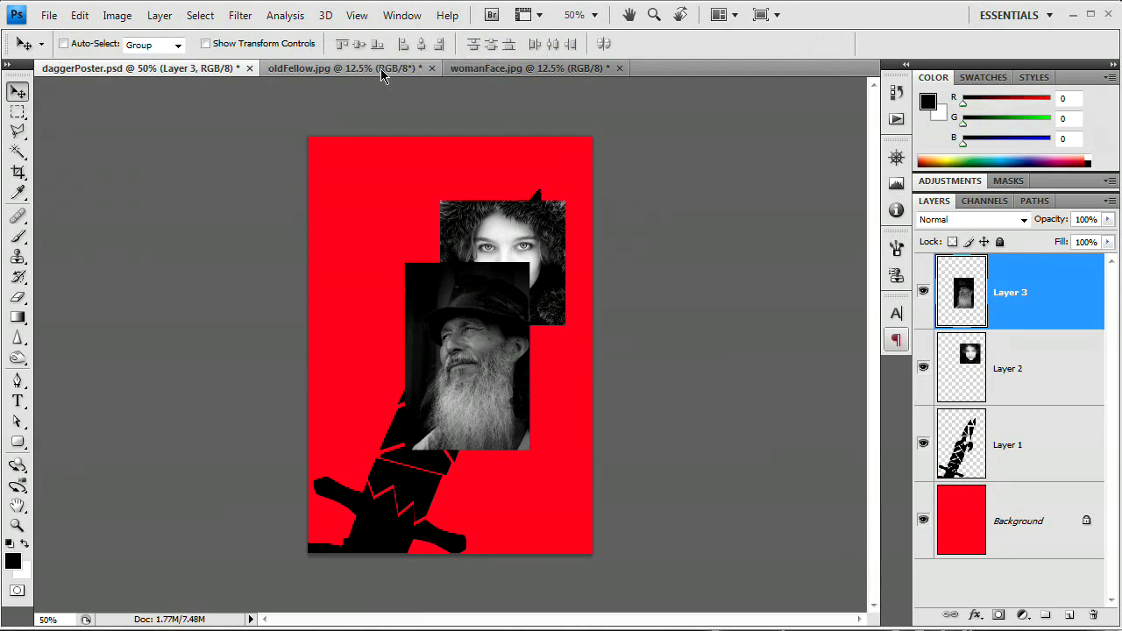
left_click(427, 67)
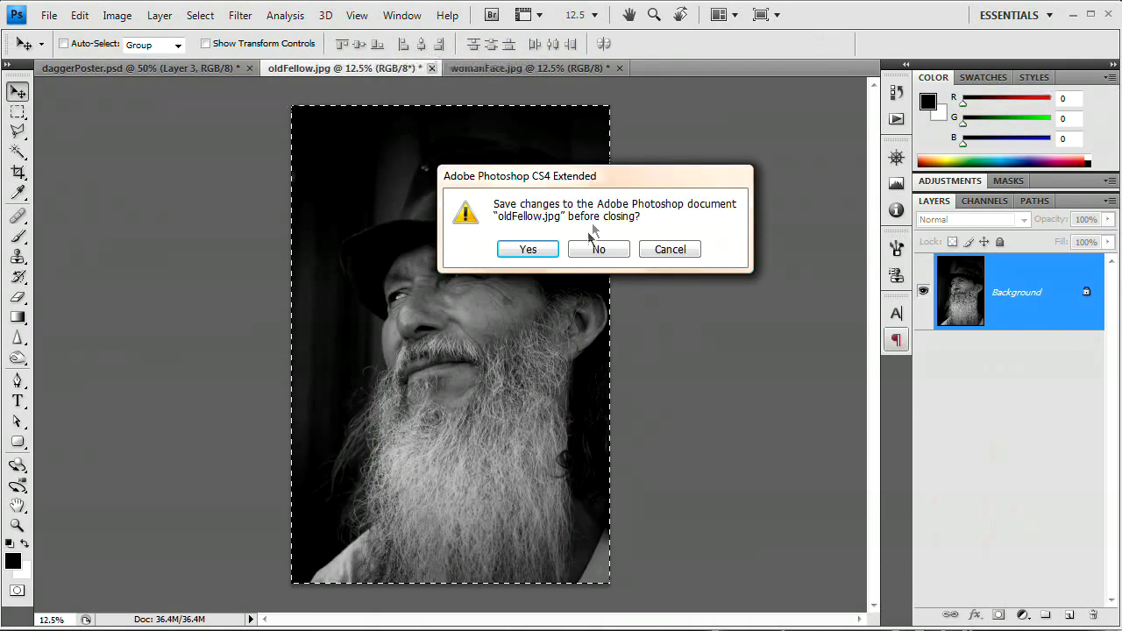
left_click(598, 248)
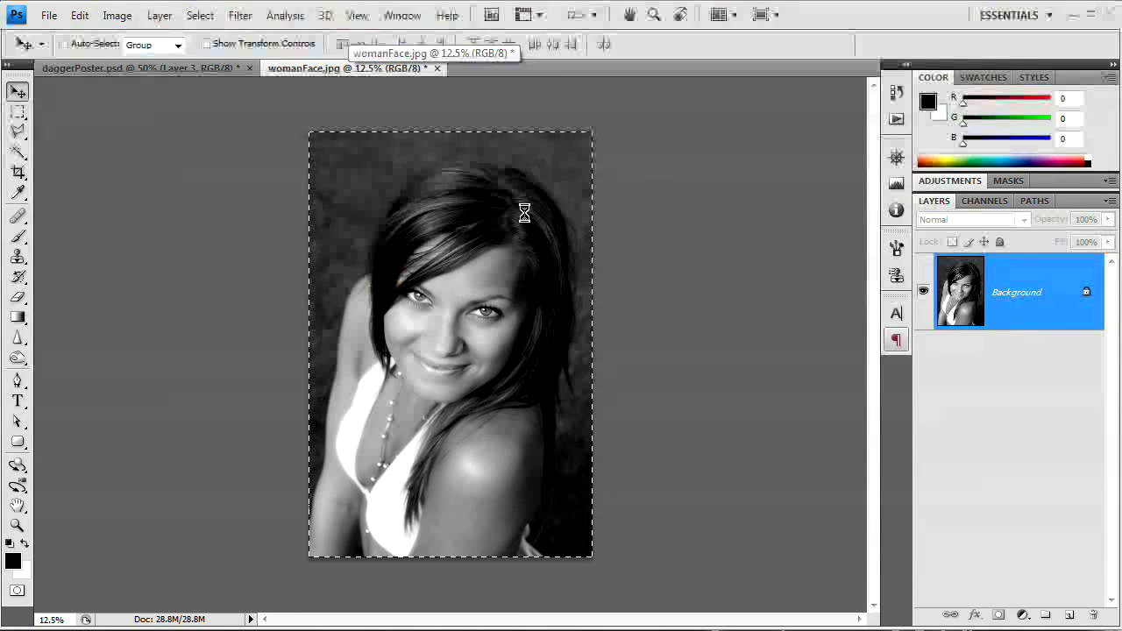
mouse_move(218, 81)
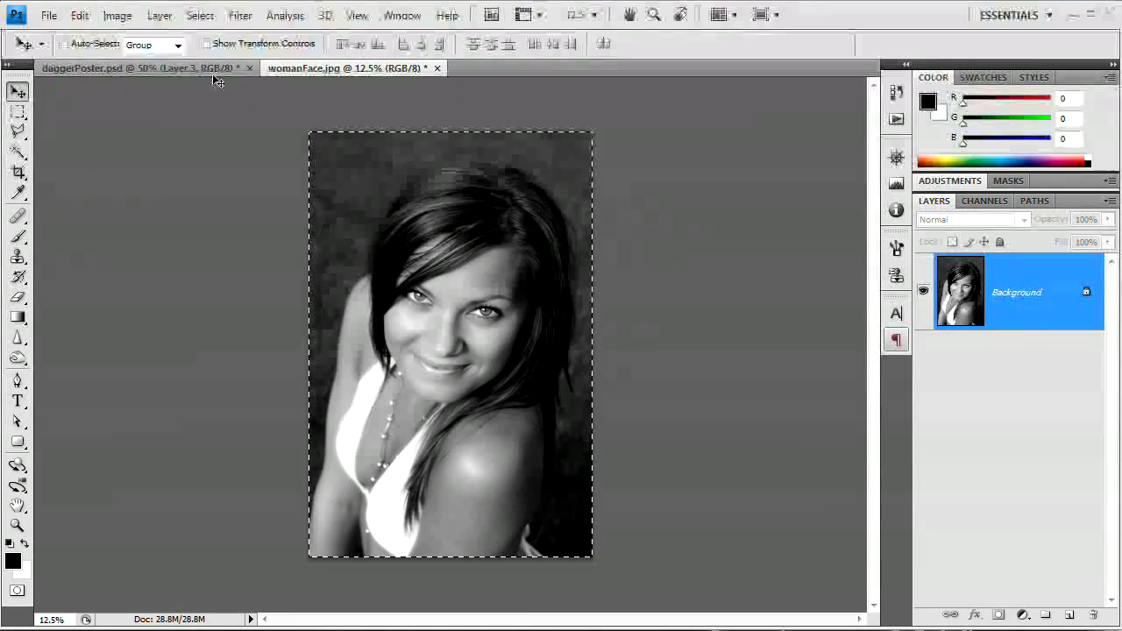
Step: Scale the woman's face layer down lower-left over the man's photo and close womanFace.jpg
left_click(131, 68)
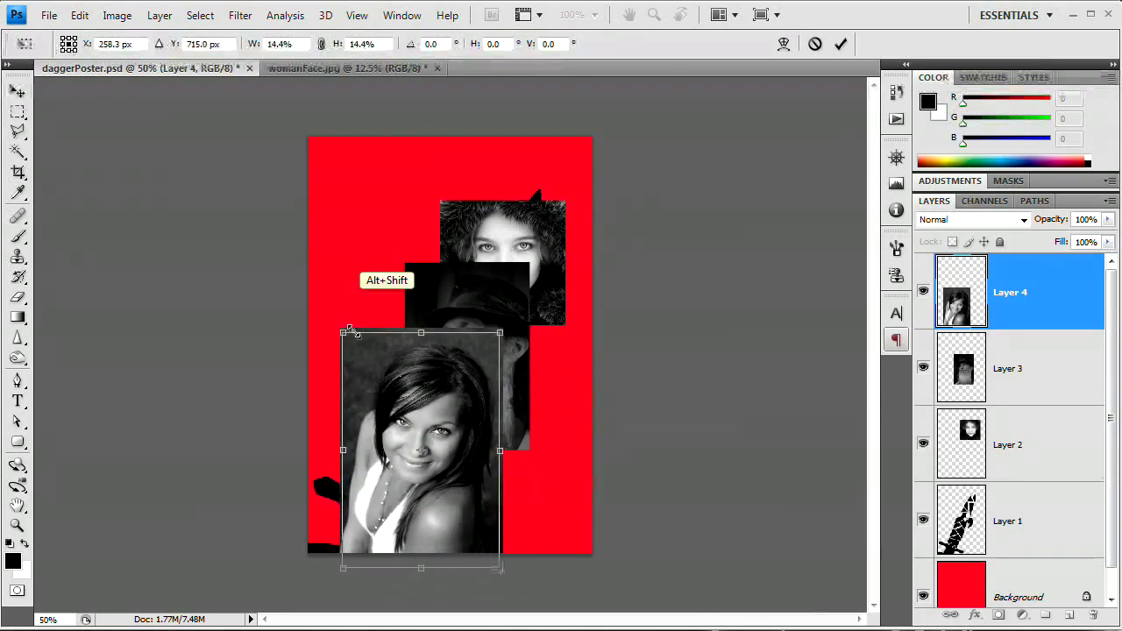
left_click_drag(342, 333, 354, 351)
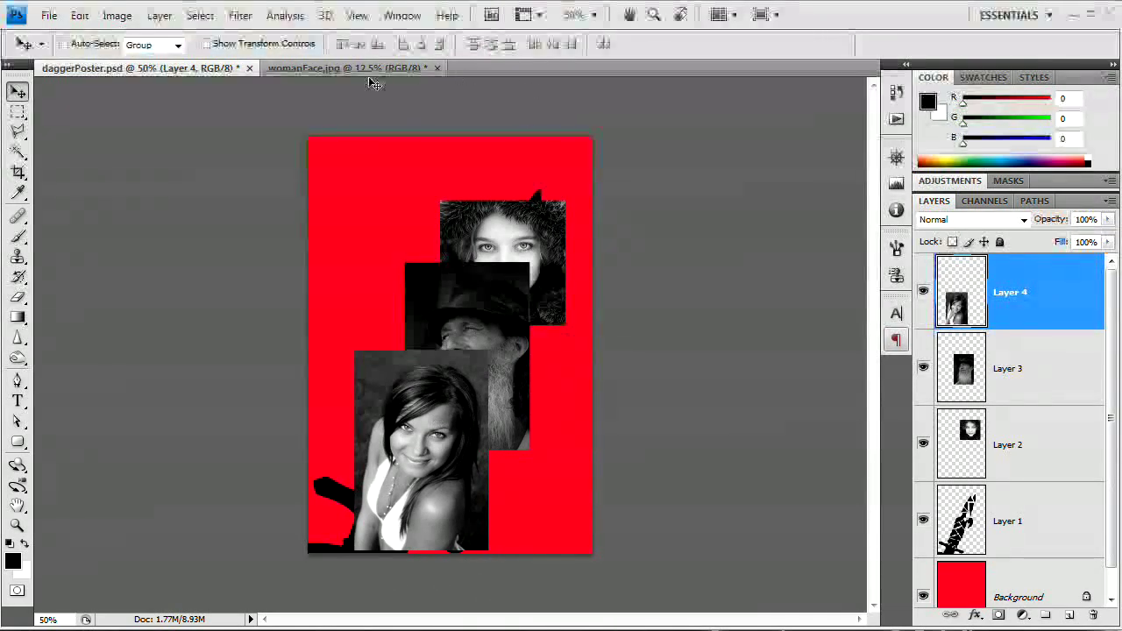
mouse_move(421, 74)
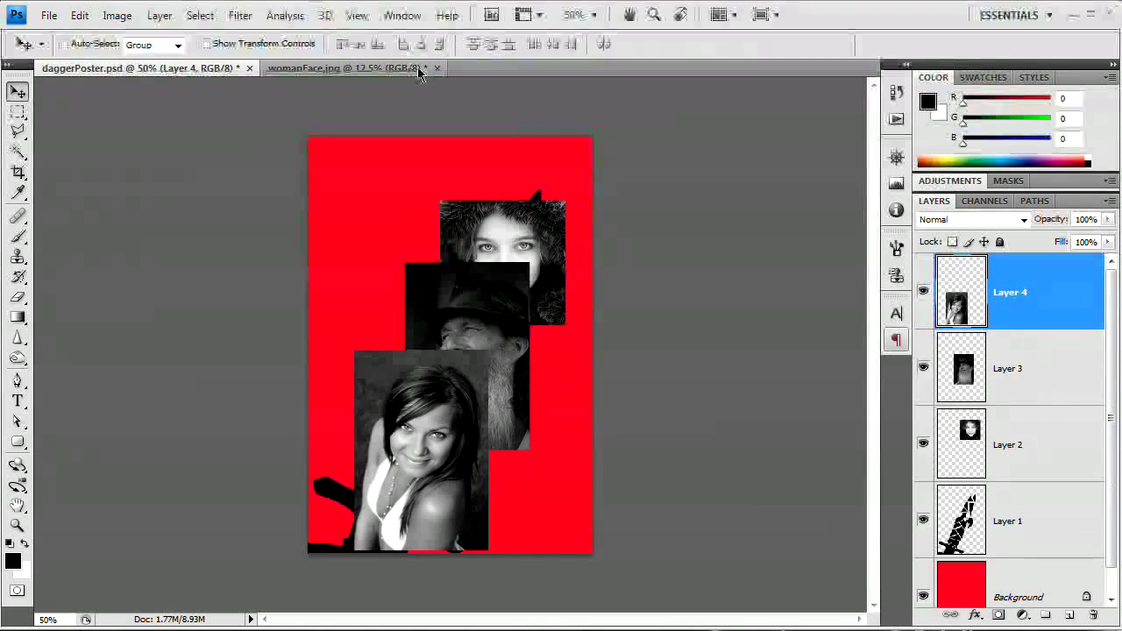
left_click(359, 68)
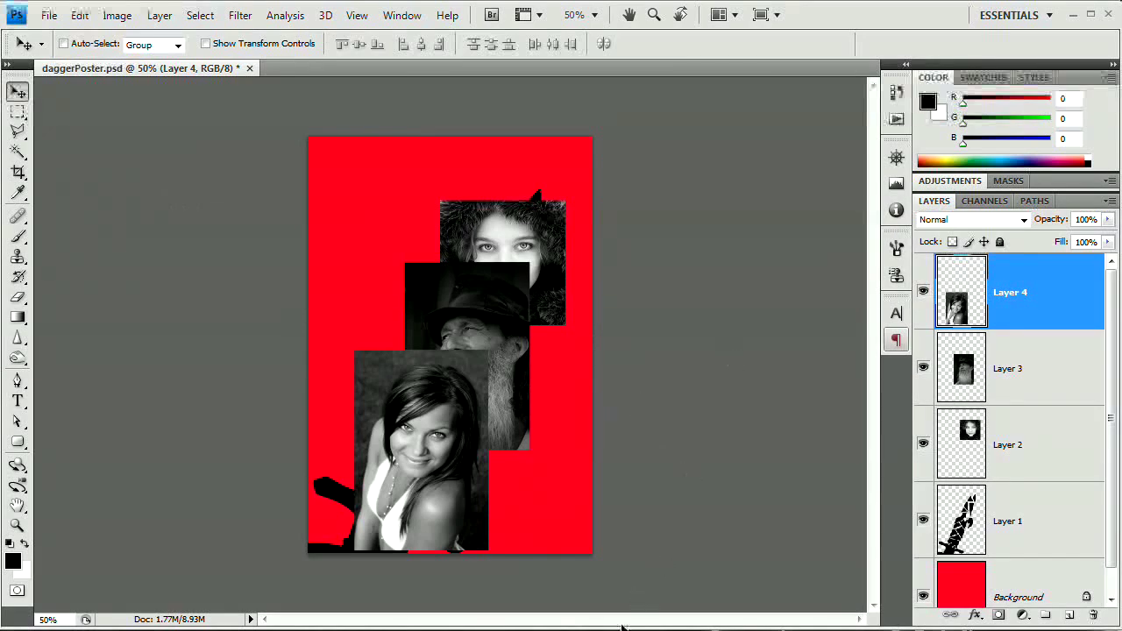
mouse_move(586, 472)
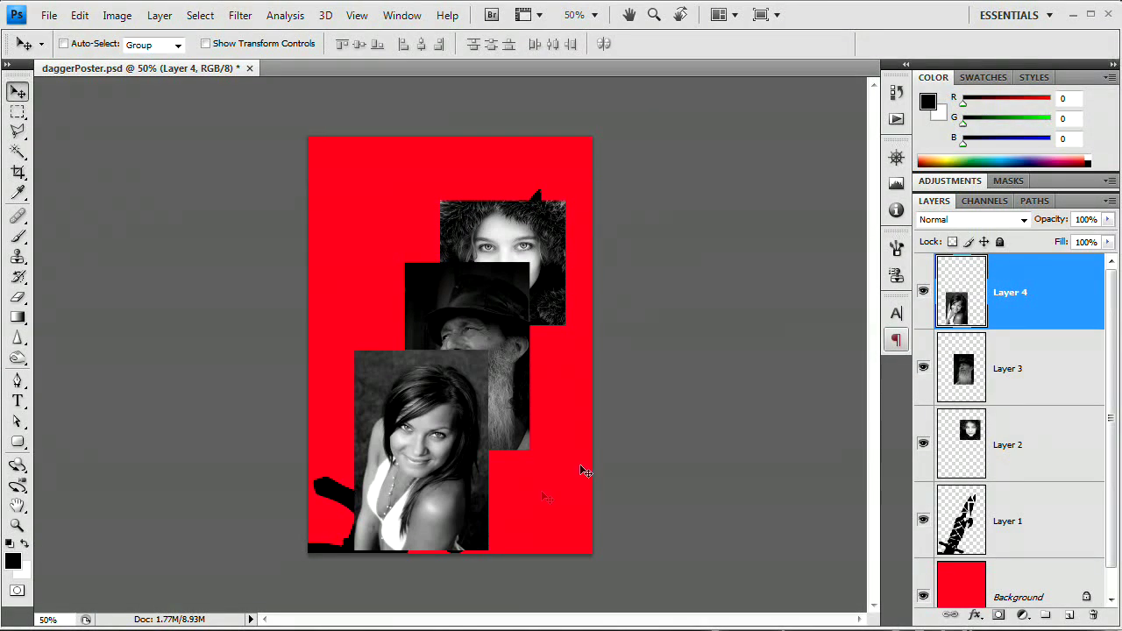
Step: Add a Hue/Saturation adjustment layer above Layer 2 with Colorize, tuning Hue and Saturation to a sepia brown
left_click(1020, 443)
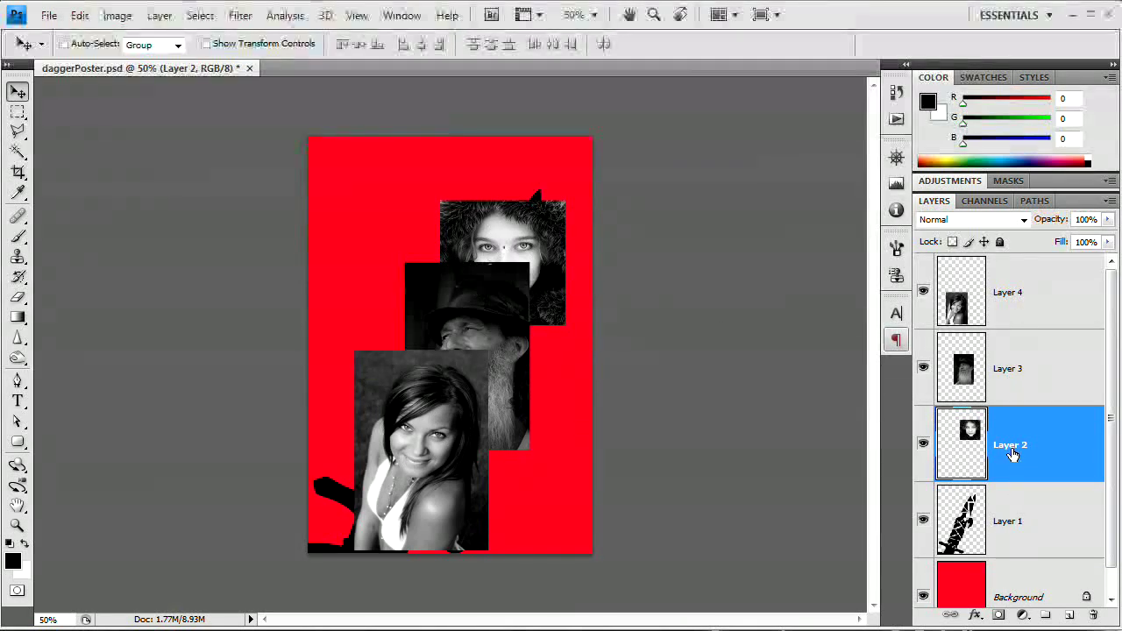
left_click(161, 14)
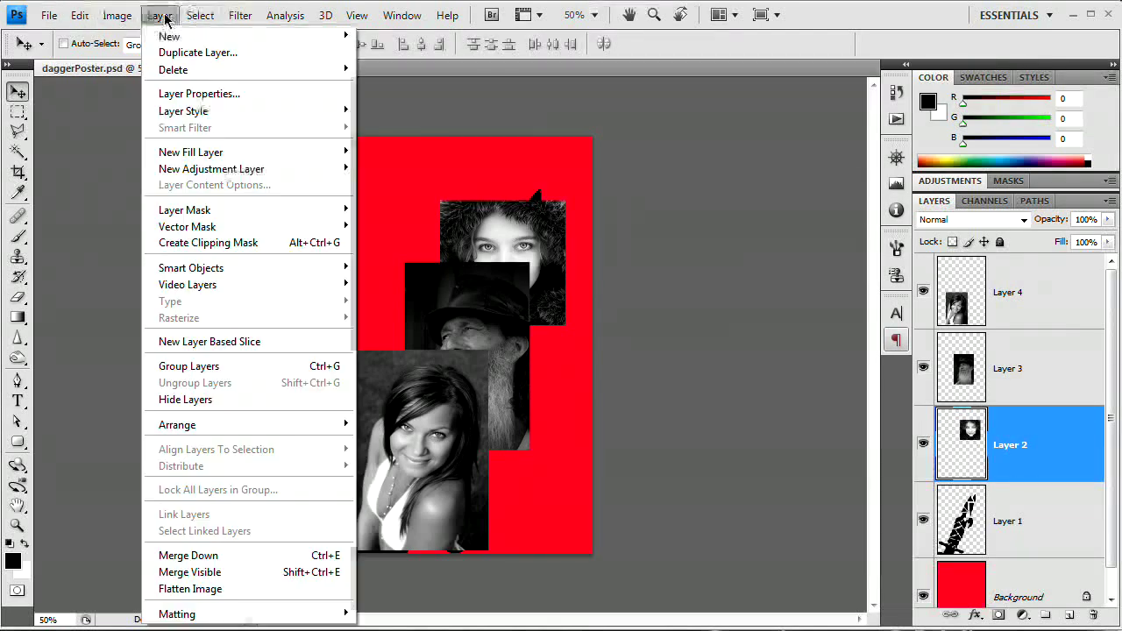
mouse_move(210, 168)
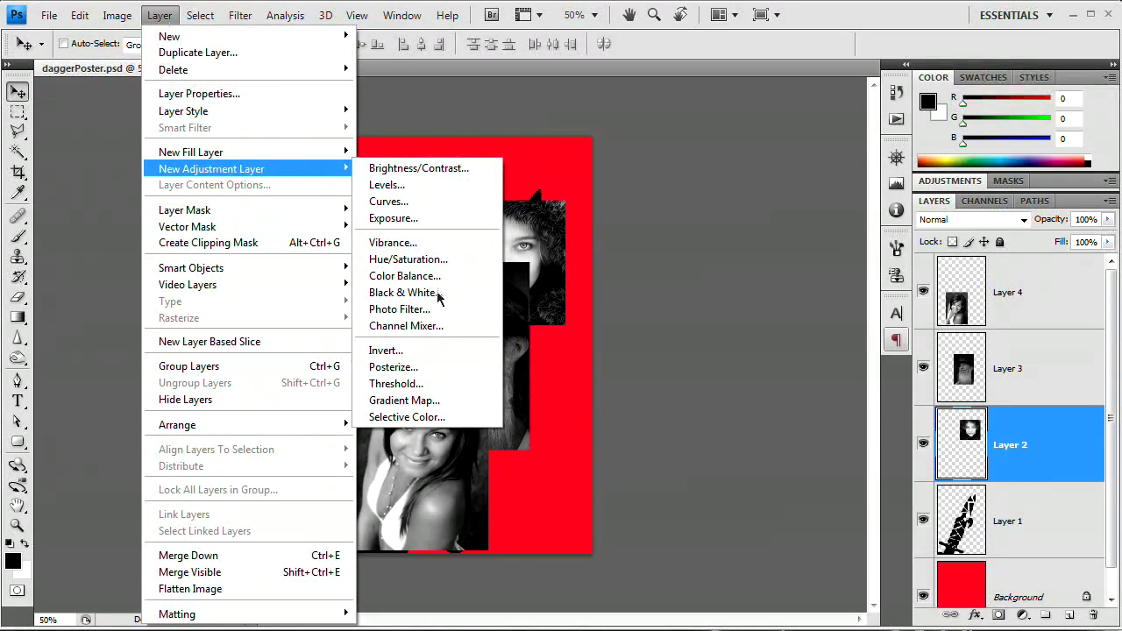
left_click(406, 260)
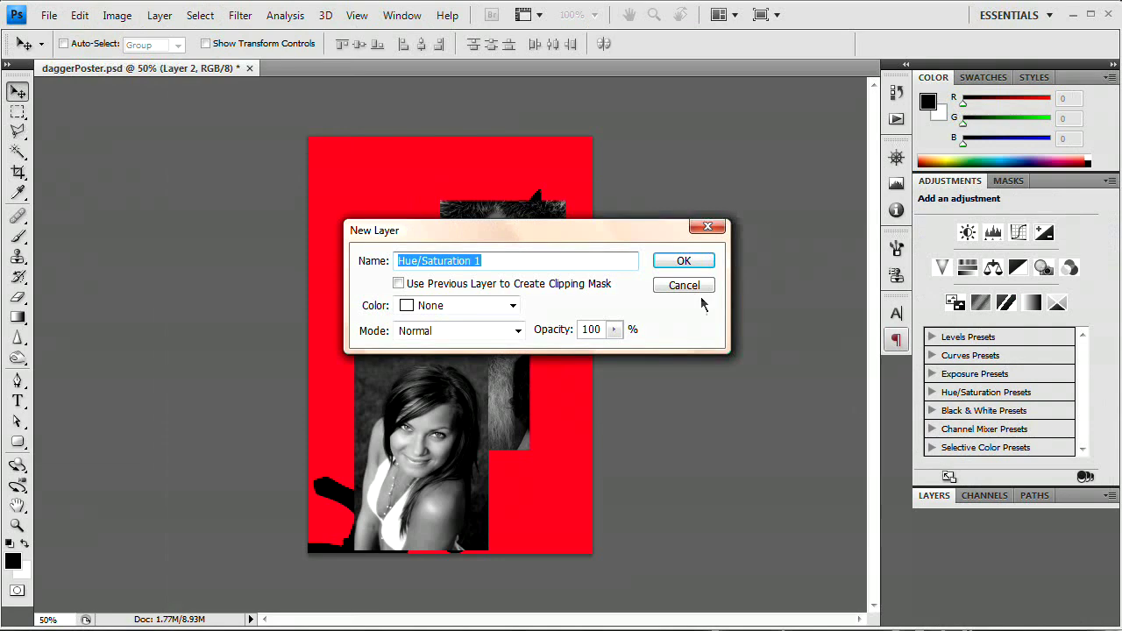
left_click(684, 260)
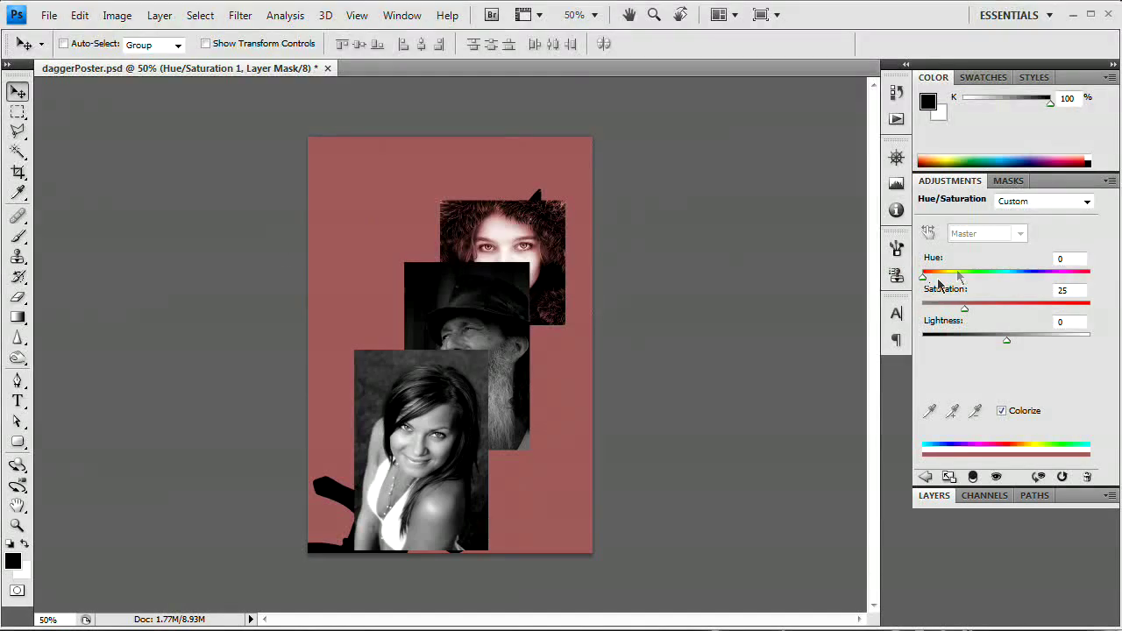
left_click_drag(921, 276, 936, 277)
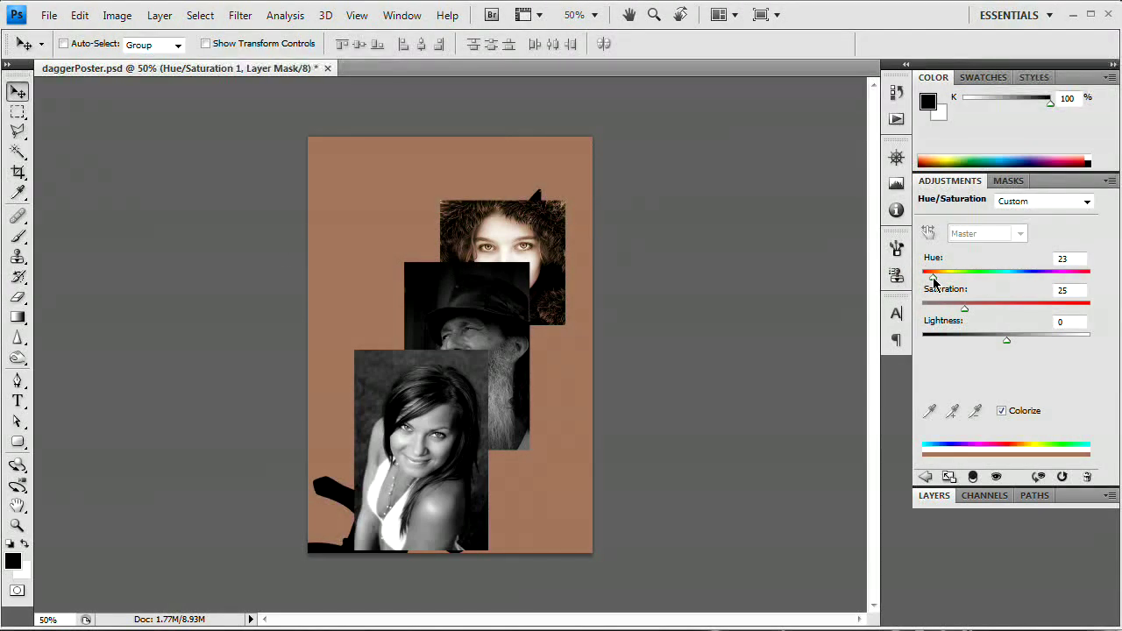
left_click_drag(954, 272, 957, 272)
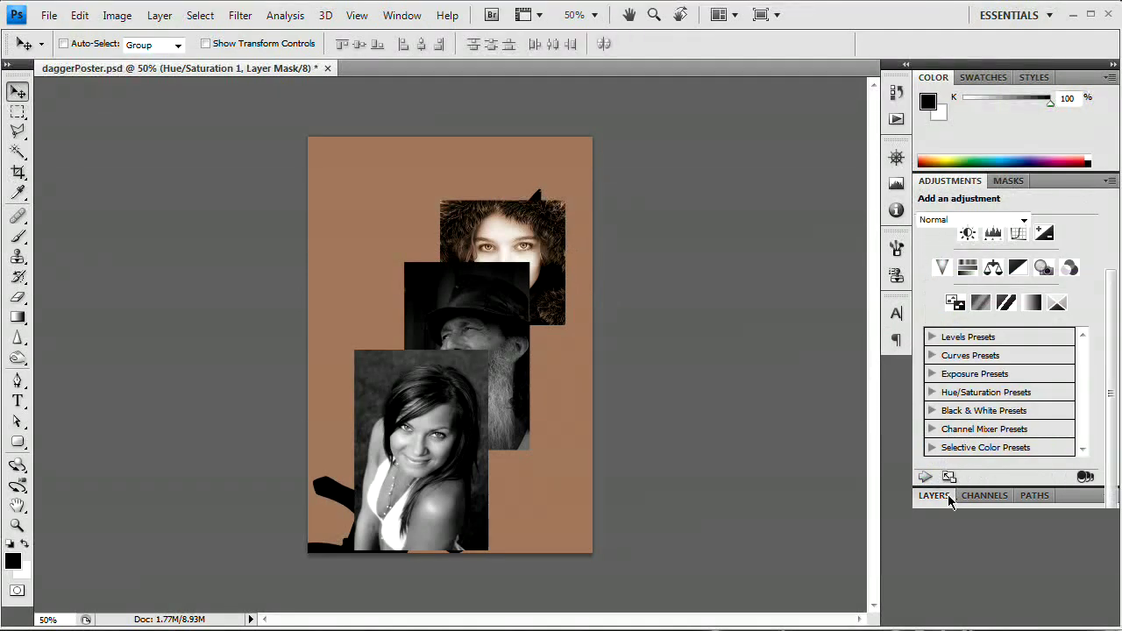
Step: Bring back the Layers list to duplicate and clip the sepia adjustment to each face layer
left_click(933, 495)
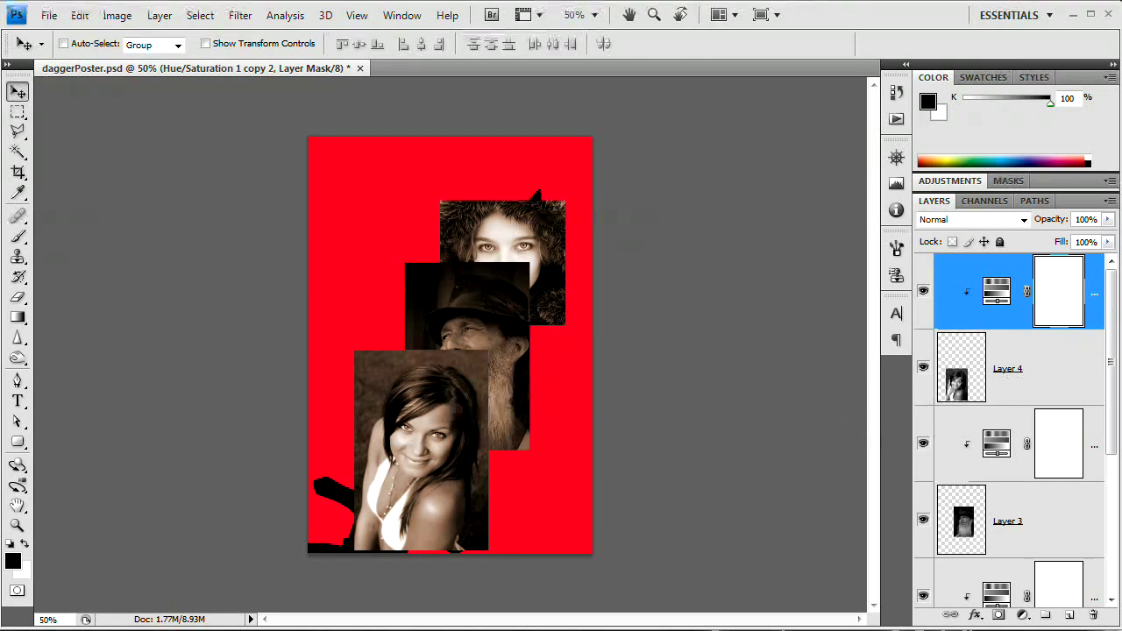
mouse_move(945, 305)
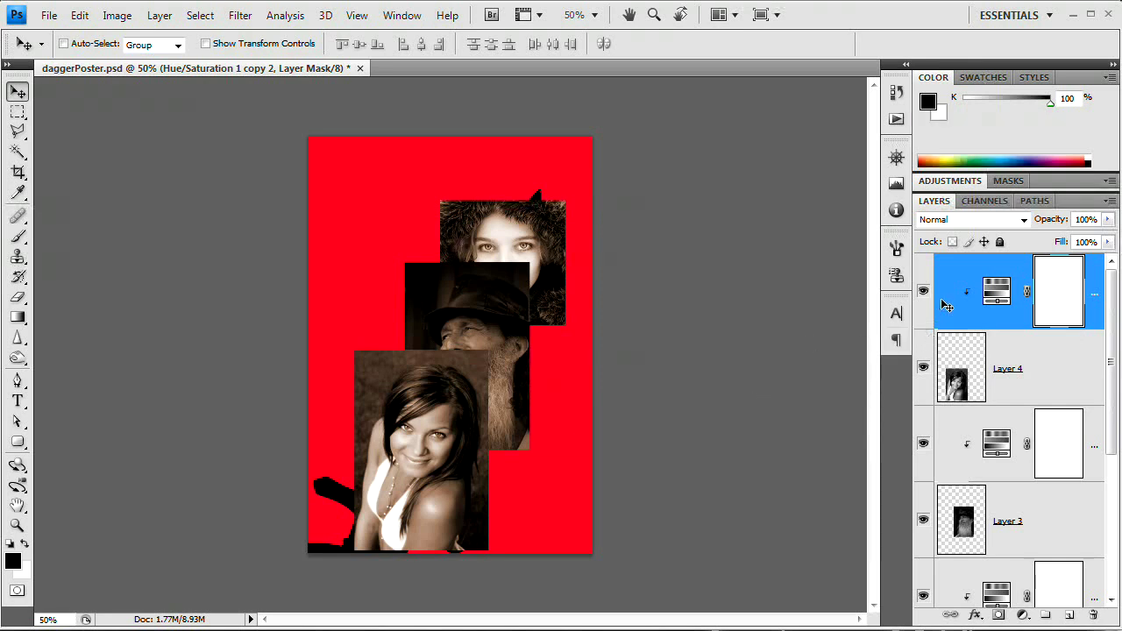
mouse_move(1017, 312)
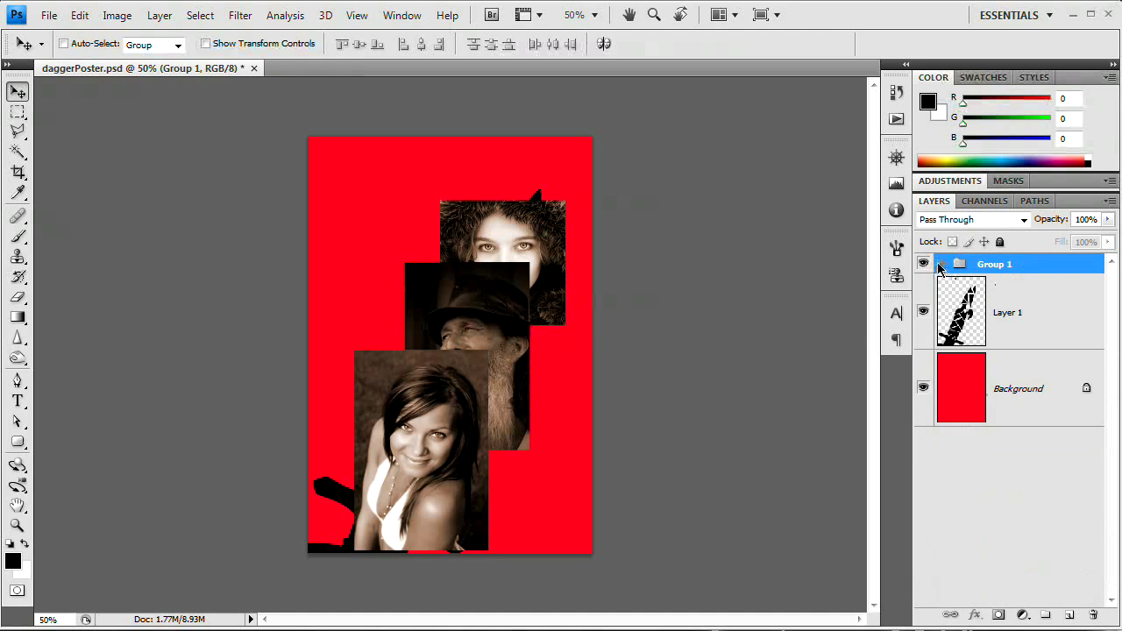
Step: Collapse the new layer group and rename it 'Images'
left_click(959, 263)
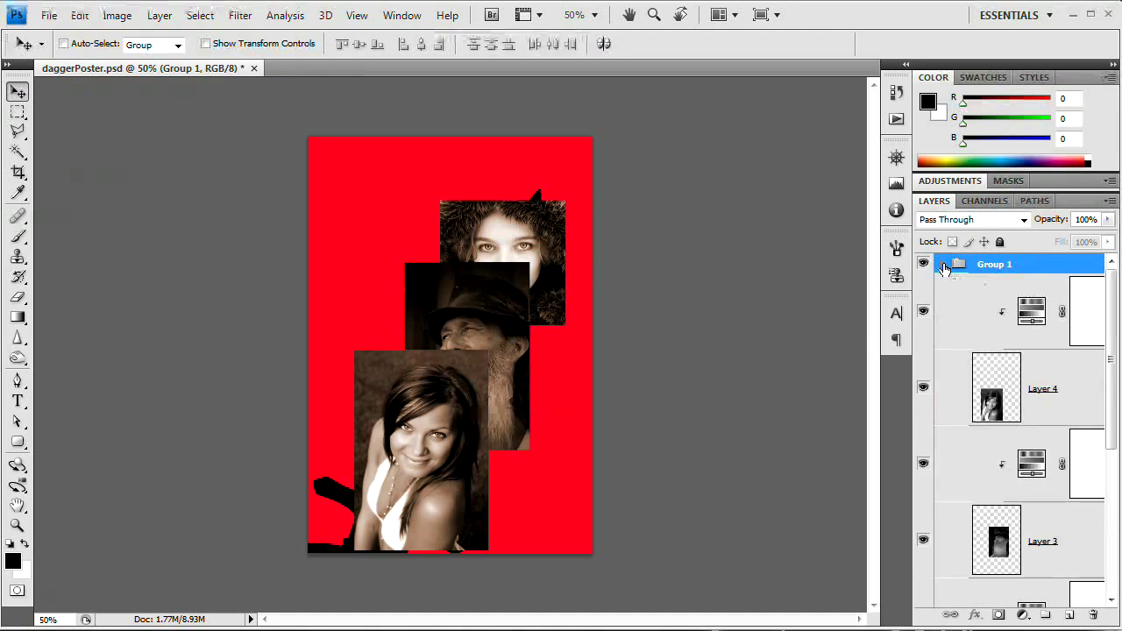
left_click(942, 263)
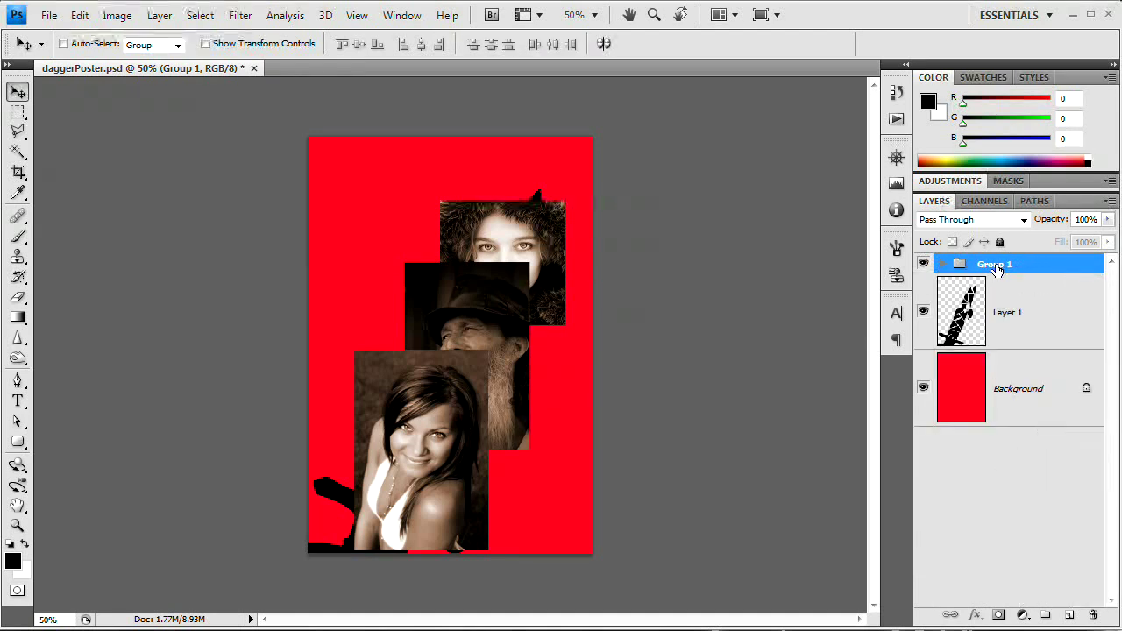
double_click(995, 263)
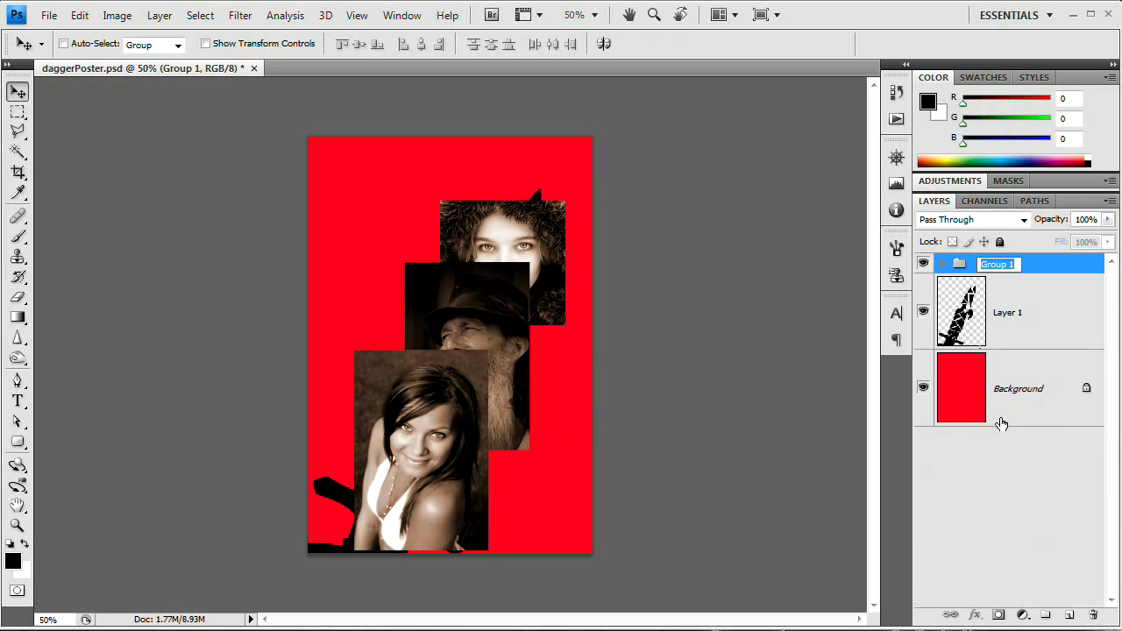
type("Images")
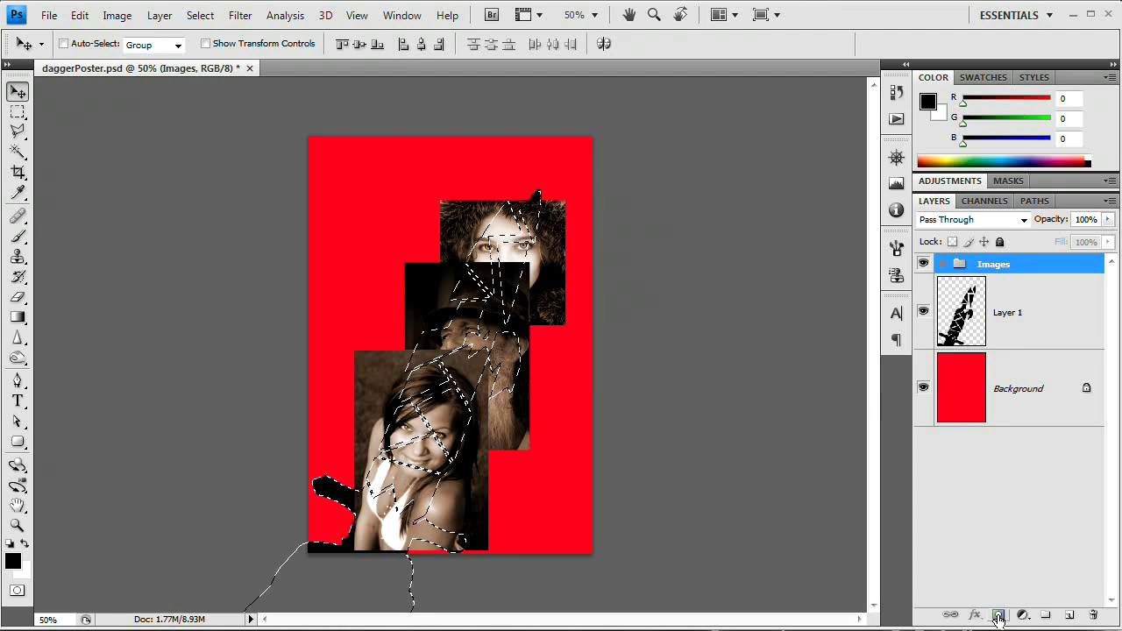
Step: Apply Layer Mask > Reveal Selection so the Images group shows only inside the dagger selection
left_click(160, 14)
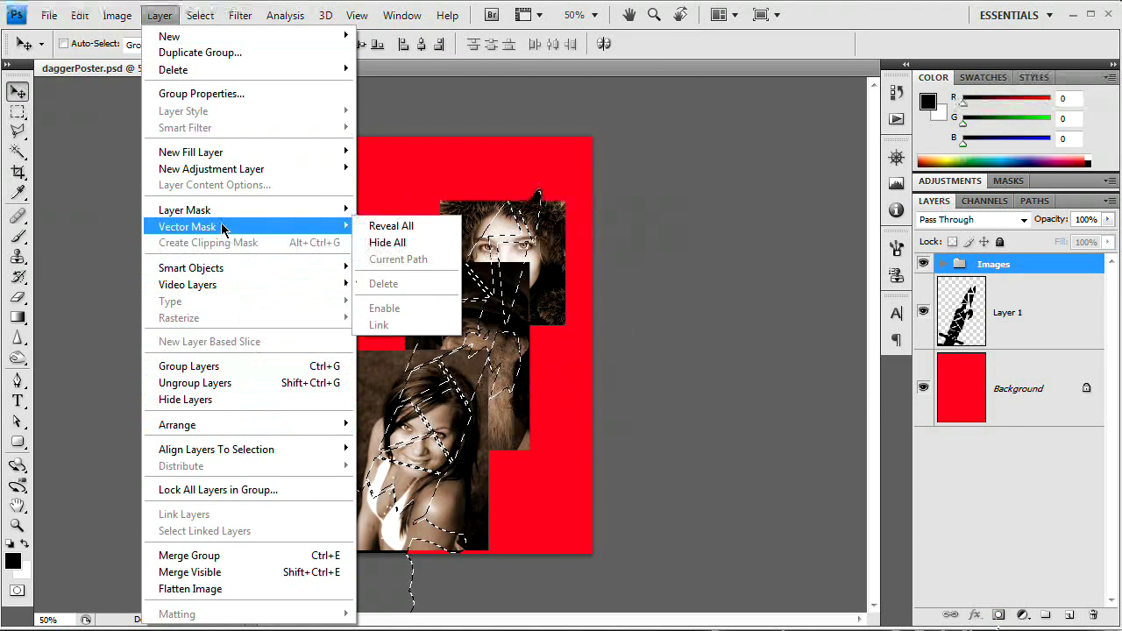
mouse_move(184, 211)
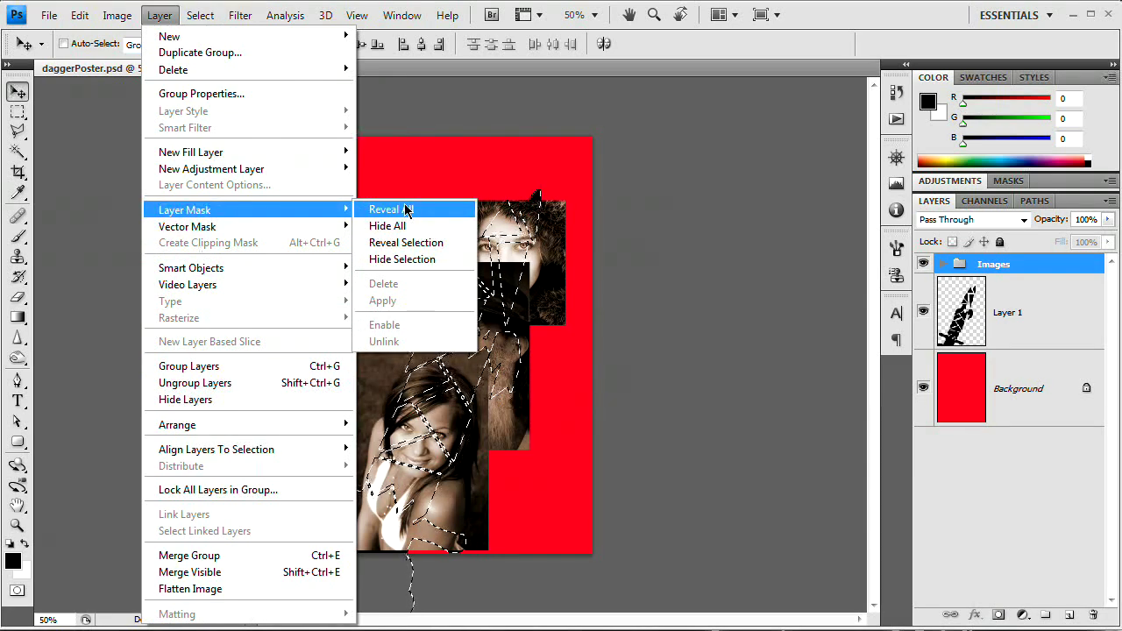
mouse_move(407, 242)
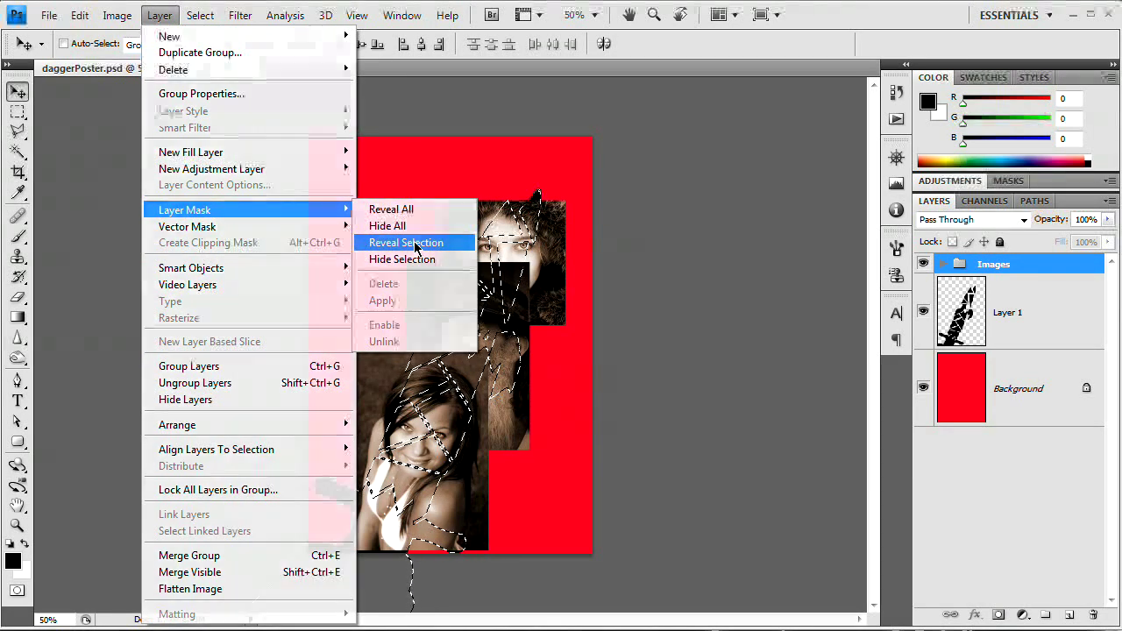
left_click(405, 241)
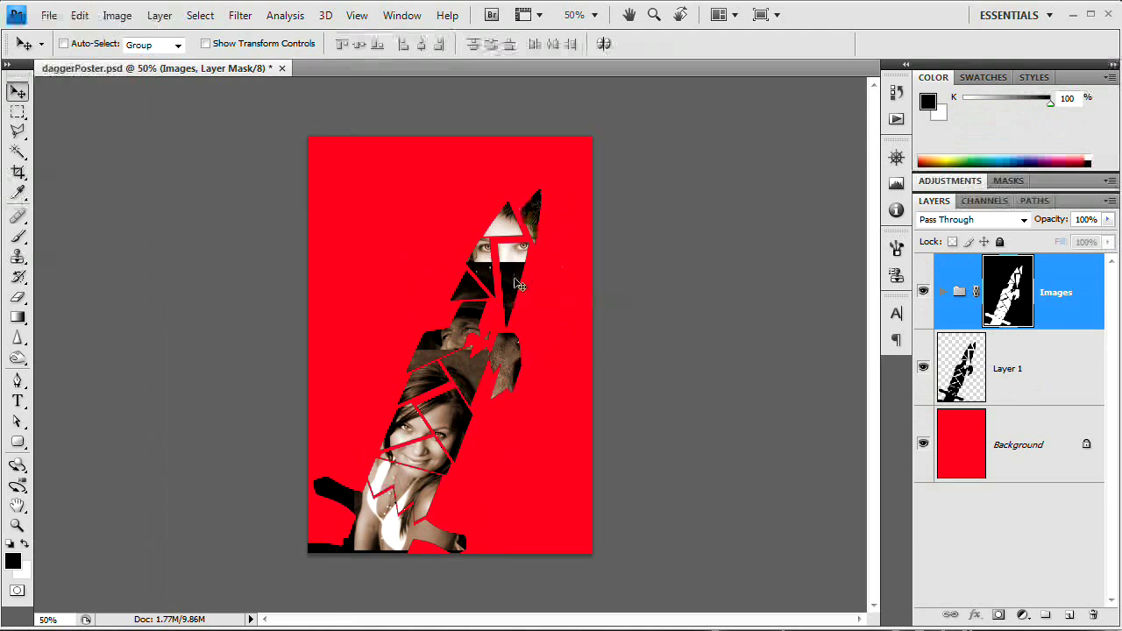
mouse_move(721, 266)
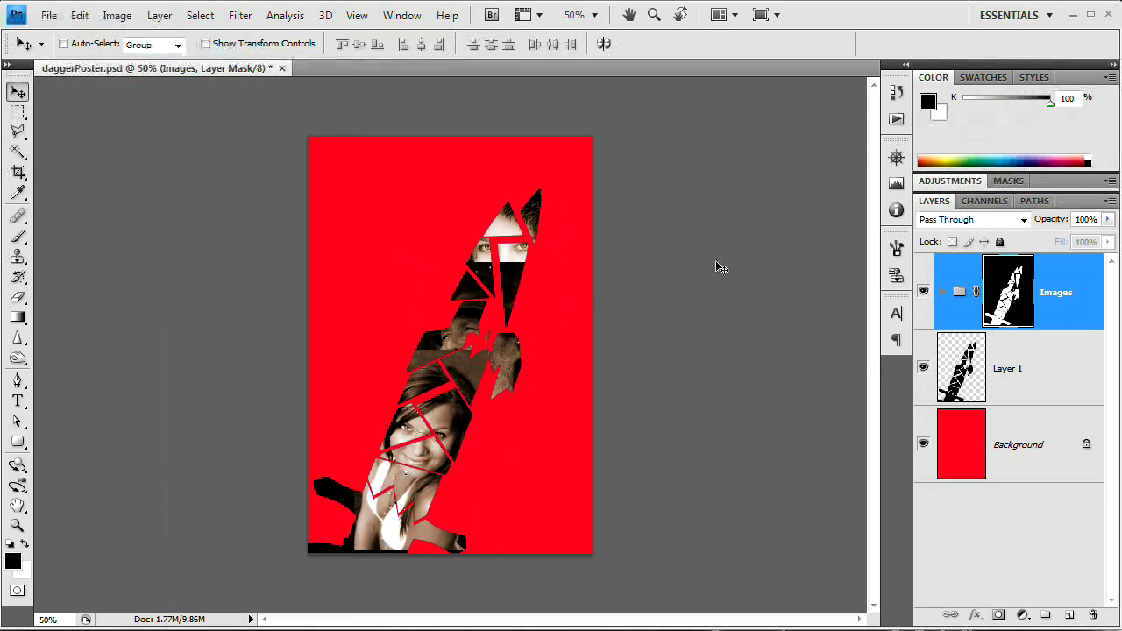
mouse_move(725, 394)
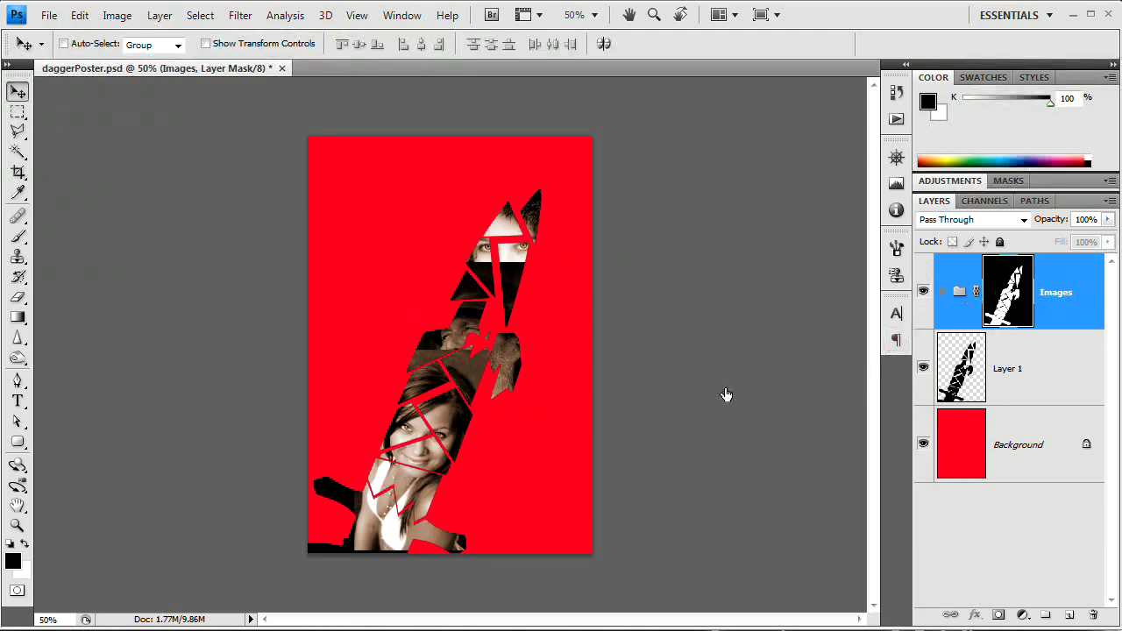
mouse_move(515, 249)
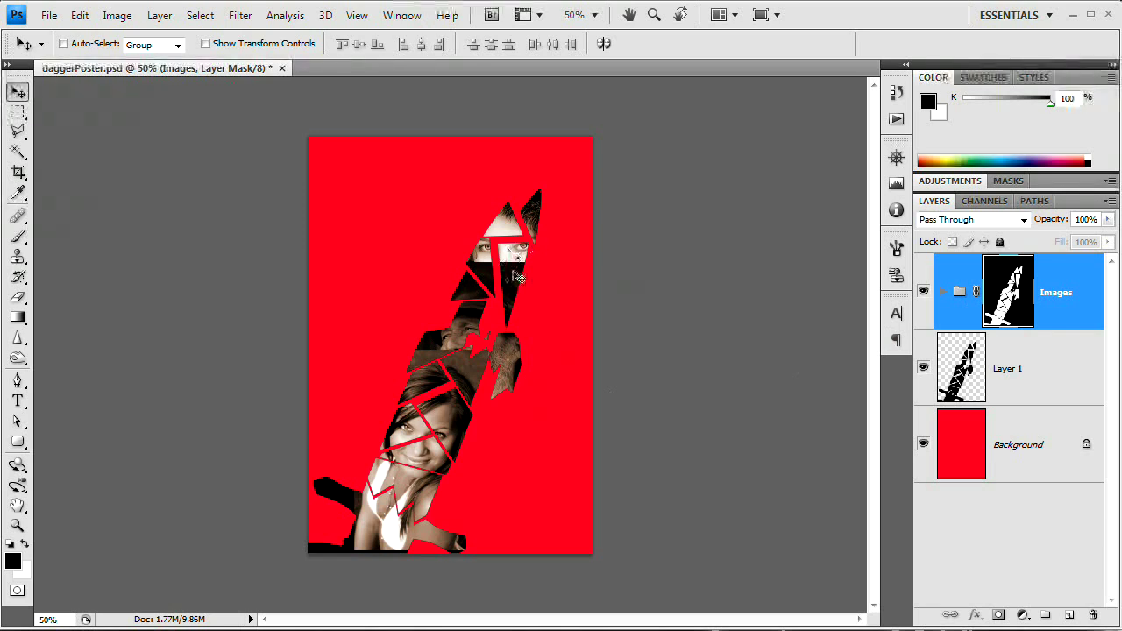
mouse_move(559, 249)
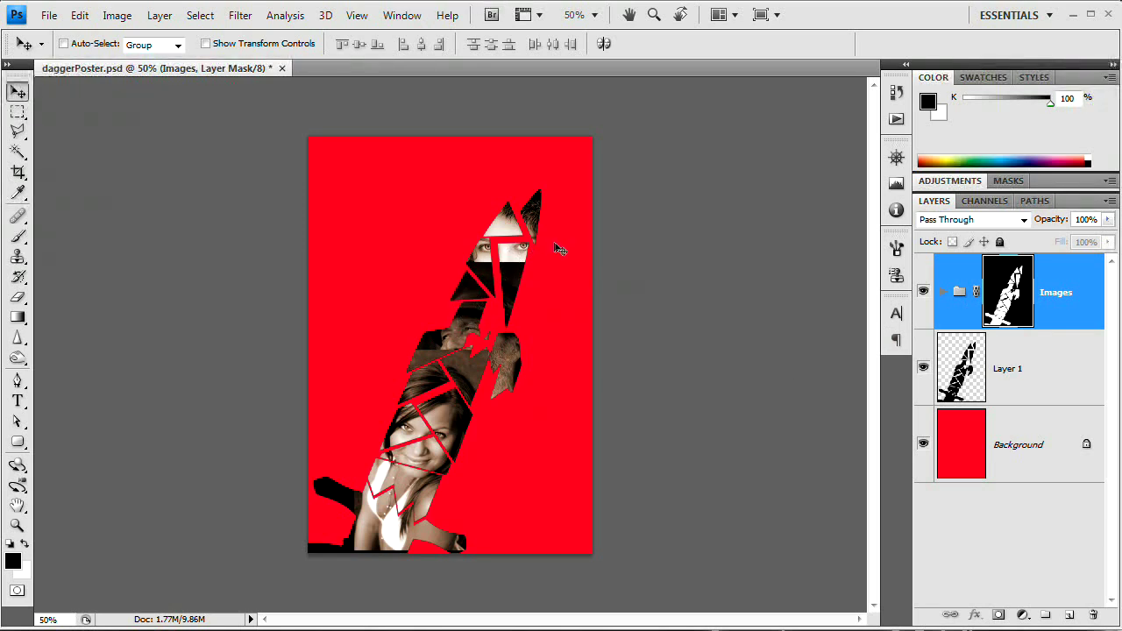
mouse_move(440, 329)
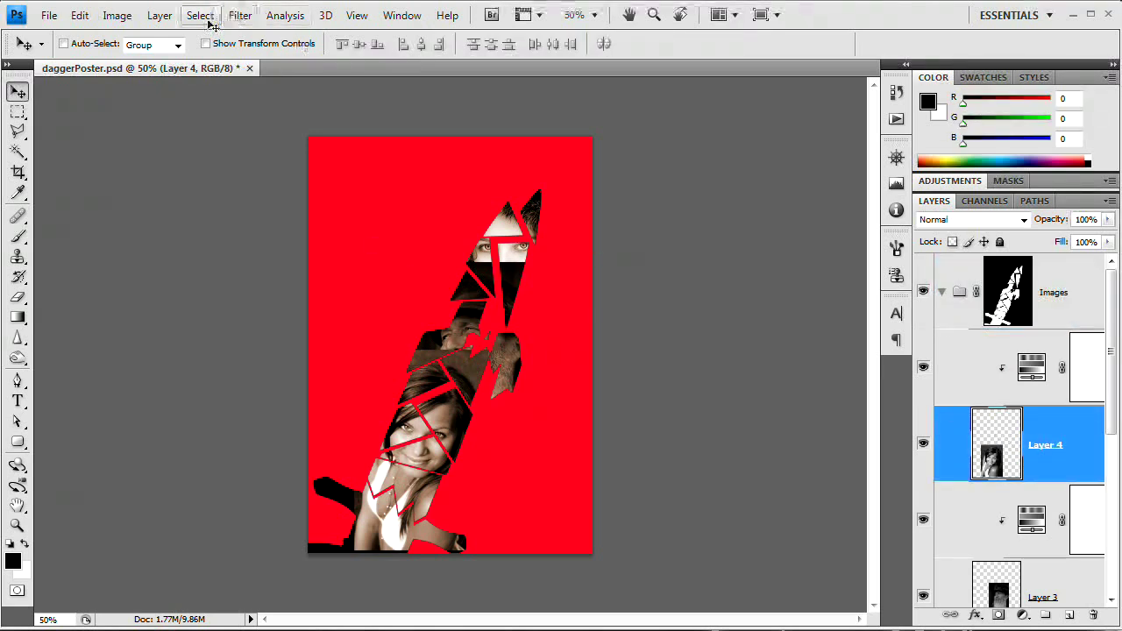
Step: Add a layer mask to Layer 4 and paint soft black strokes over the face to blend it
left_click(159, 14)
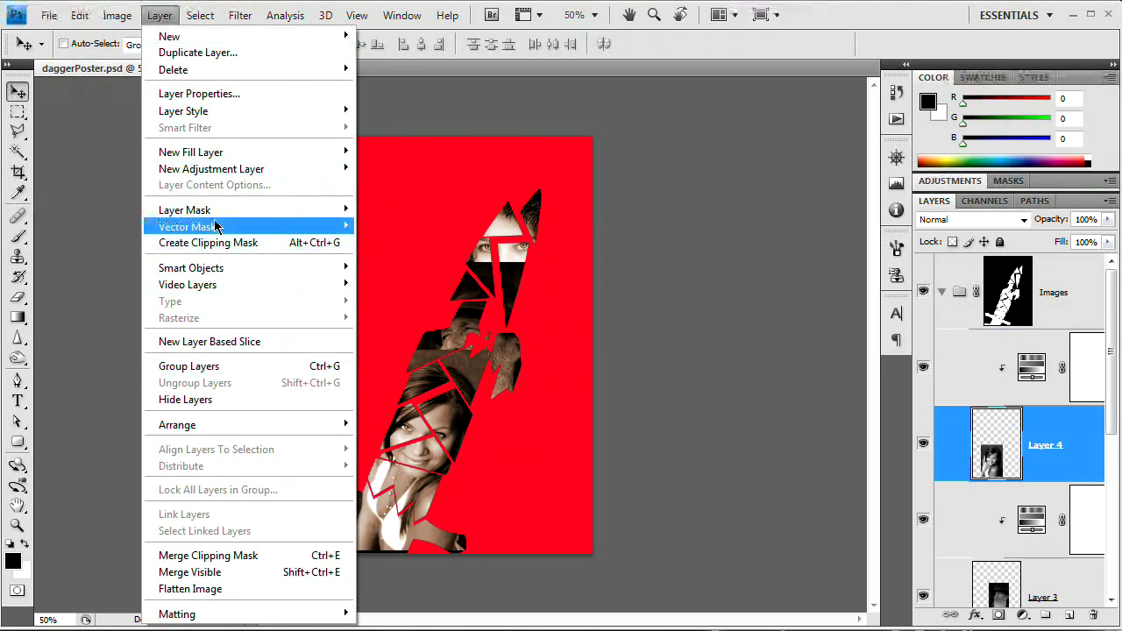
left_click(184, 211)
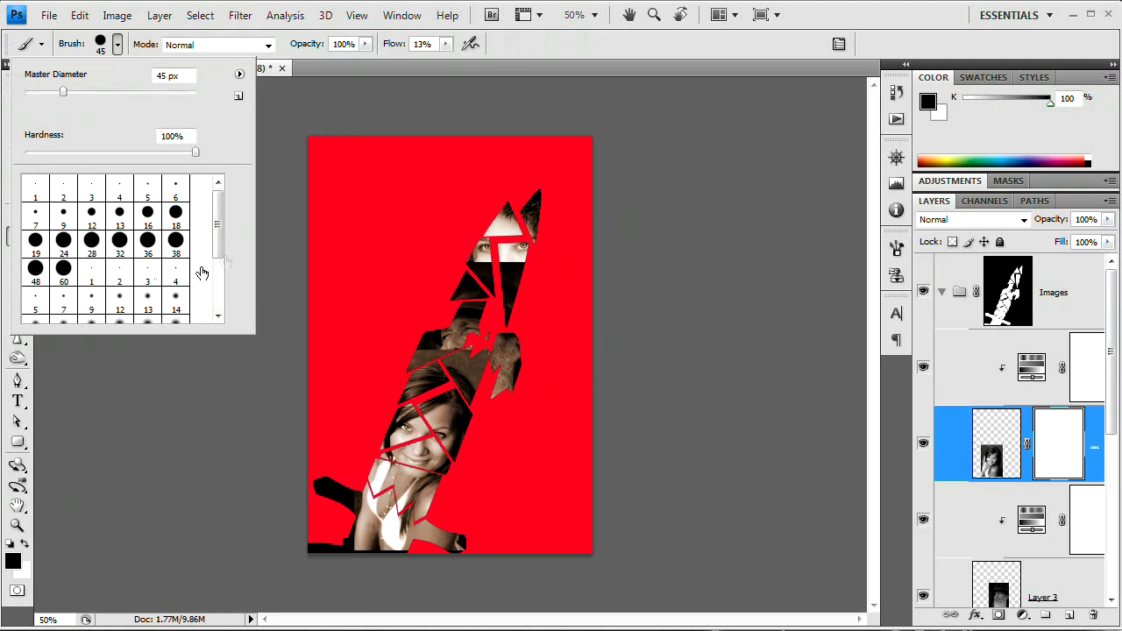
scroll("down", 3)
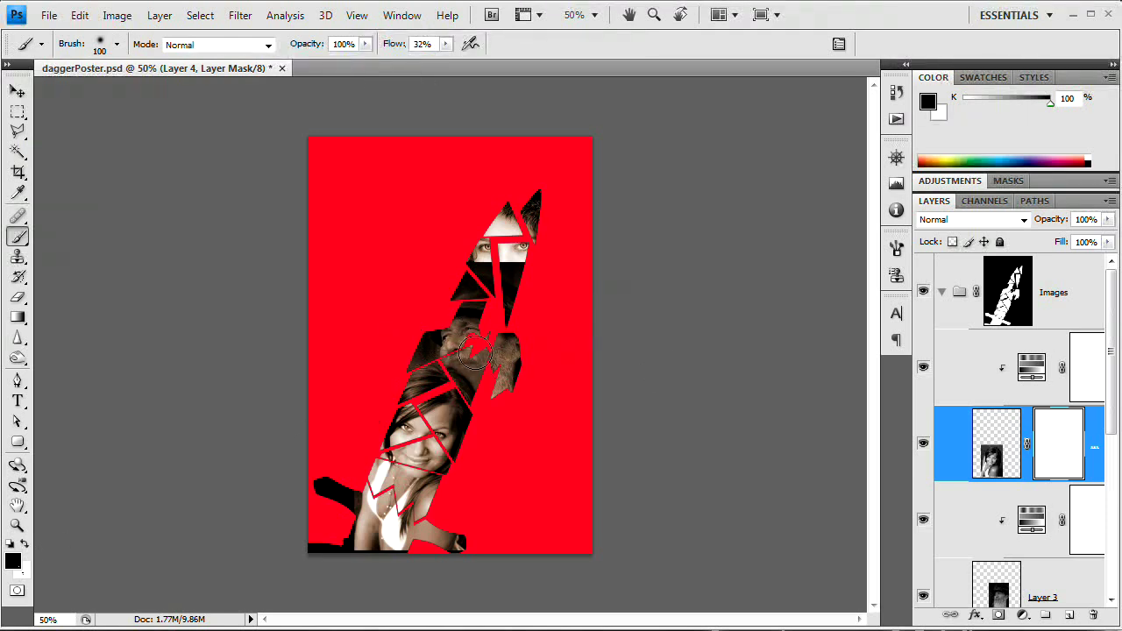
left_click_drag(473, 351, 350, 508)
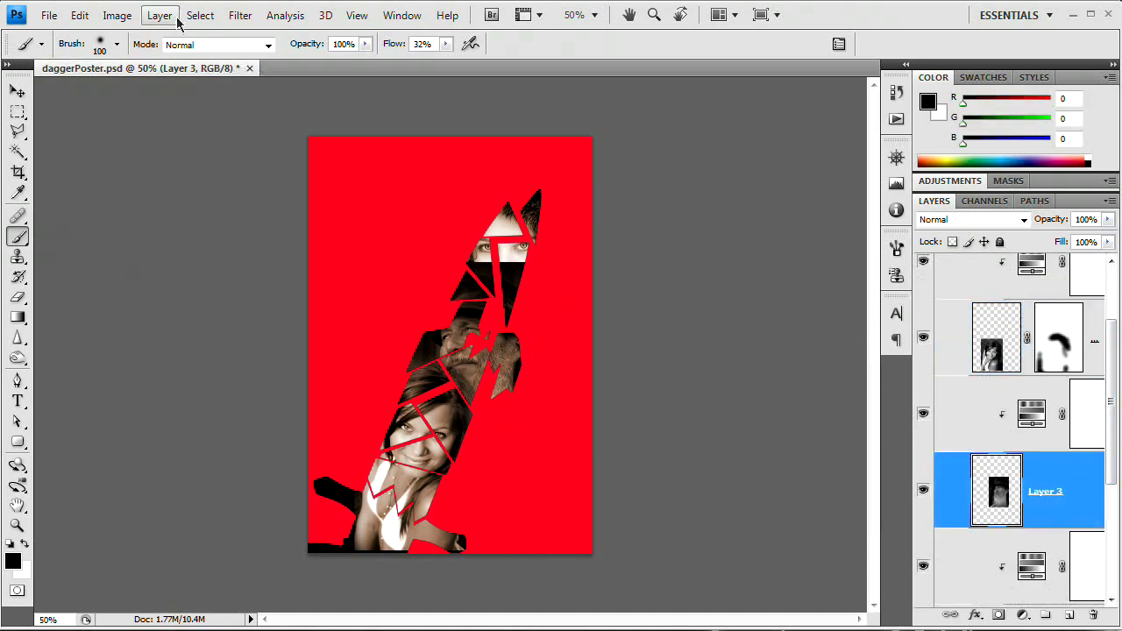
Step: Add a Reveal All layer mask to Layer 3 and paint black to blend its face
left_click(160, 14)
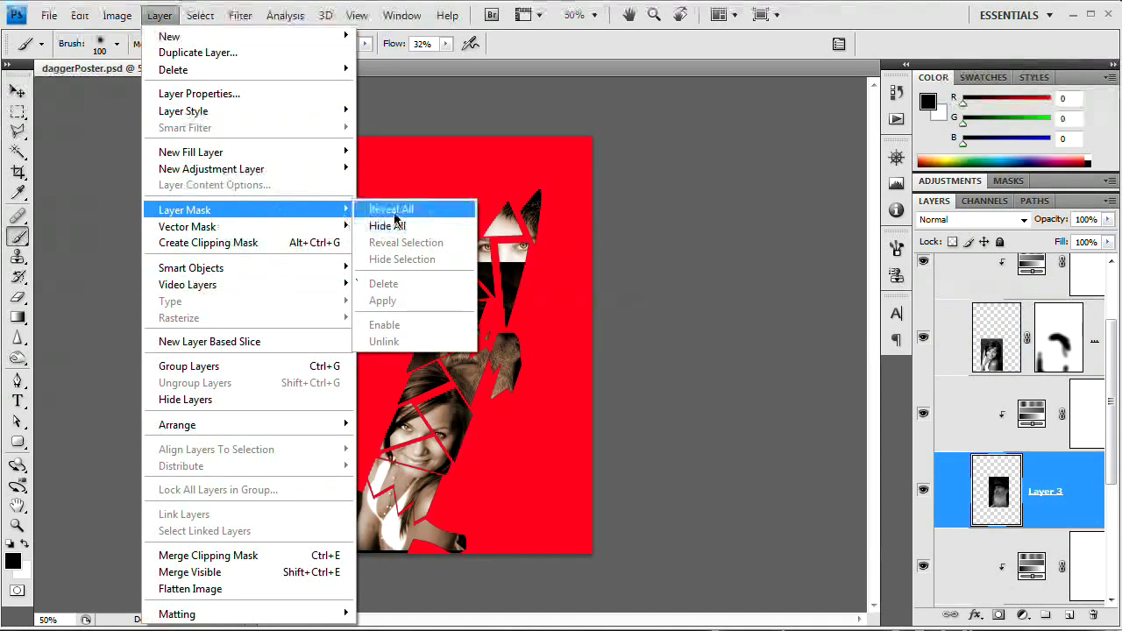
left_click(391, 208)
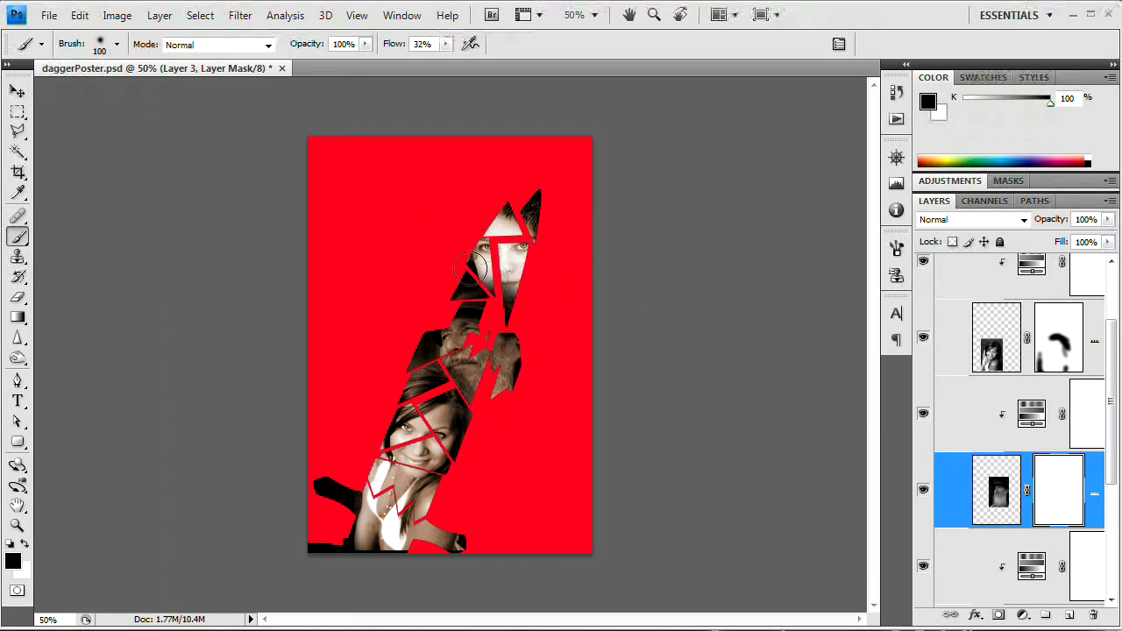
left_click_drag(473, 267, 452, 267)
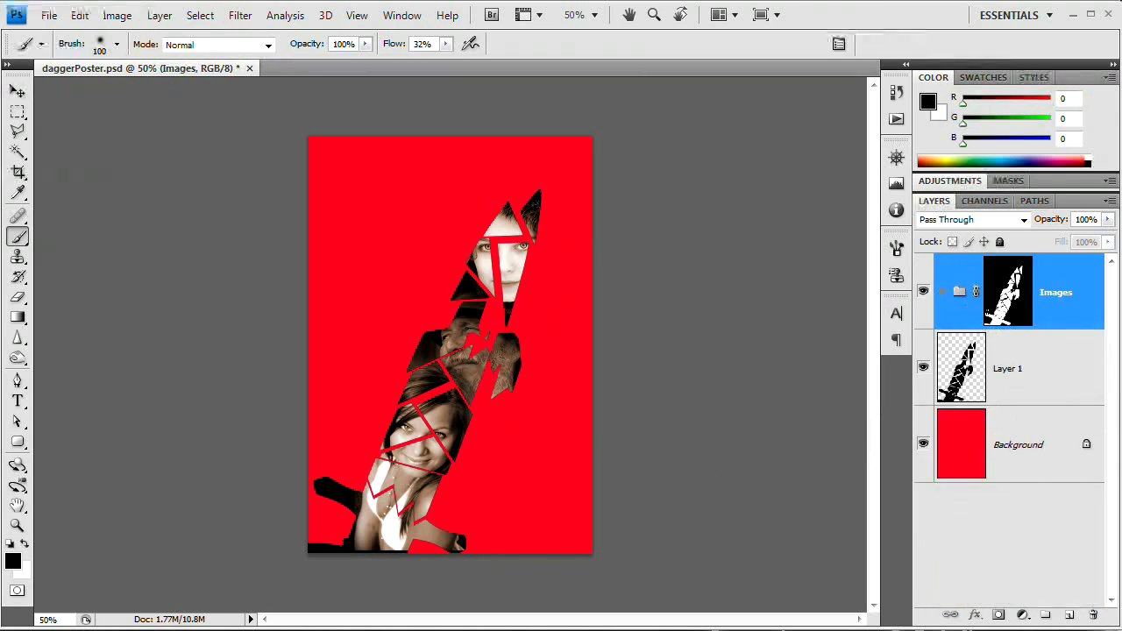
mouse_move(657, 542)
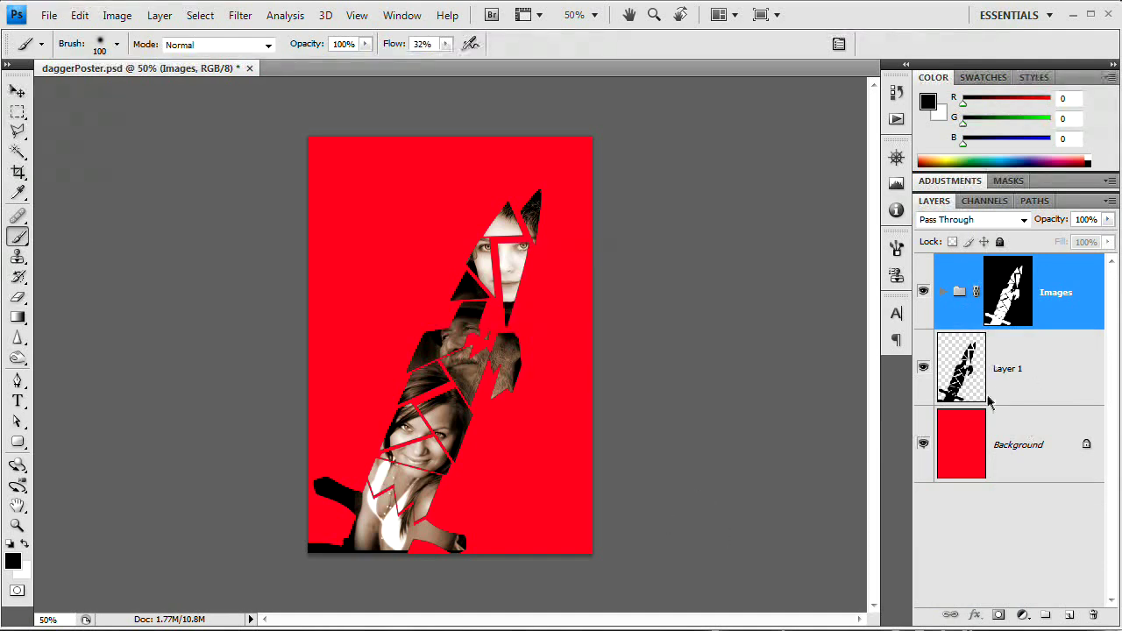
Step: Convert the locked Background into editable Layer 0 and add a Gradient Overlay layer style
left_click(1017, 446)
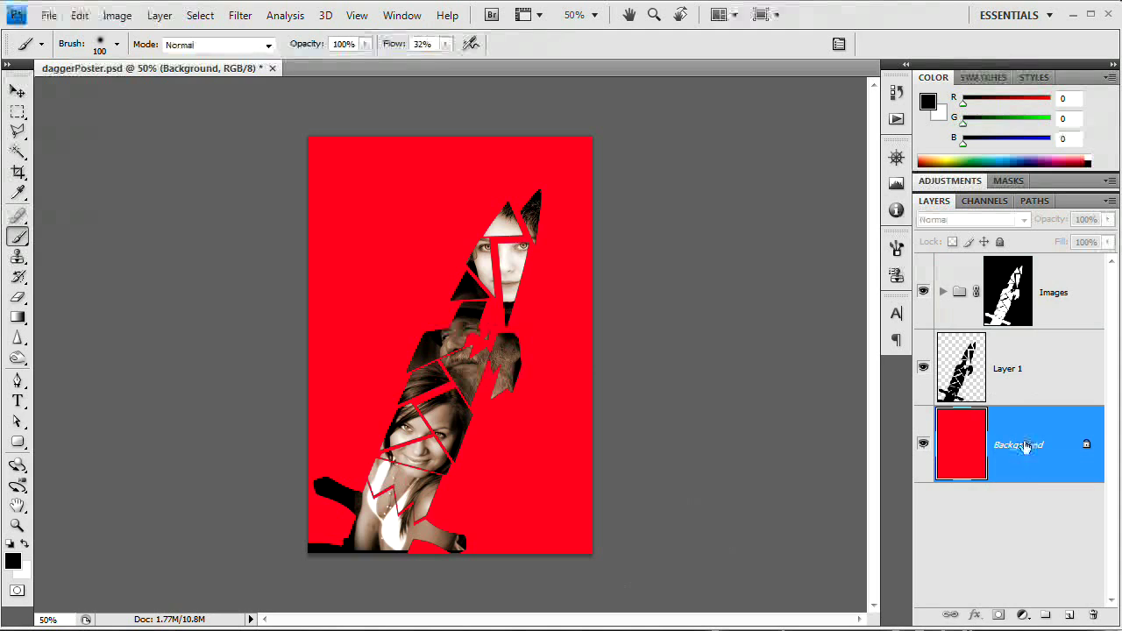
double_click(1018, 445)
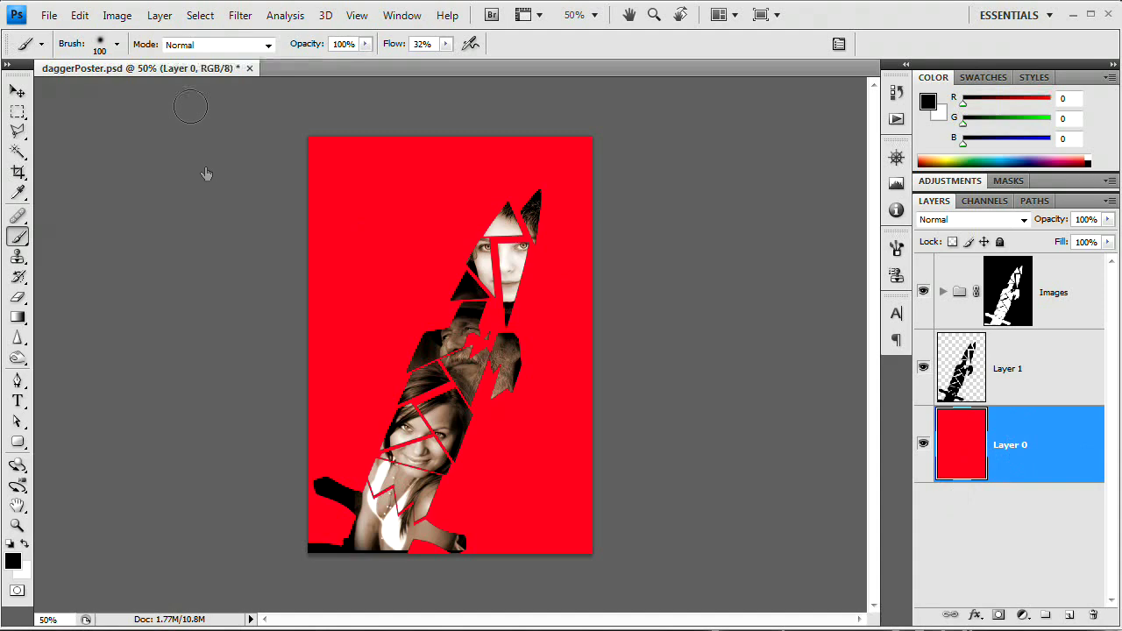
left_click(160, 14)
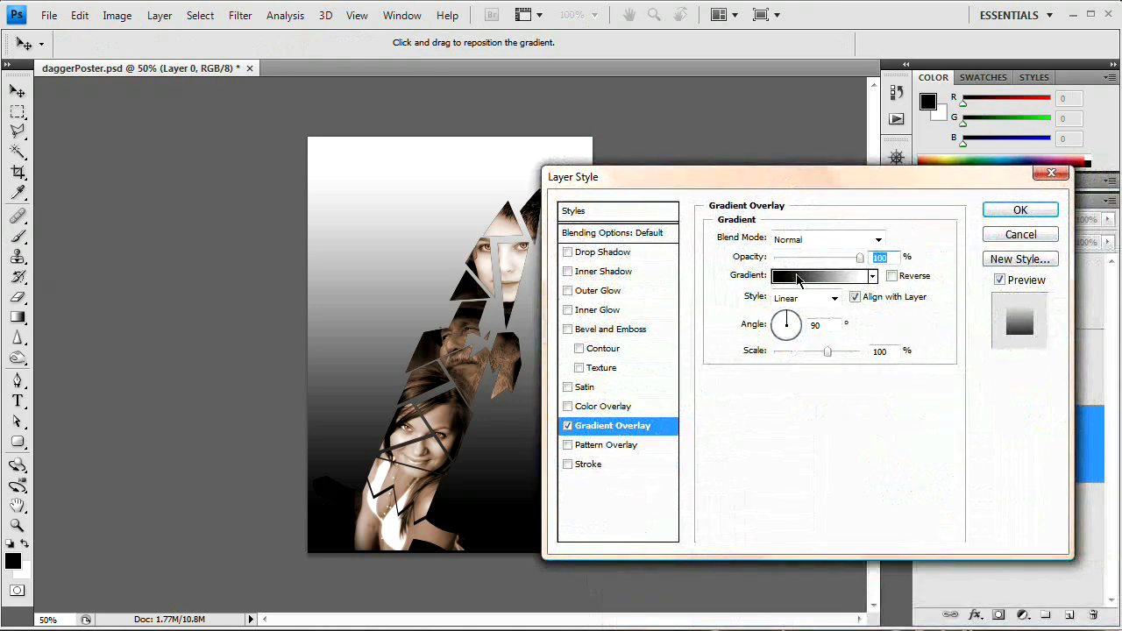
Step: Recolour the gradient stops to bright red in the Gradient Editor and apply the red overlay to Layer 0
left_click(820, 277)
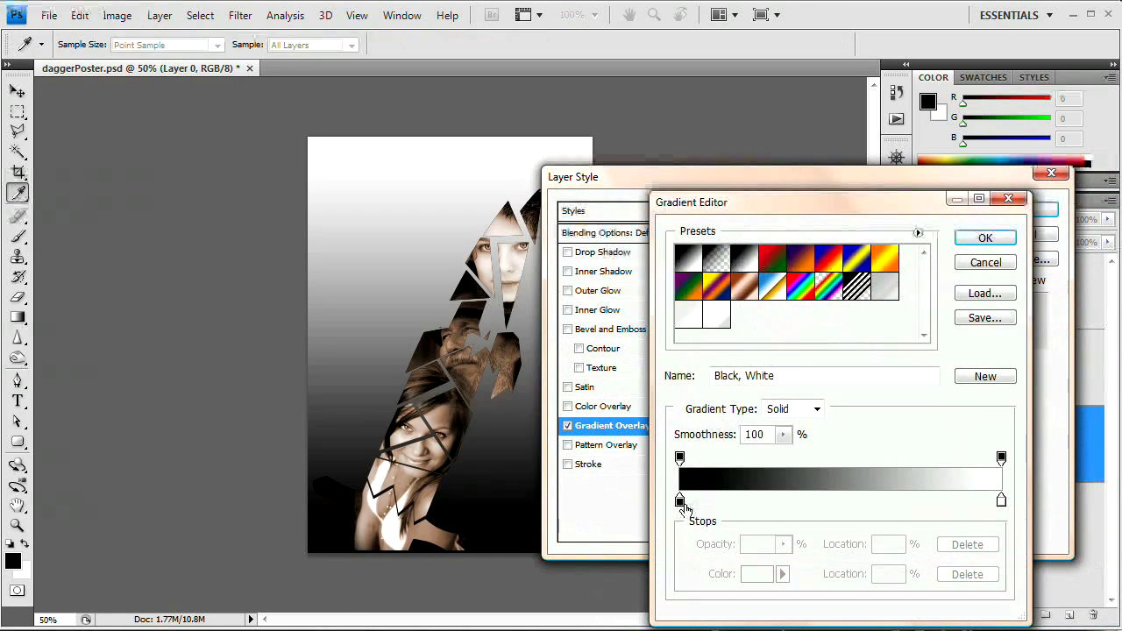
left_click(680, 501)
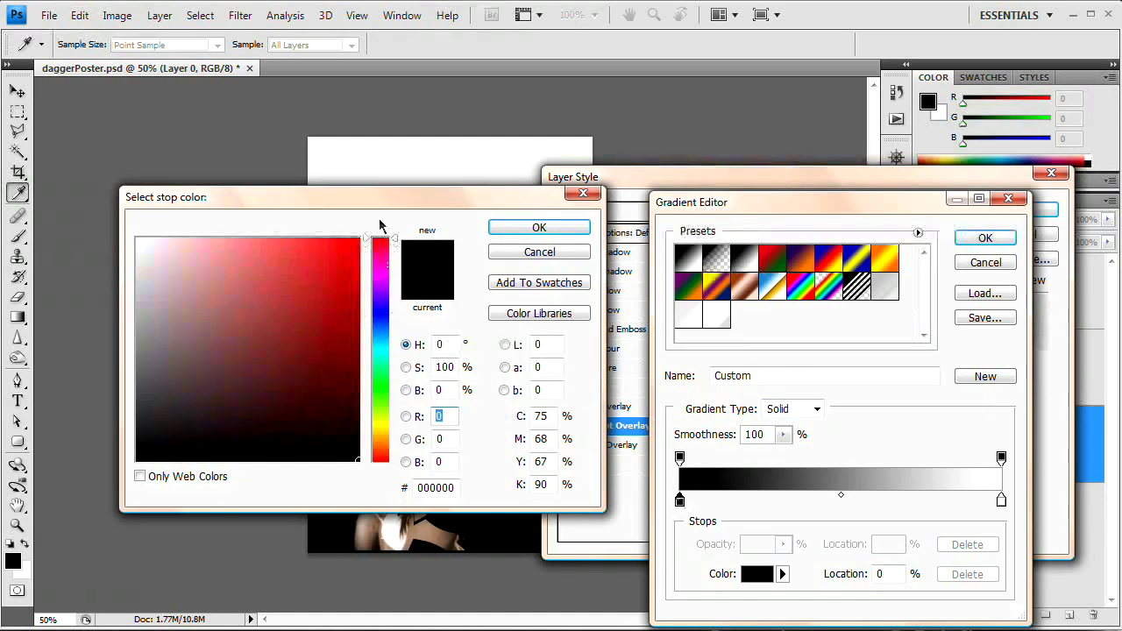
left_click(347, 245)
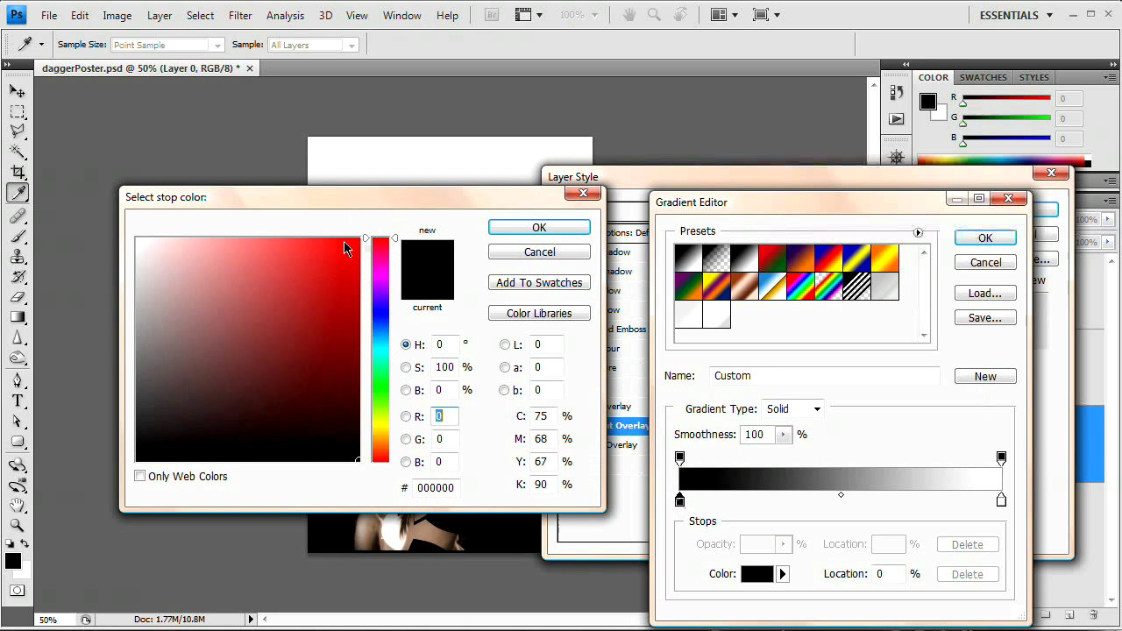
left_click(538, 227)
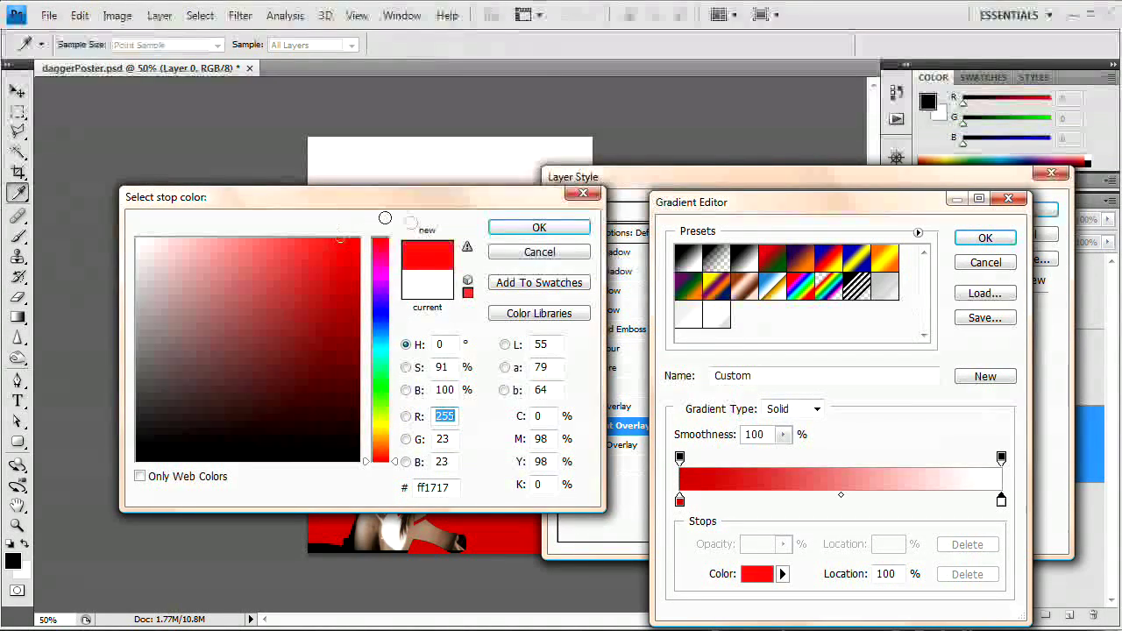
left_click(538, 228)
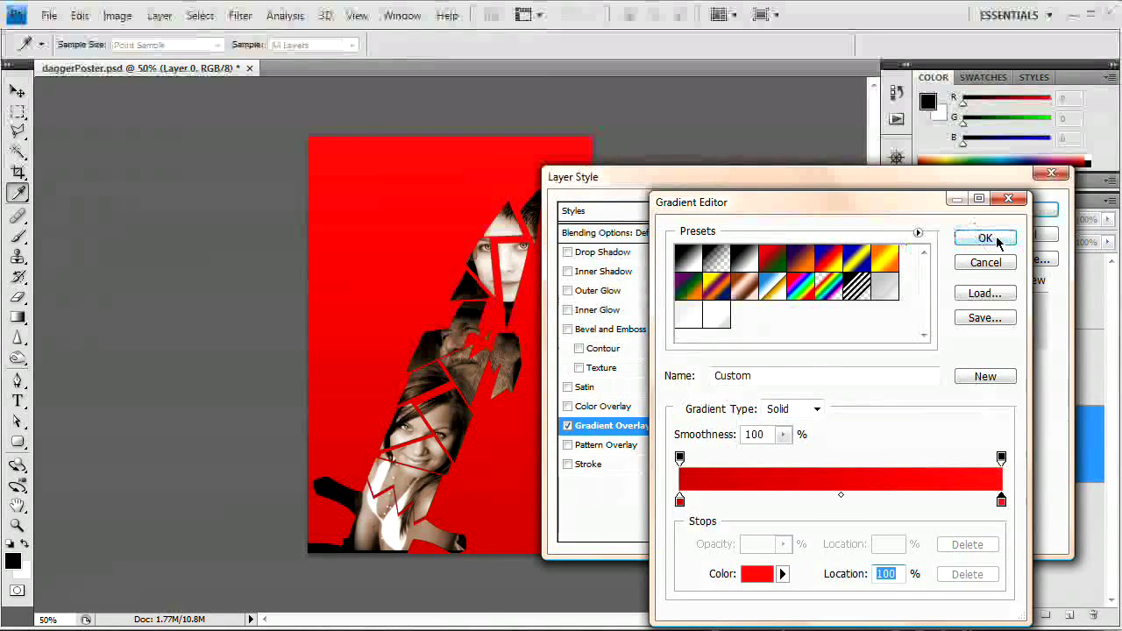
left_click(985, 238)
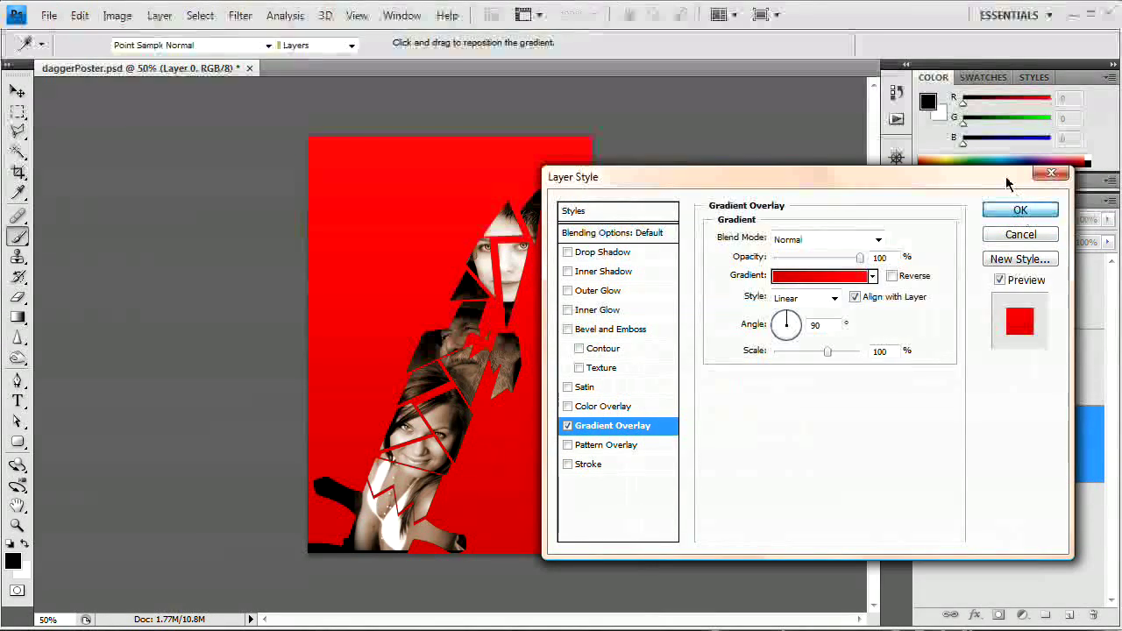
left_click(1020, 210)
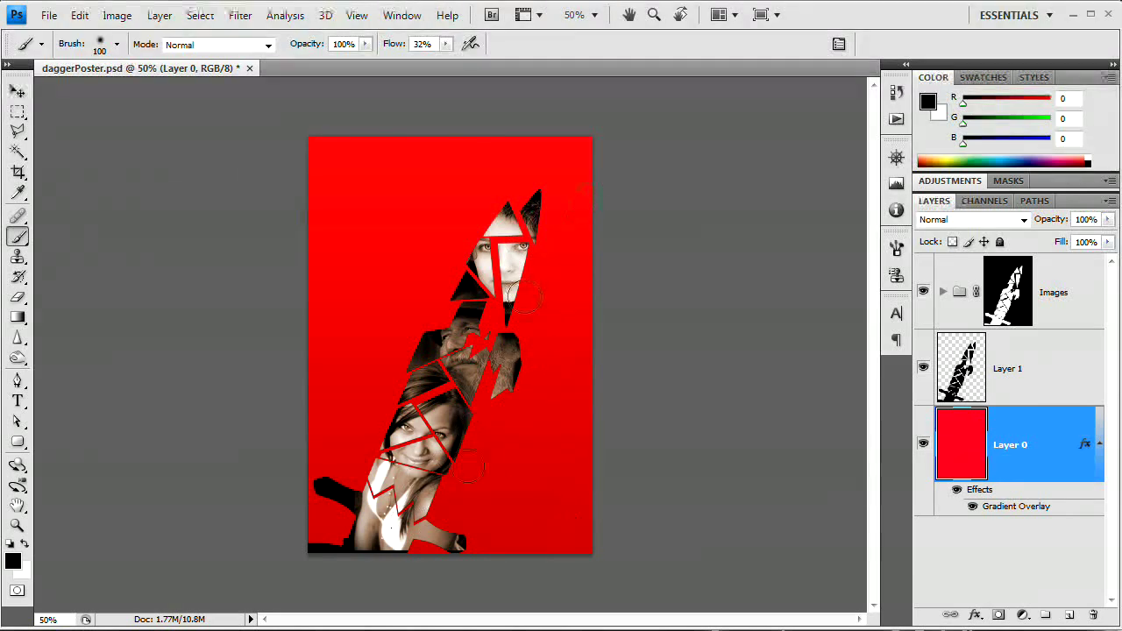
mouse_move(701, 354)
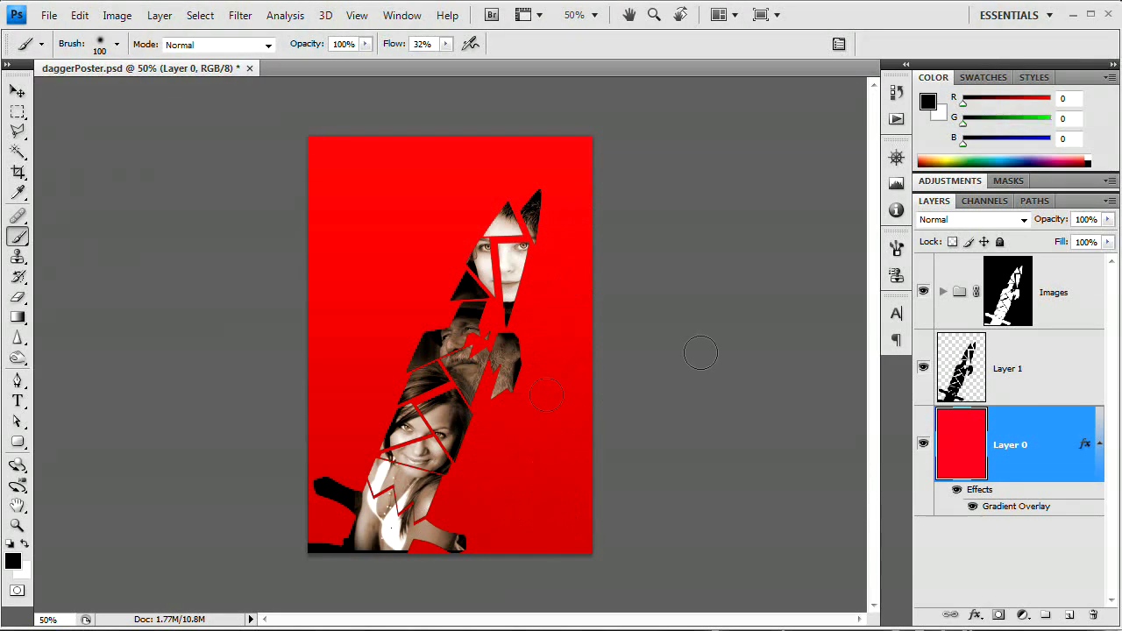
Step: Add a Drop Shadow layer style to the black dagger with reduced opacity
left_click(1007, 368)
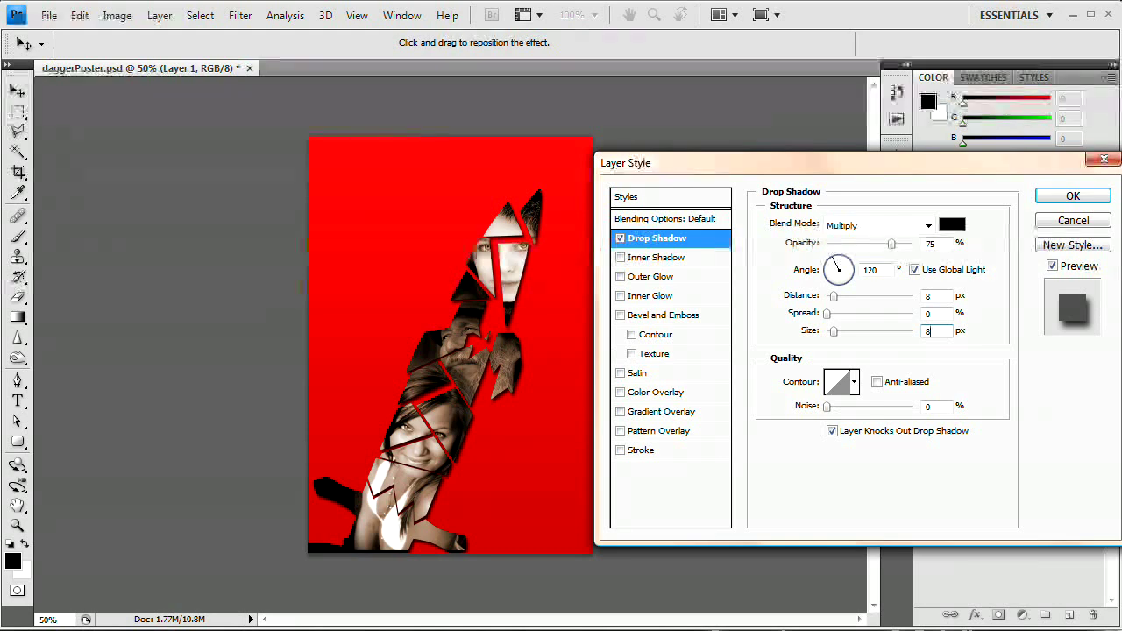
left_click_drag(892, 242, 866, 242)
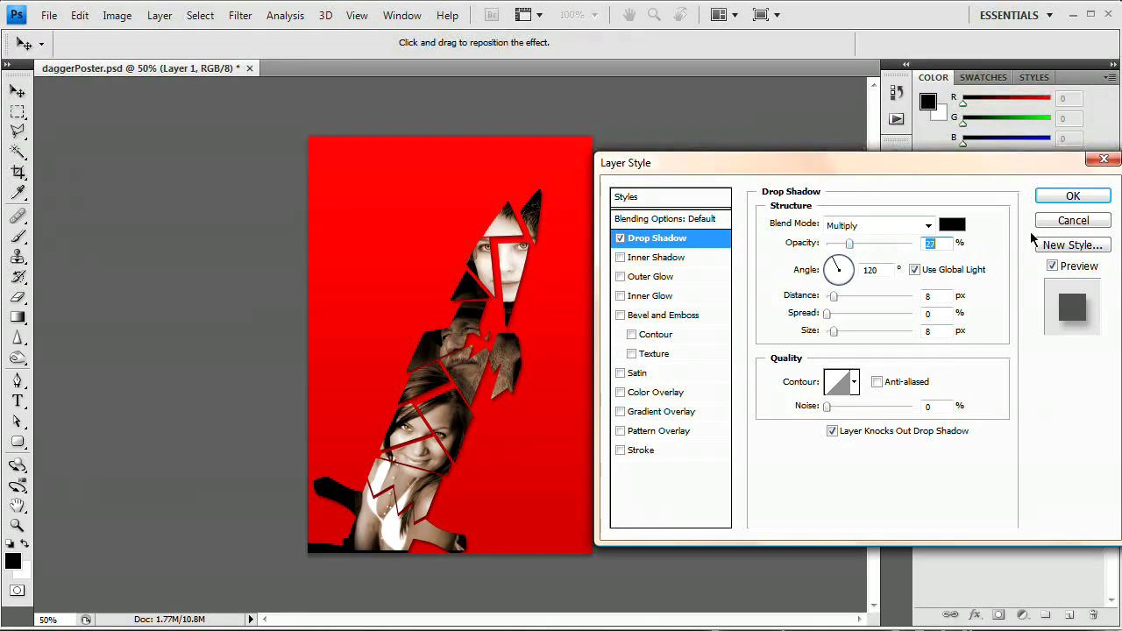
left_click(1072, 196)
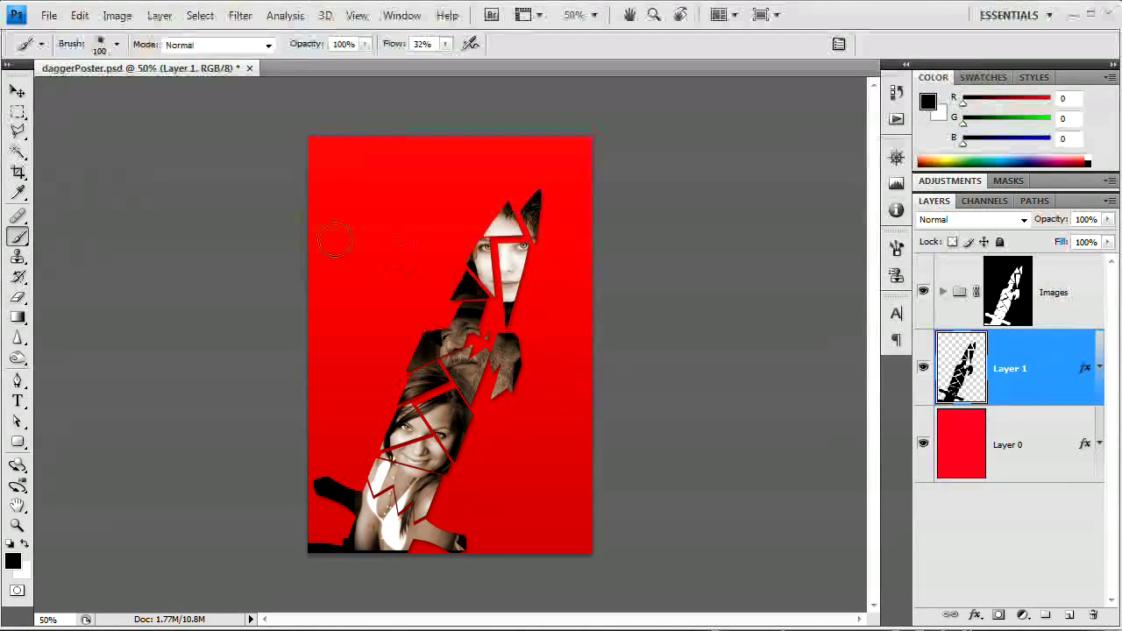
mouse_move(610, 482)
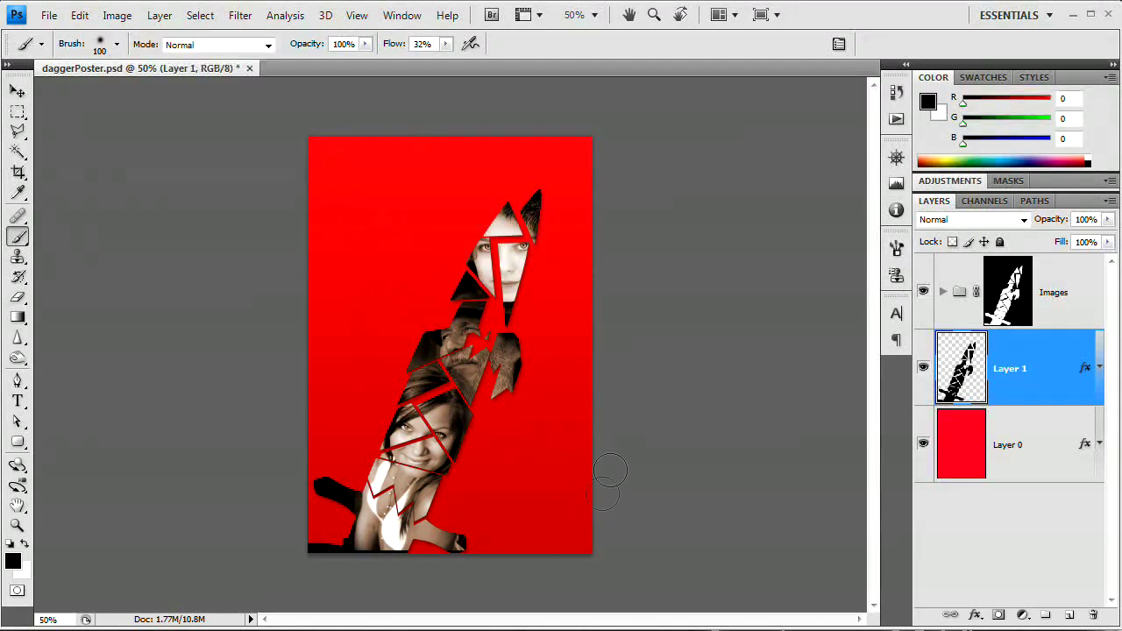
mouse_move(543, 230)
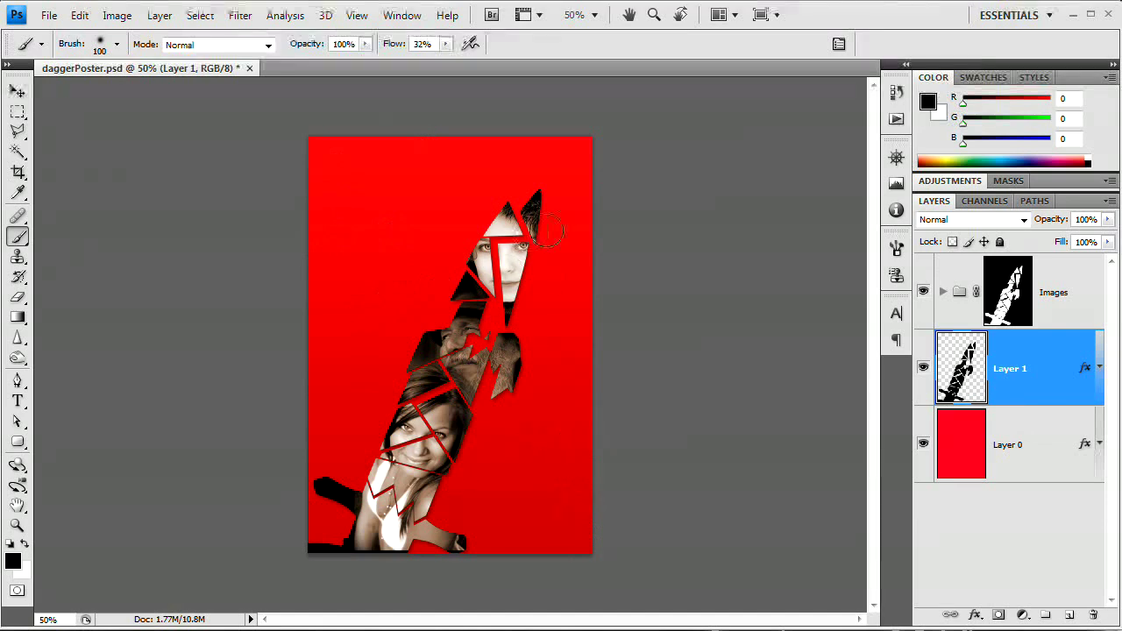
mouse_move(508, 464)
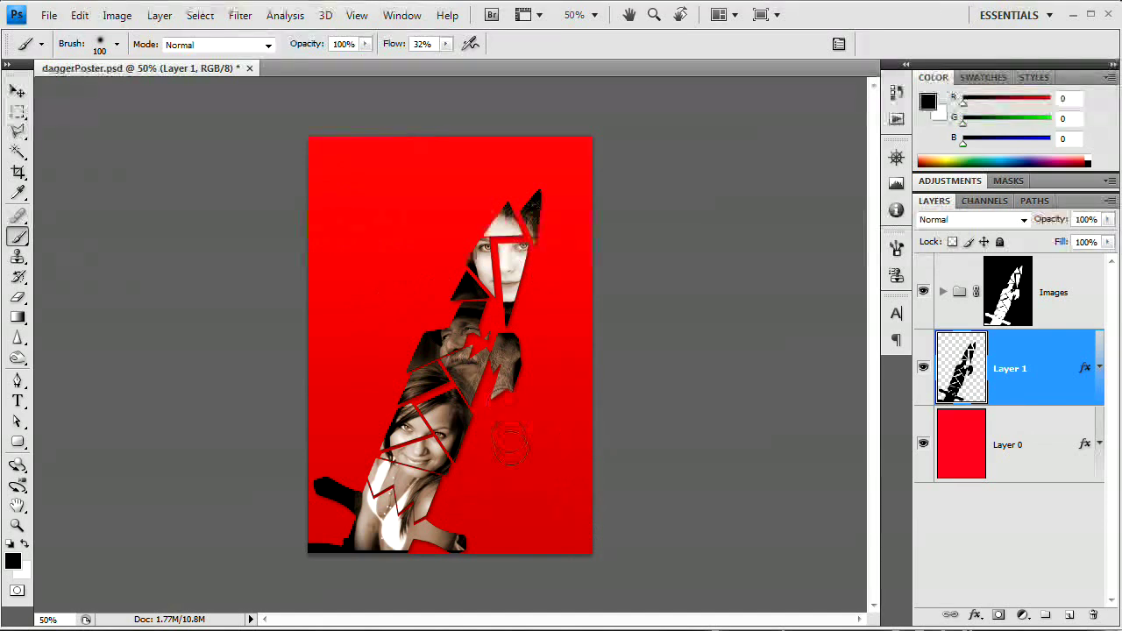
mouse_move(518, 448)
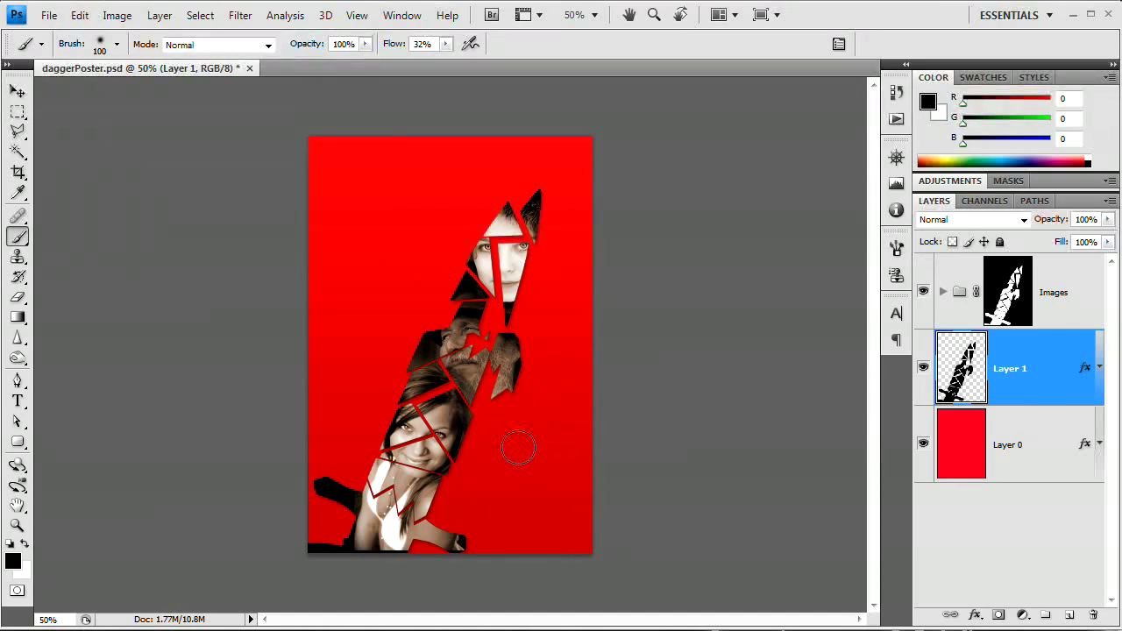
mouse_move(603, 449)
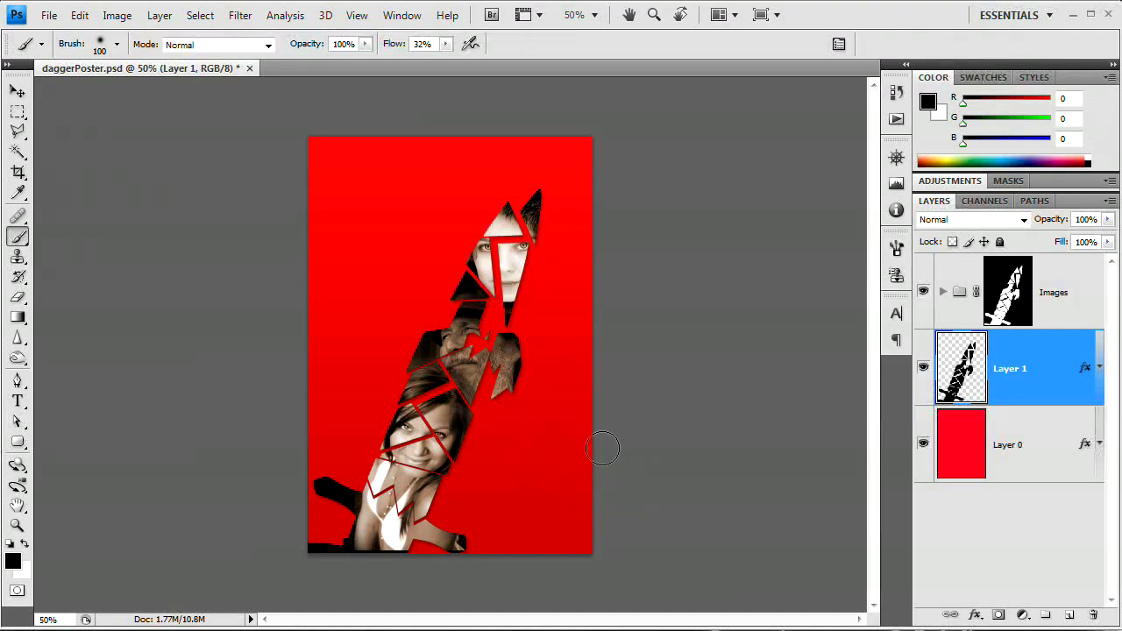
mouse_move(569, 469)
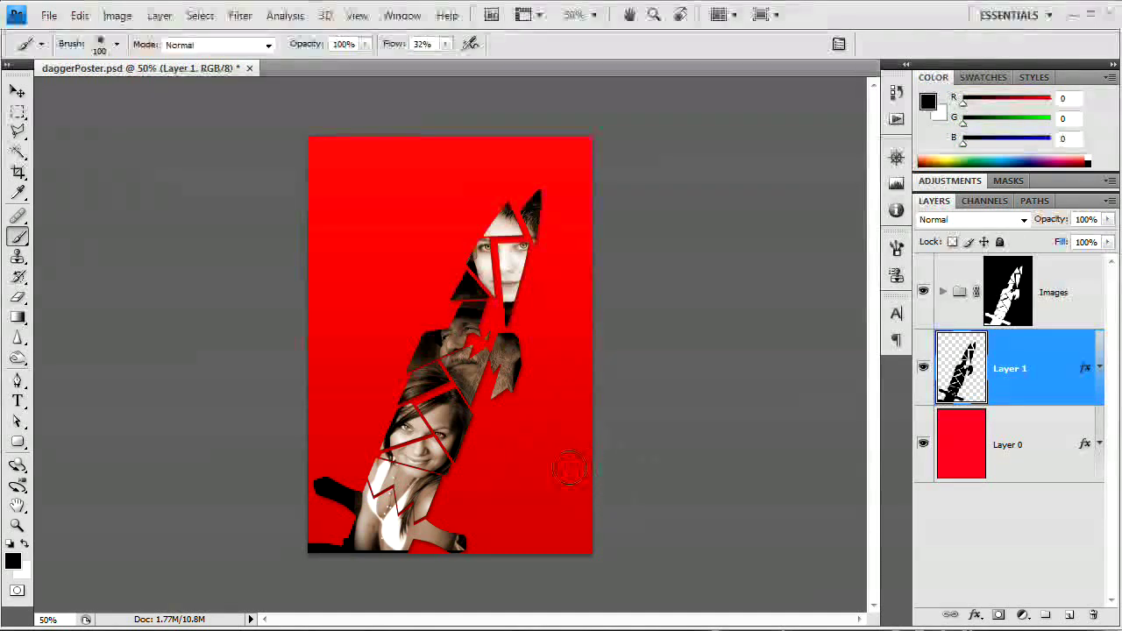
mouse_move(581, 435)
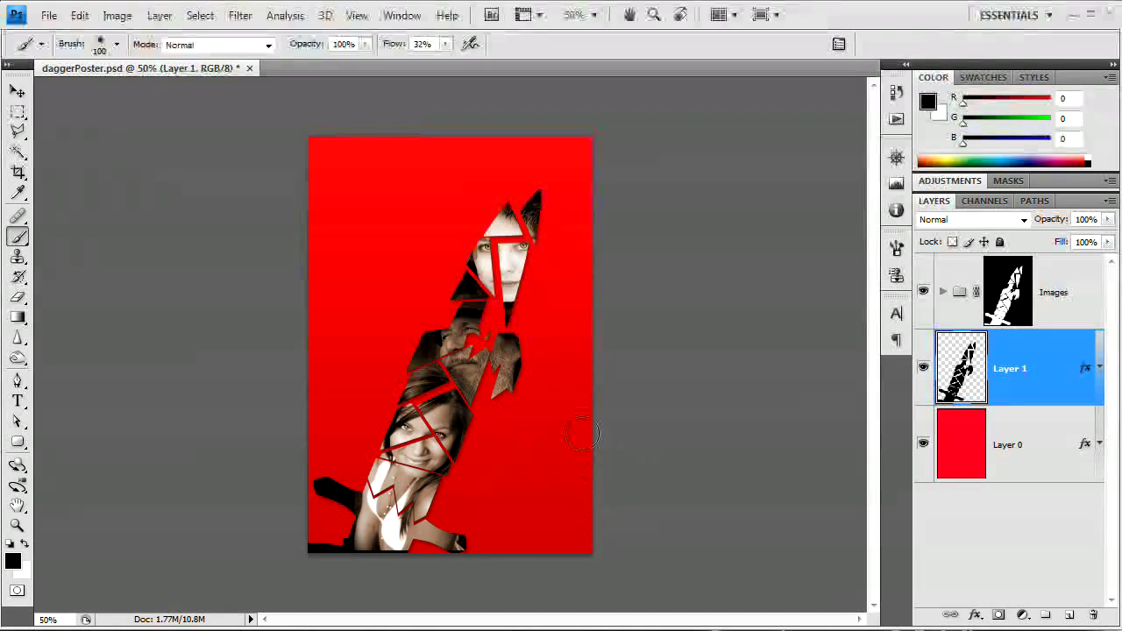